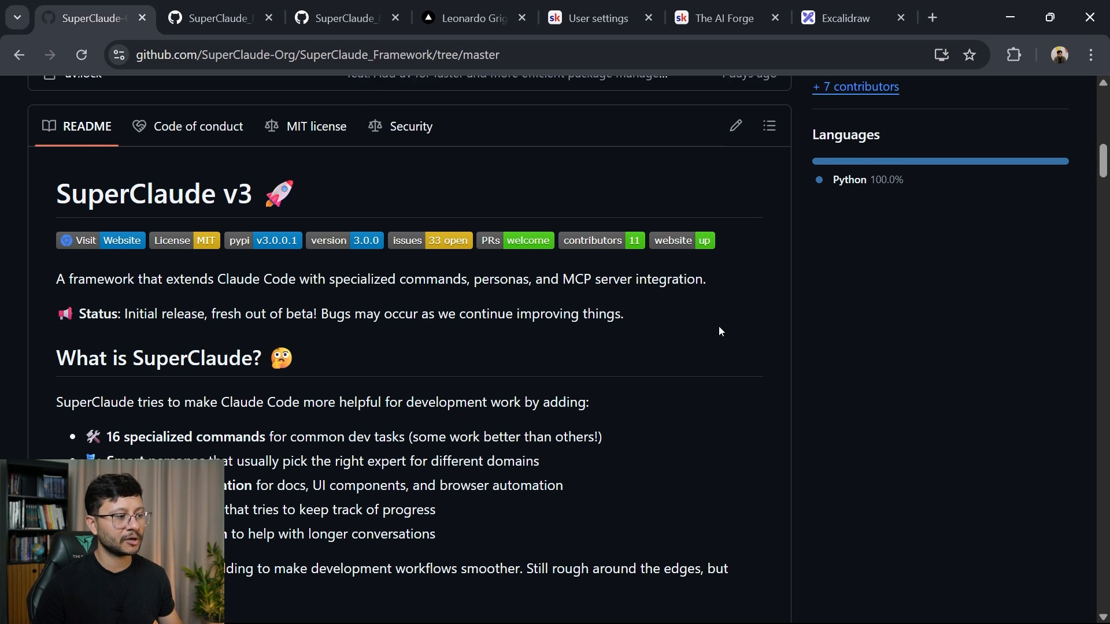
# - Scroll the SuperClaude README down to Key Features, listing the 16 commands and personas
pyautogui.scroll(-3)
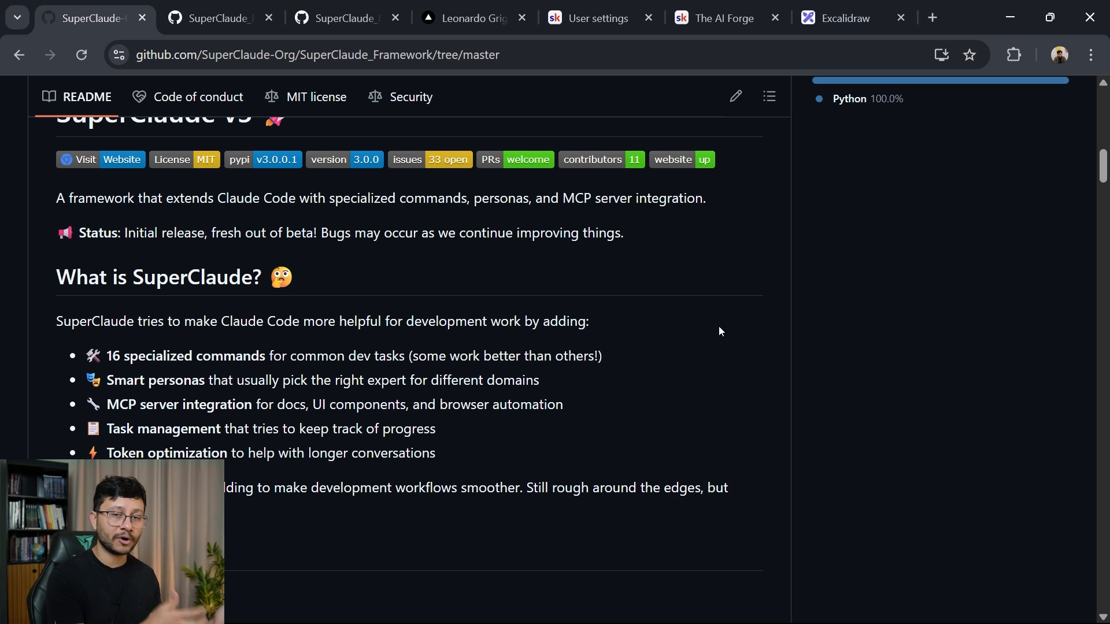
pyautogui.scroll(-3)
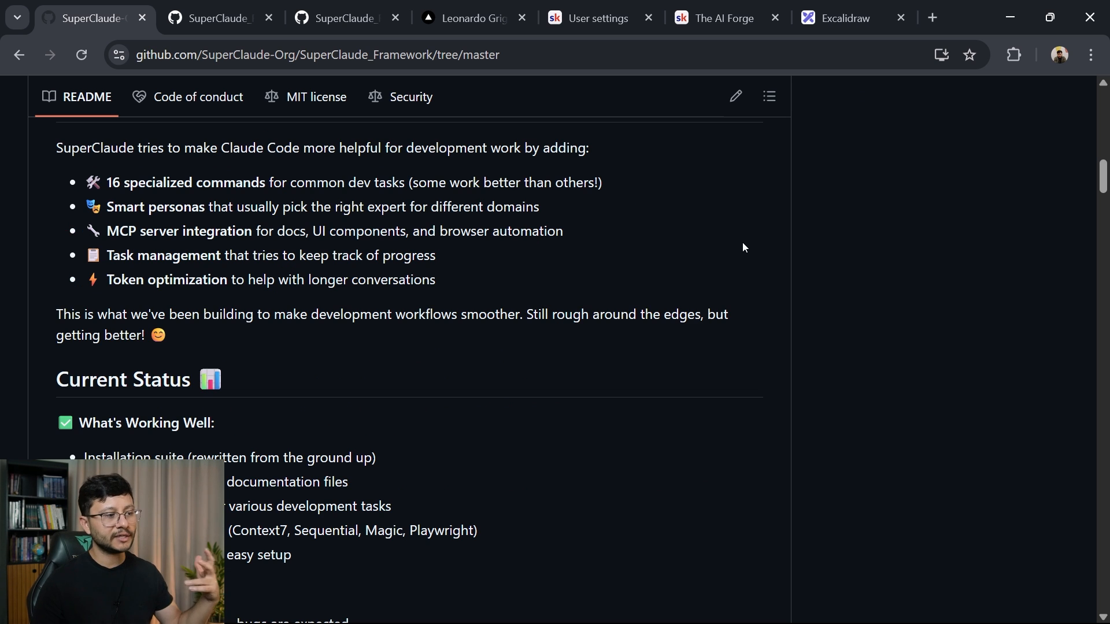
pyautogui.scroll(-3)
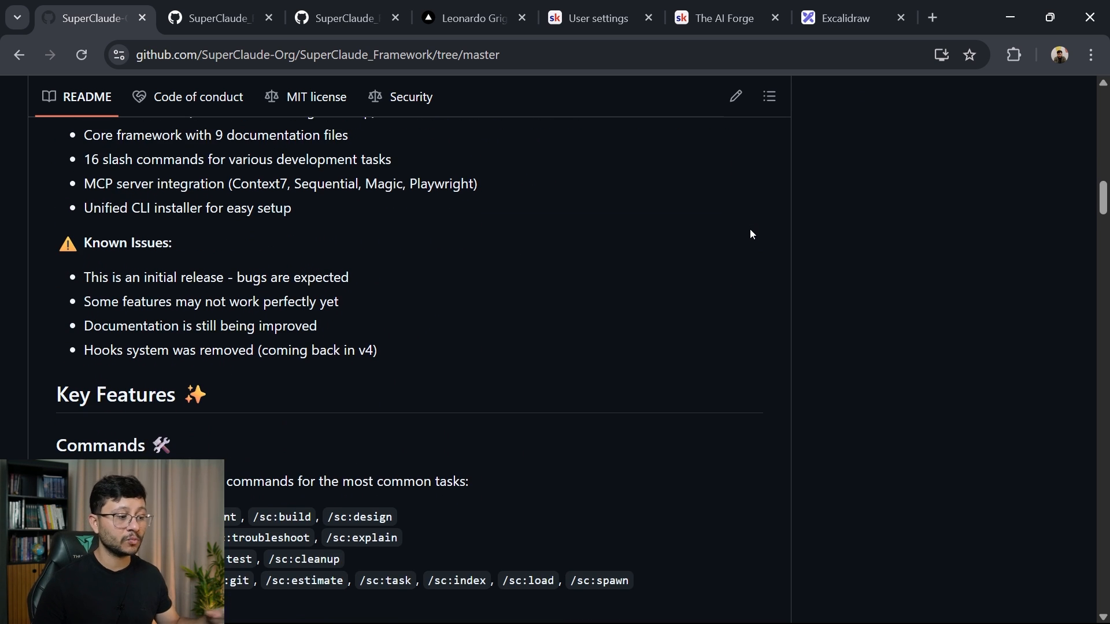
pyautogui.scroll(-3)
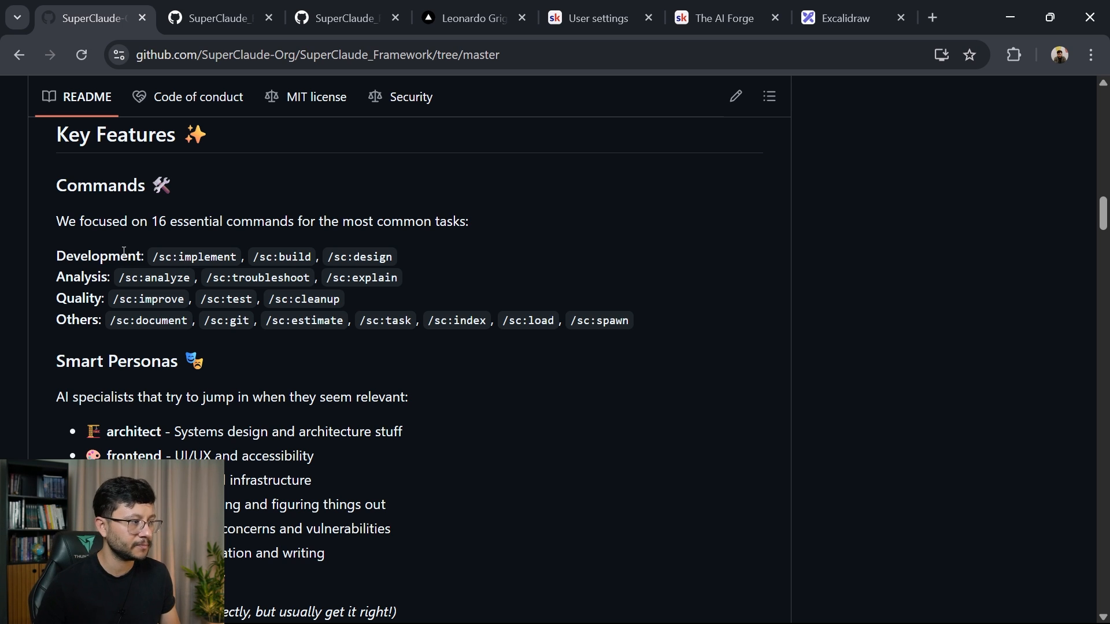
# - Highlight the Development commands /sc:build and /sc:design, deselect, and scroll back to the file list
pyautogui.doubleClick(80, 277)
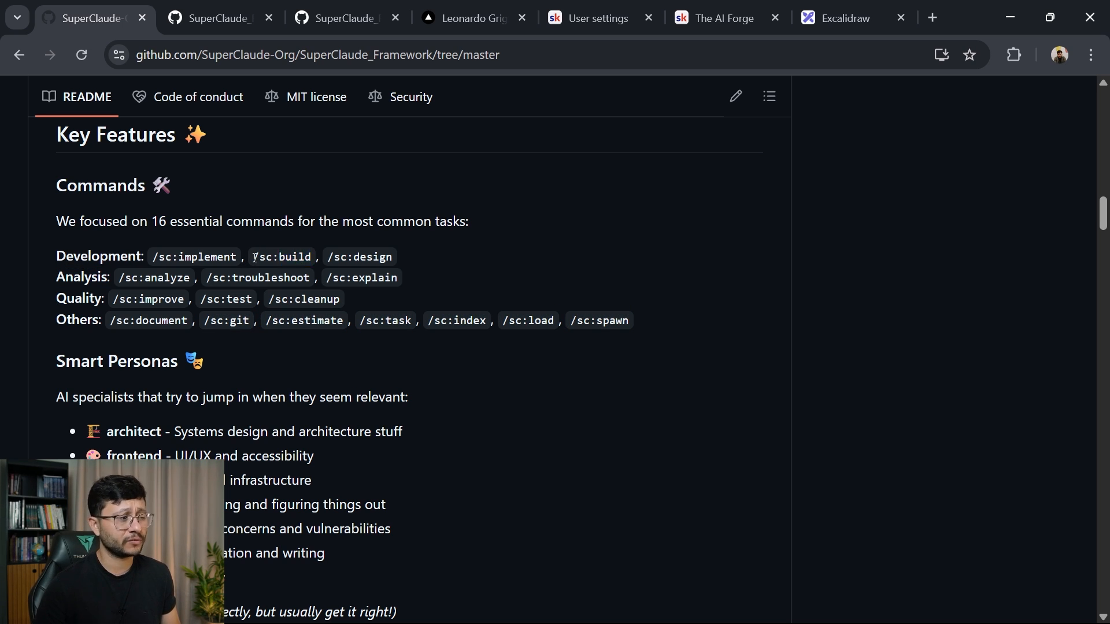
pyautogui.doubleClick(281, 257)
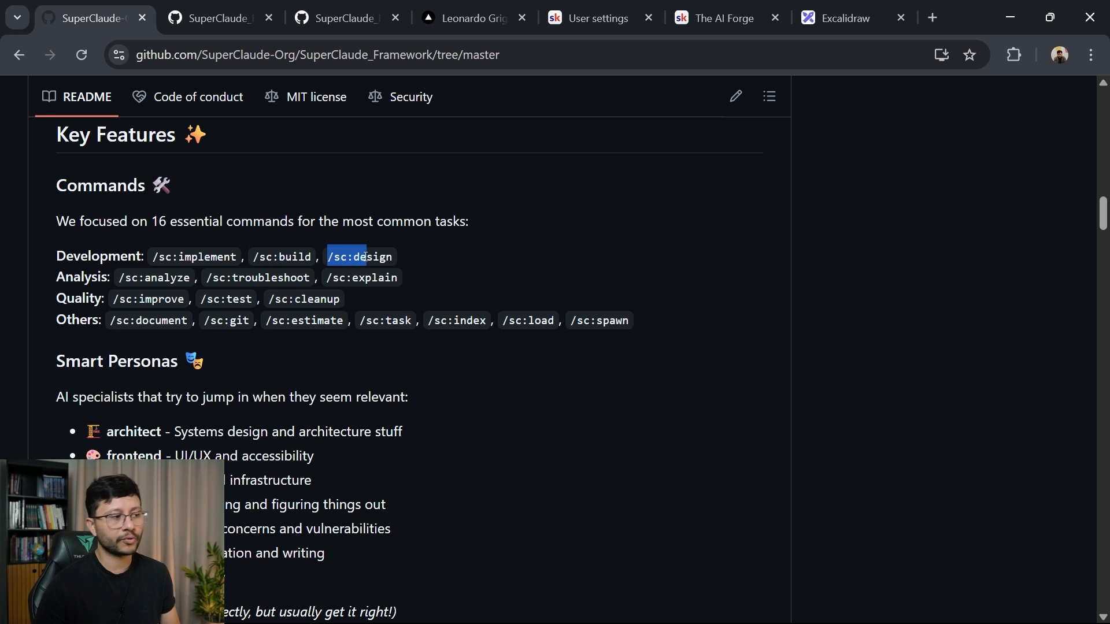
pyautogui.doubleClick(208, 256)
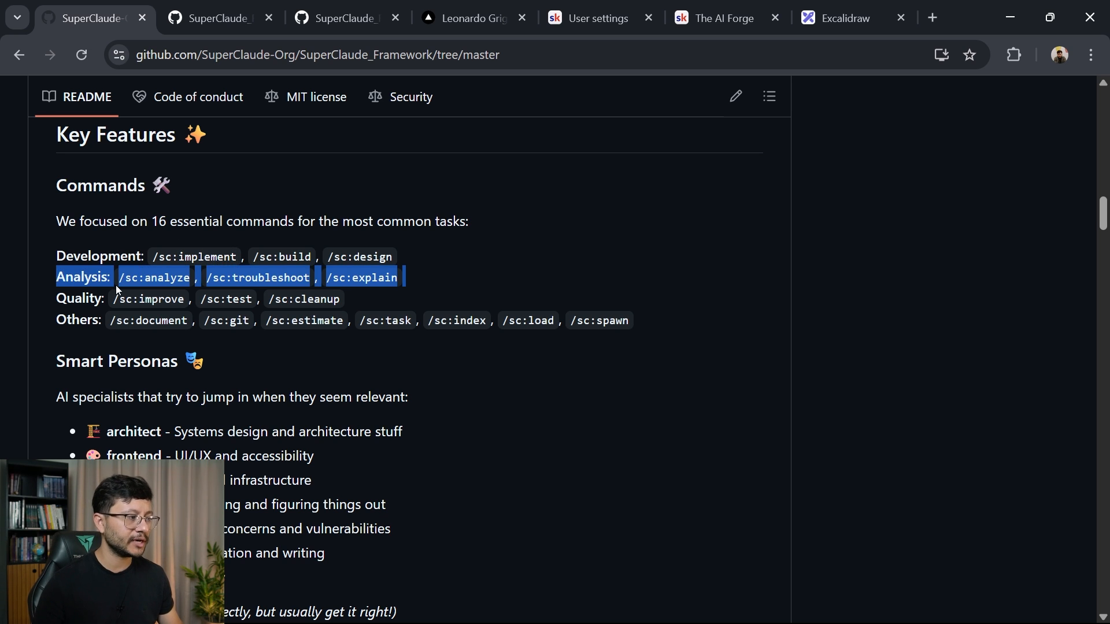
pyautogui.click(119, 288)
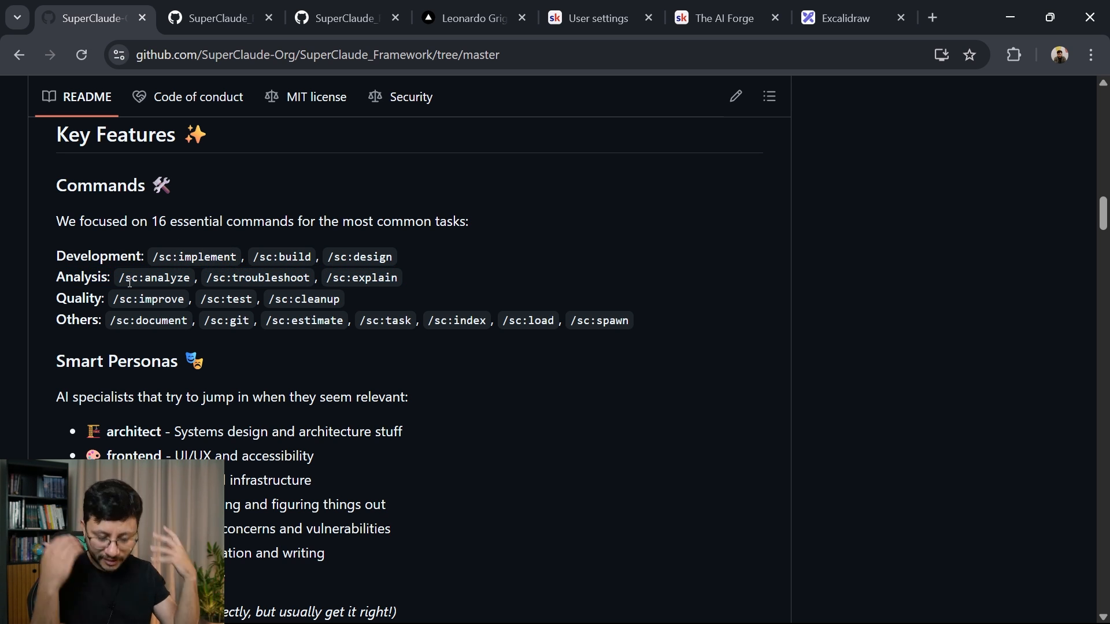
pyautogui.moveTo(142, 279)
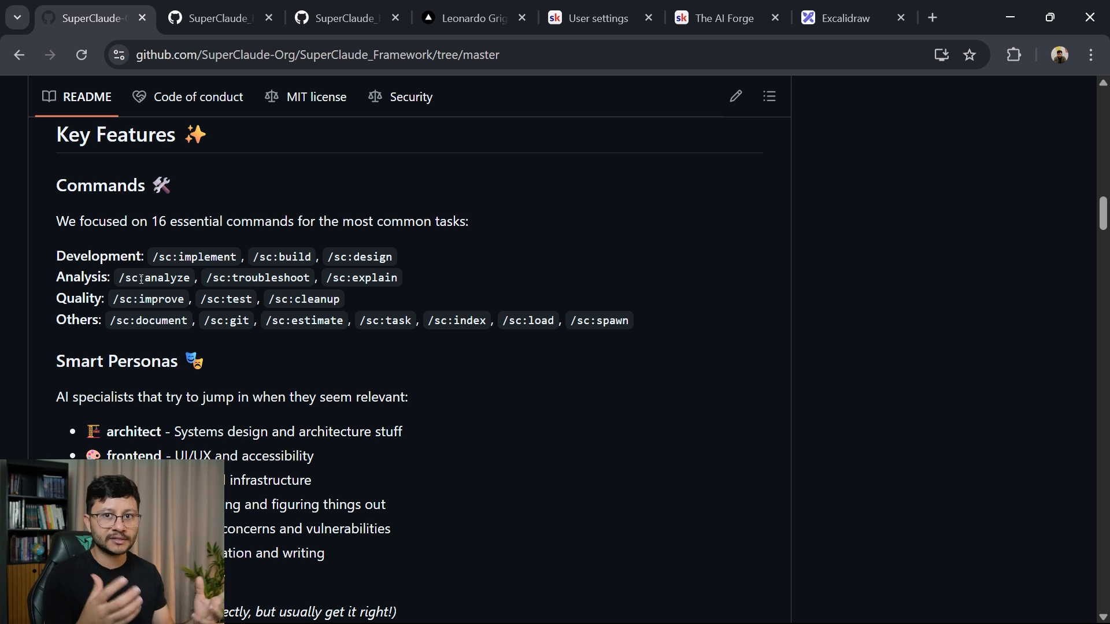
pyautogui.moveTo(358, 302)
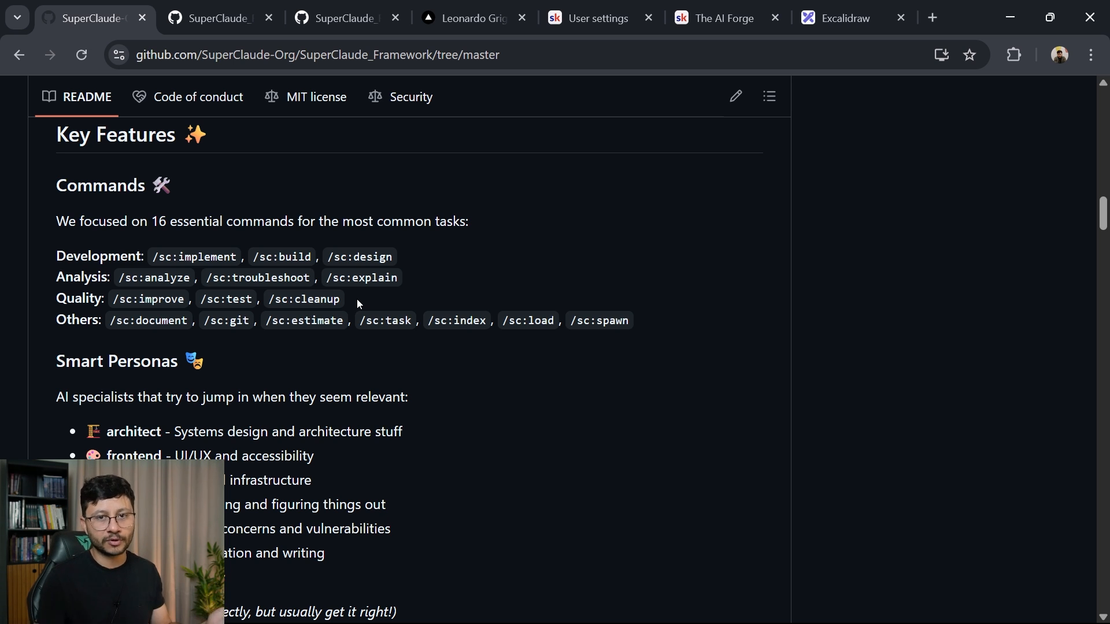
pyautogui.scroll(3)
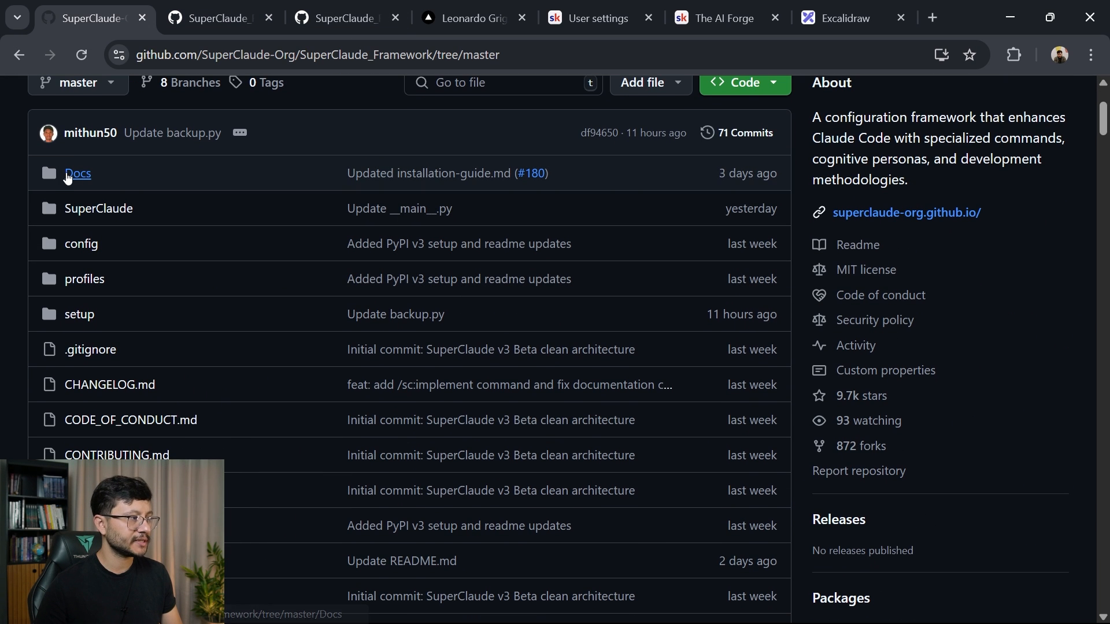
# - Open Docs/commands-guide.md in the repository and scroll through its preview
pyautogui.click(76, 174)
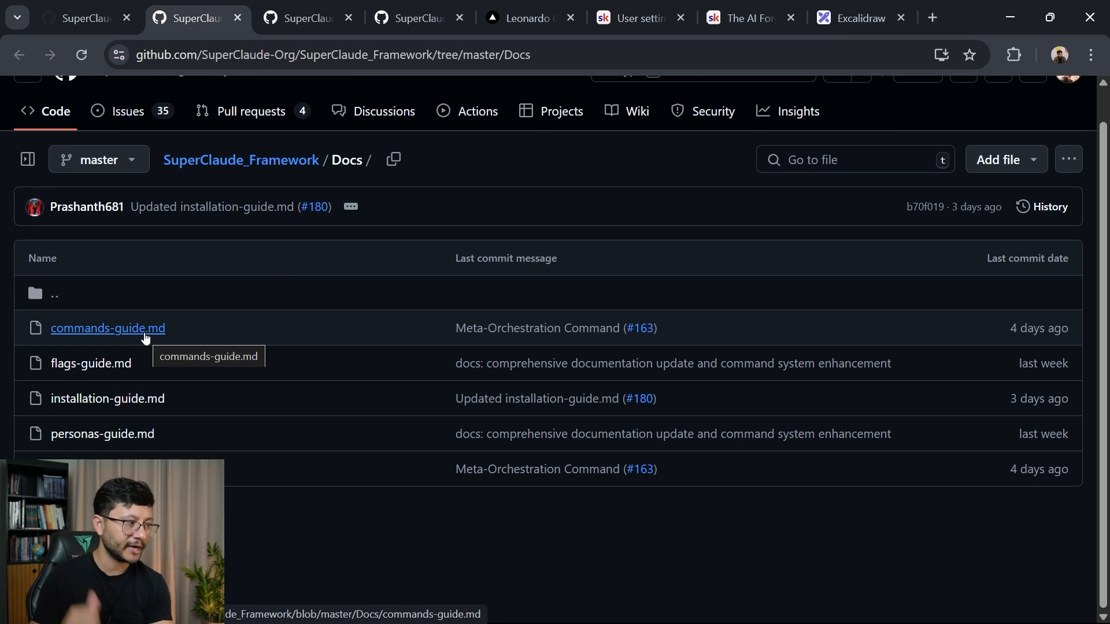
pyautogui.moveTo(84, 444)
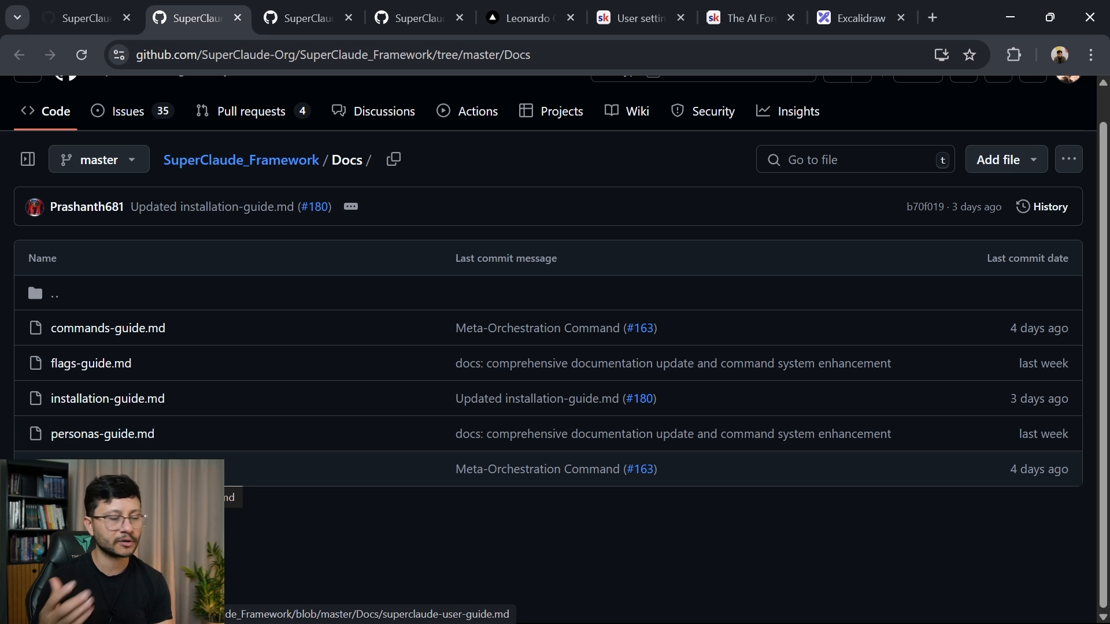
pyautogui.moveTo(277, 414)
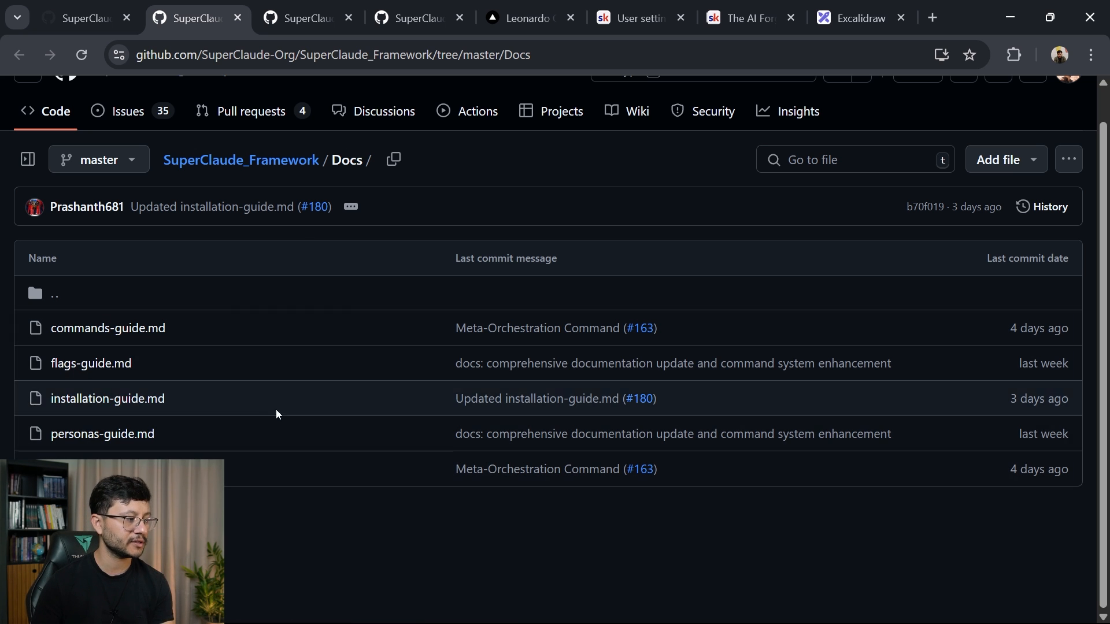
pyautogui.click(108, 328)
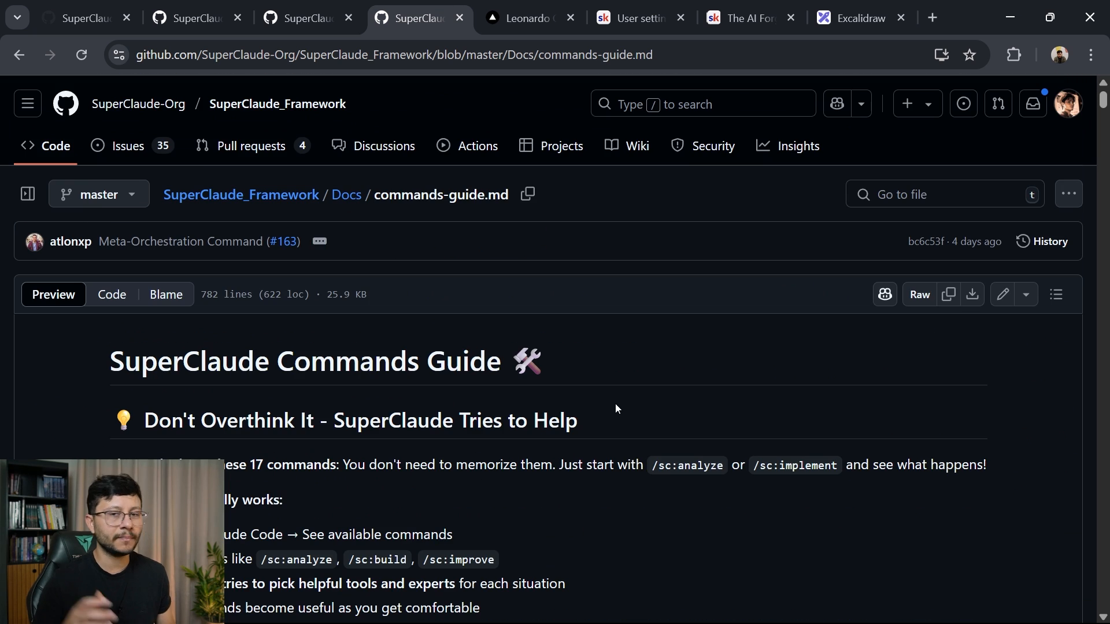
pyautogui.scroll(-3)
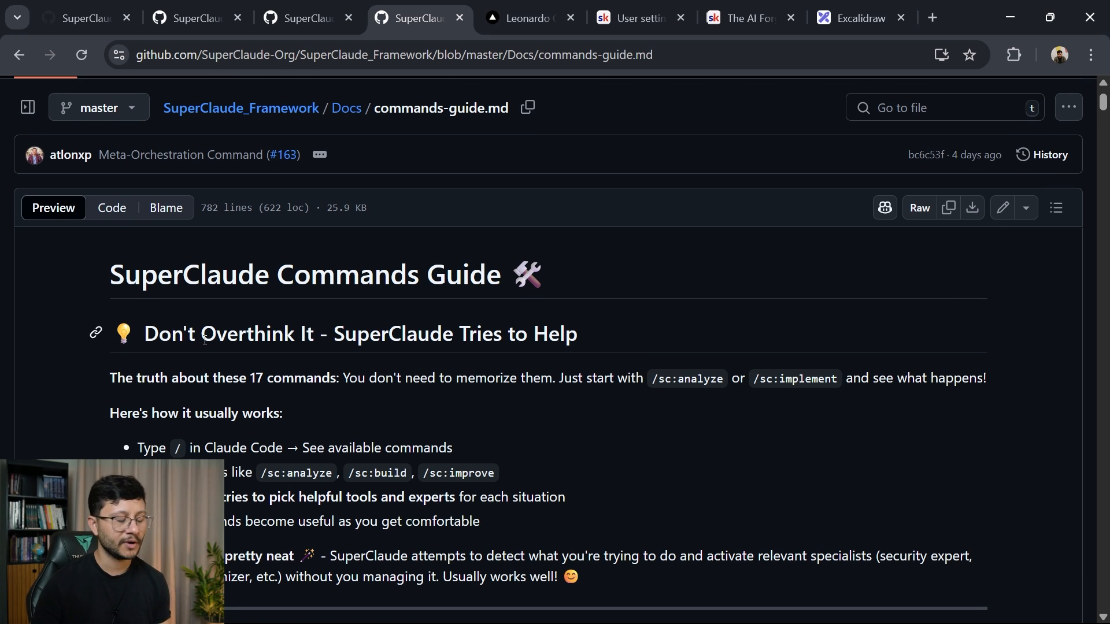
pyautogui.moveTo(141, 333); pyautogui.dragTo(381, 334)
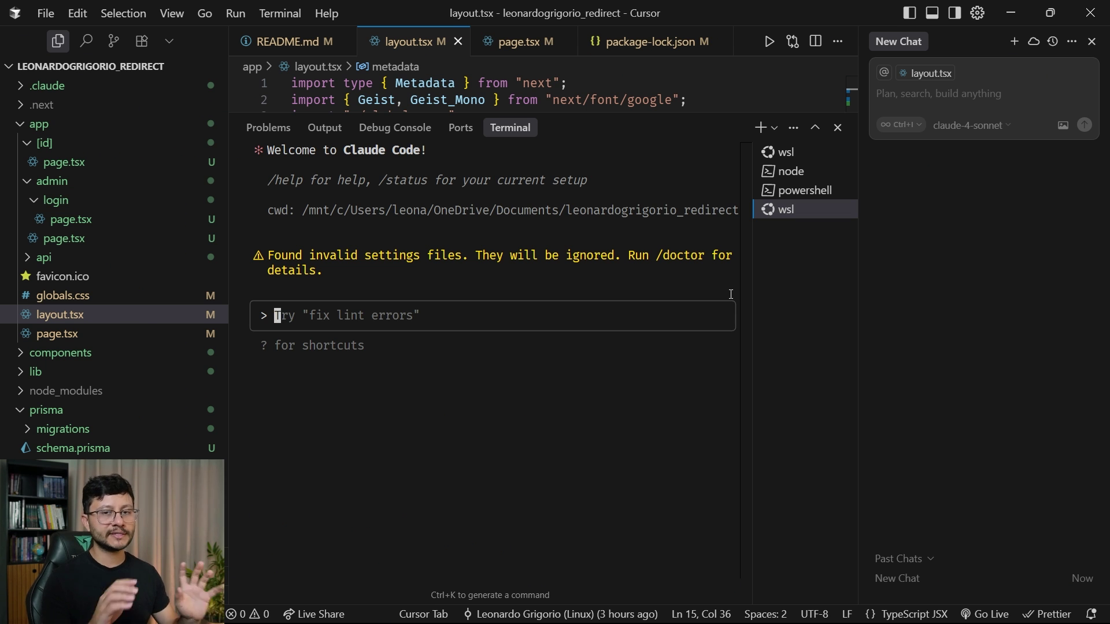
# - Type / in Claude Code, browse the /sc: suggestions, and run /sc:analyze
pyautogui.write('/')
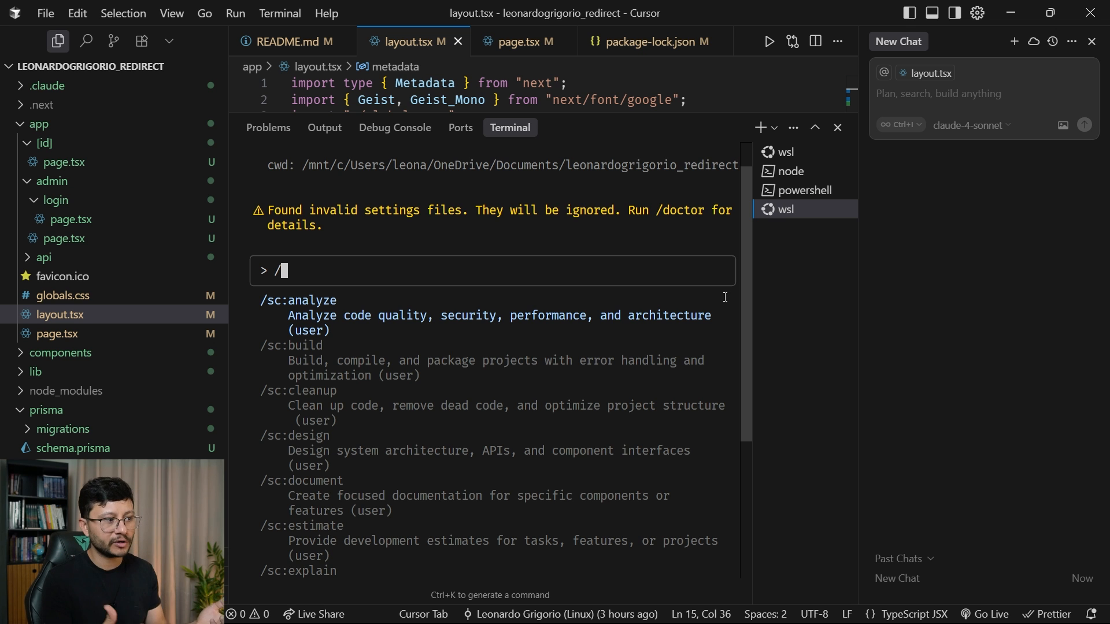
pyautogui.scroll(-3)
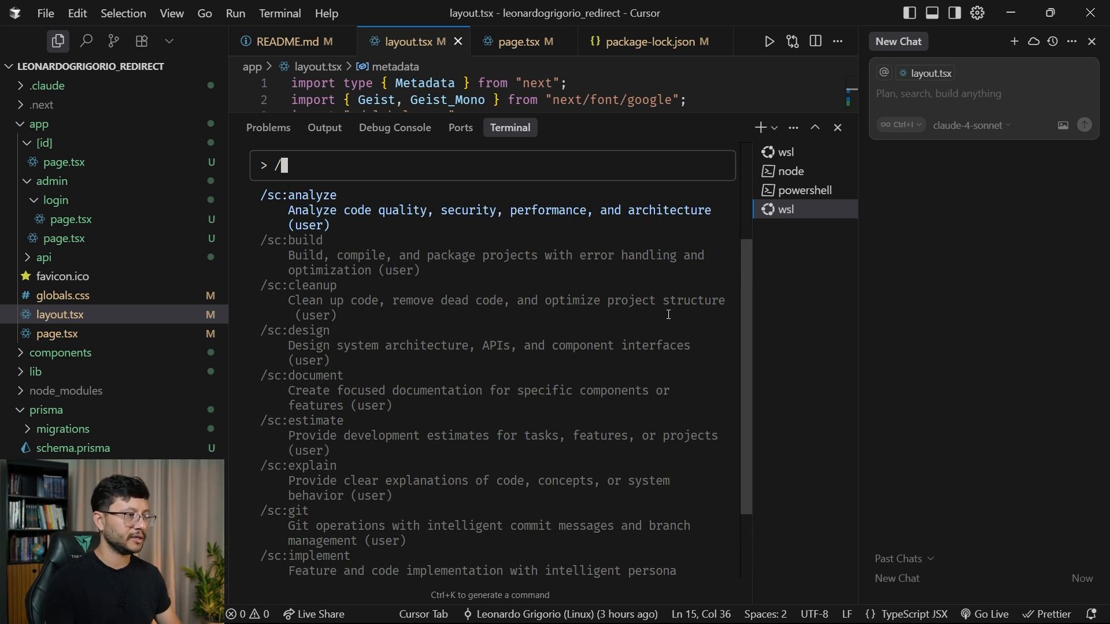
pyautogui.press('Enter')
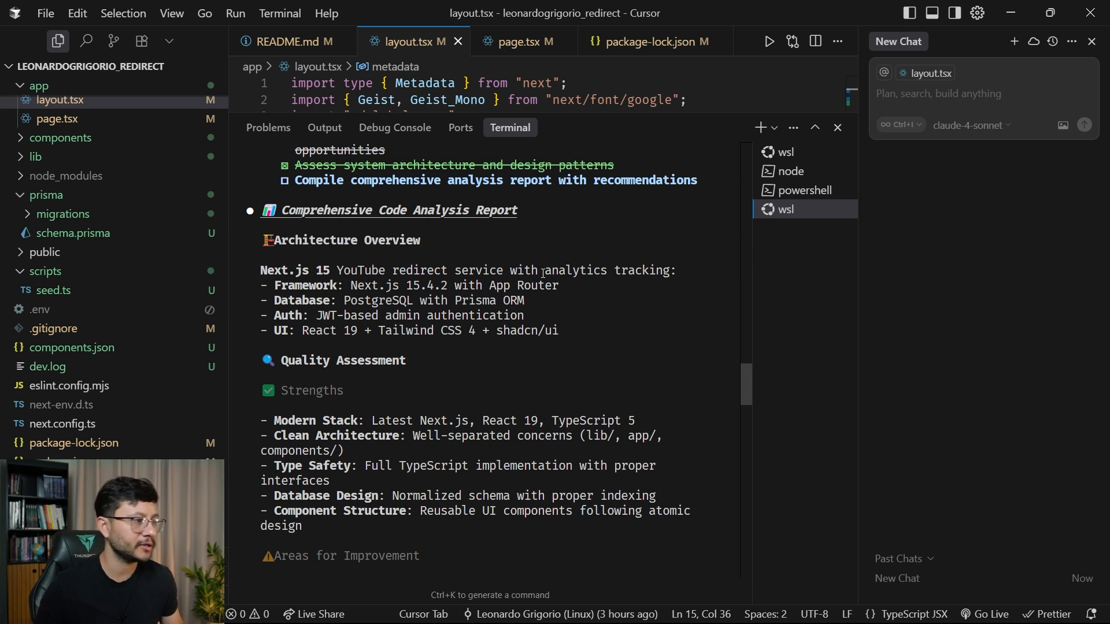
# - Scroll the analysis output and highlight the HIGH authentication risk rating
pyautogui.scroll(-3)
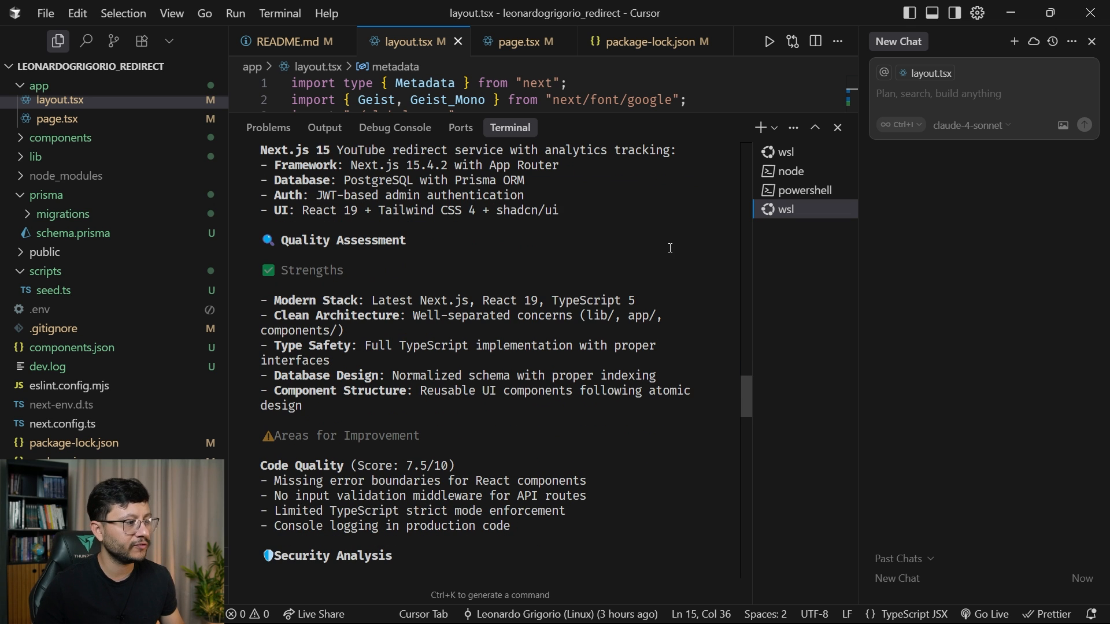
pyautogui.scroll(-3)
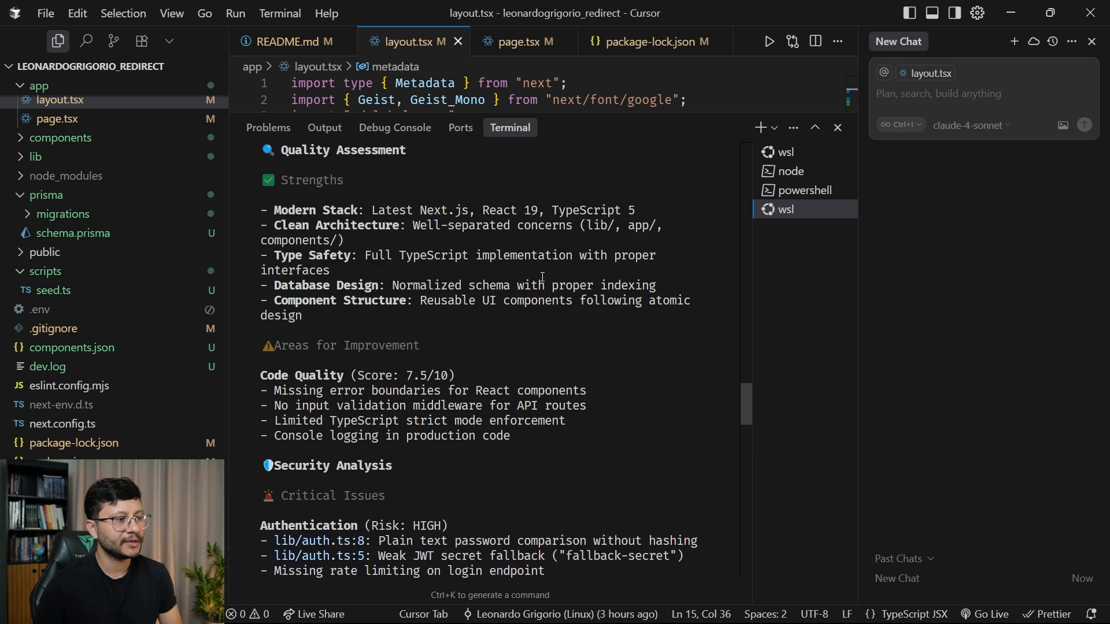
pyautogui.scroll(-3)
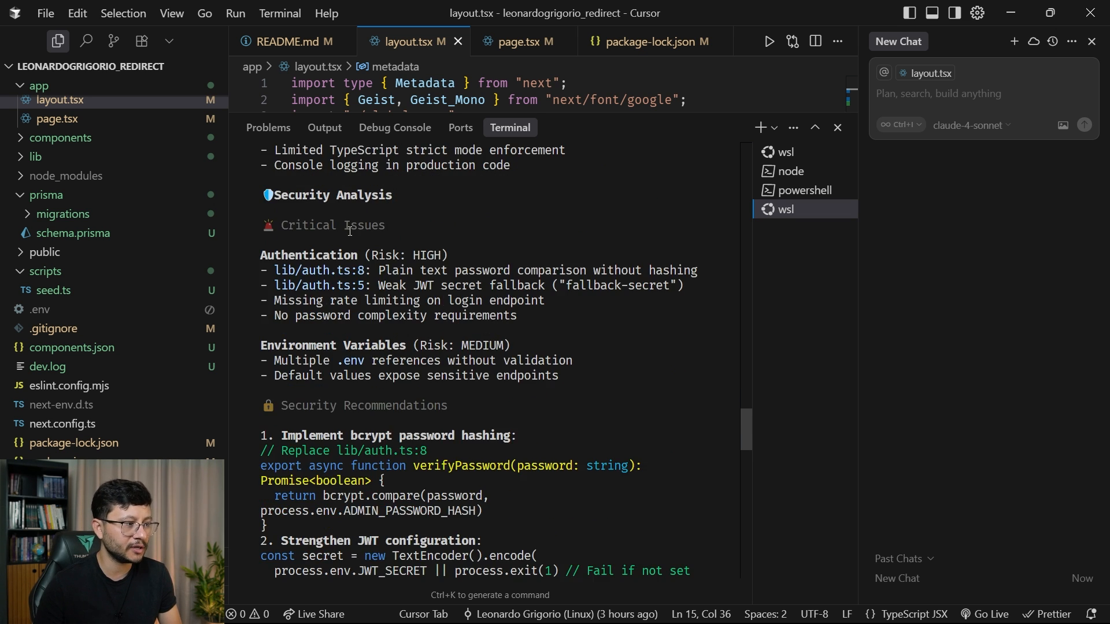
pyautogui.moveTo(372, 255); pyautogui.dragTo(438, 255)
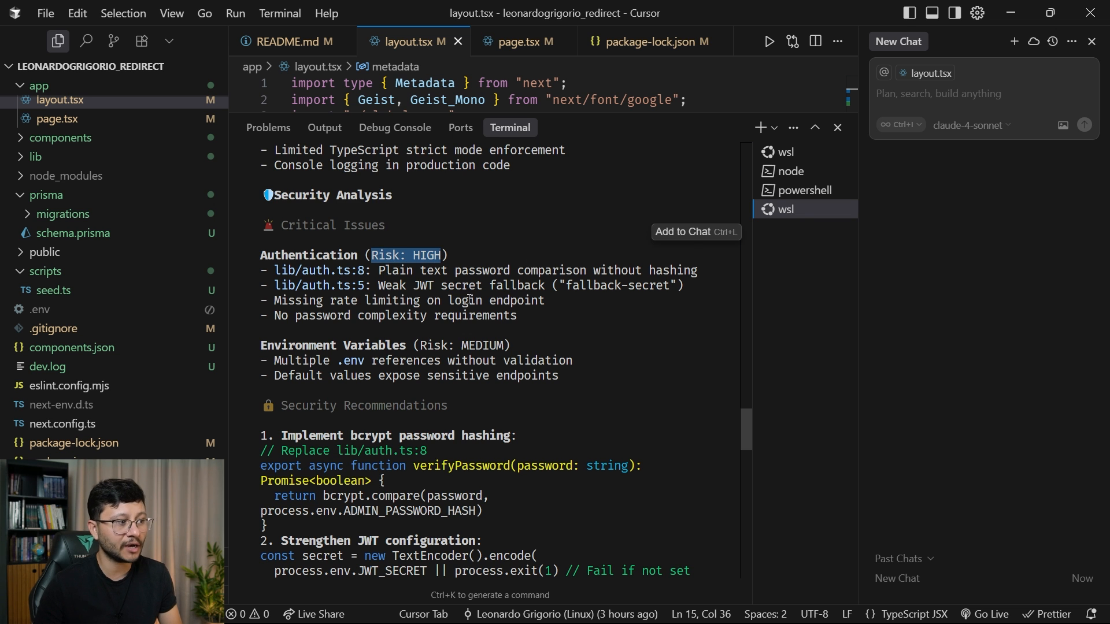
# - Scroll further through the report and highlight the high-priority Security recommendation
pyautogui.scroll(-3)
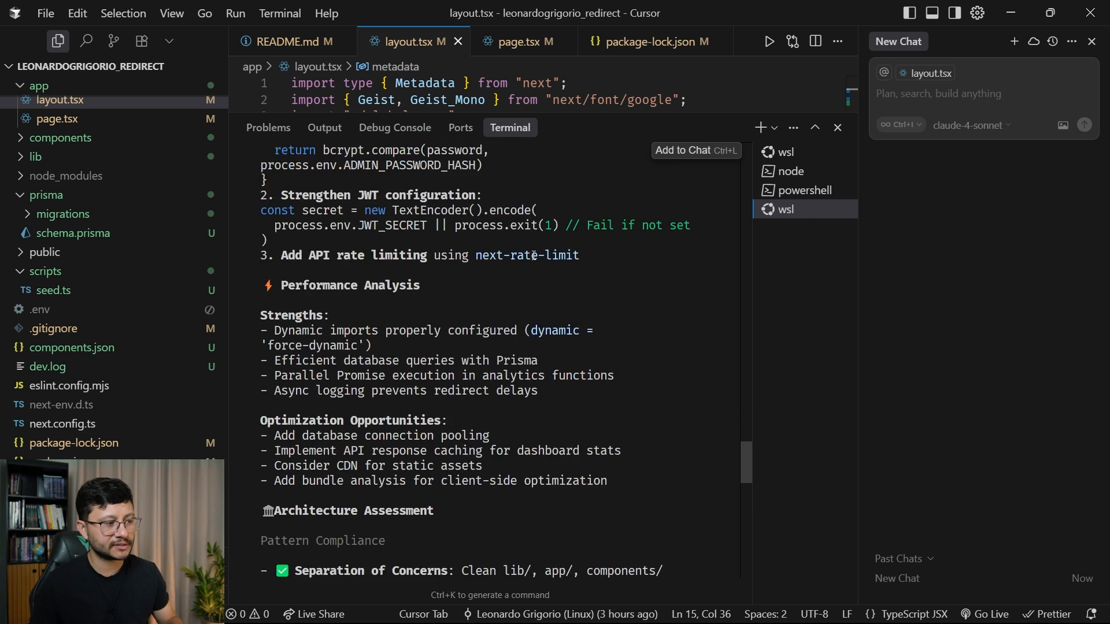
pyautogui.scroll(-3)
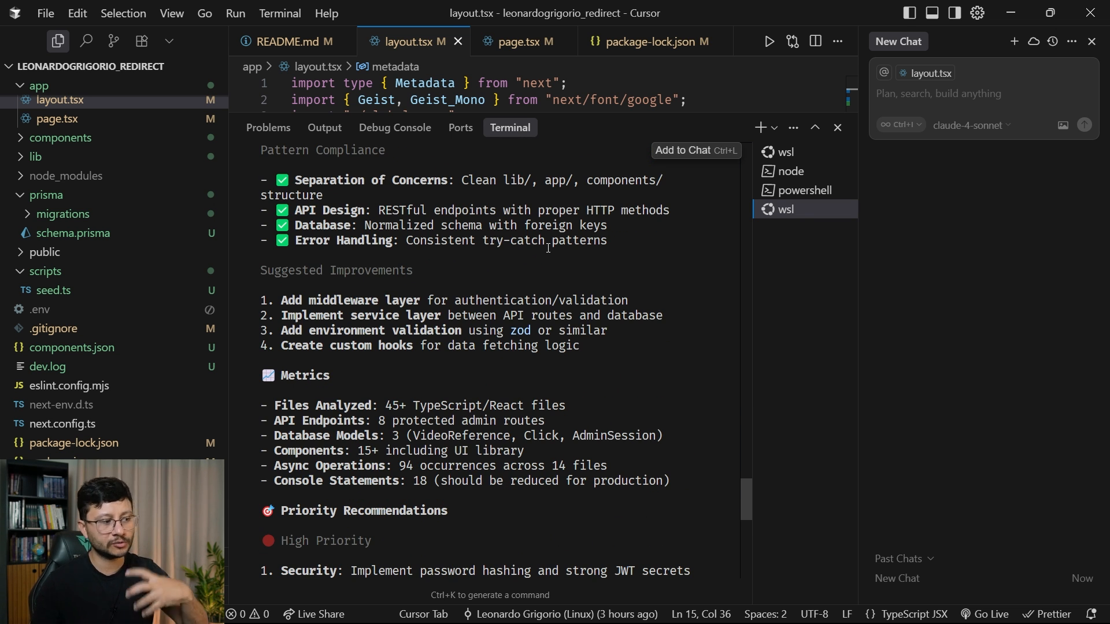
pyautogui.scroll(-3)
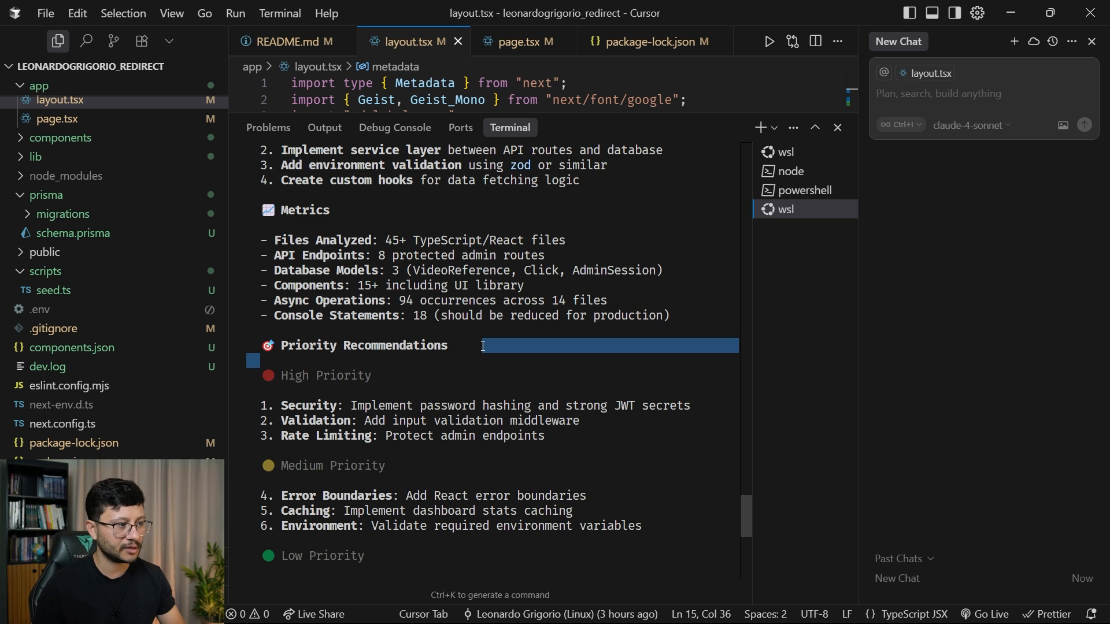
pyautogui.scroll(-3)
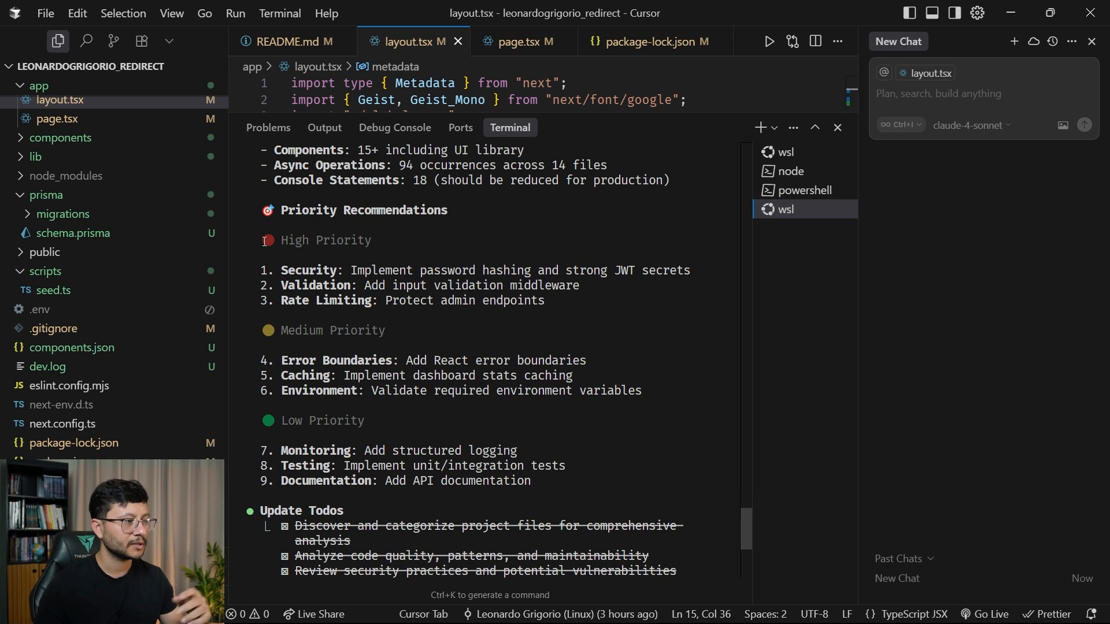
pyautogui.doubleClick(308, 270)
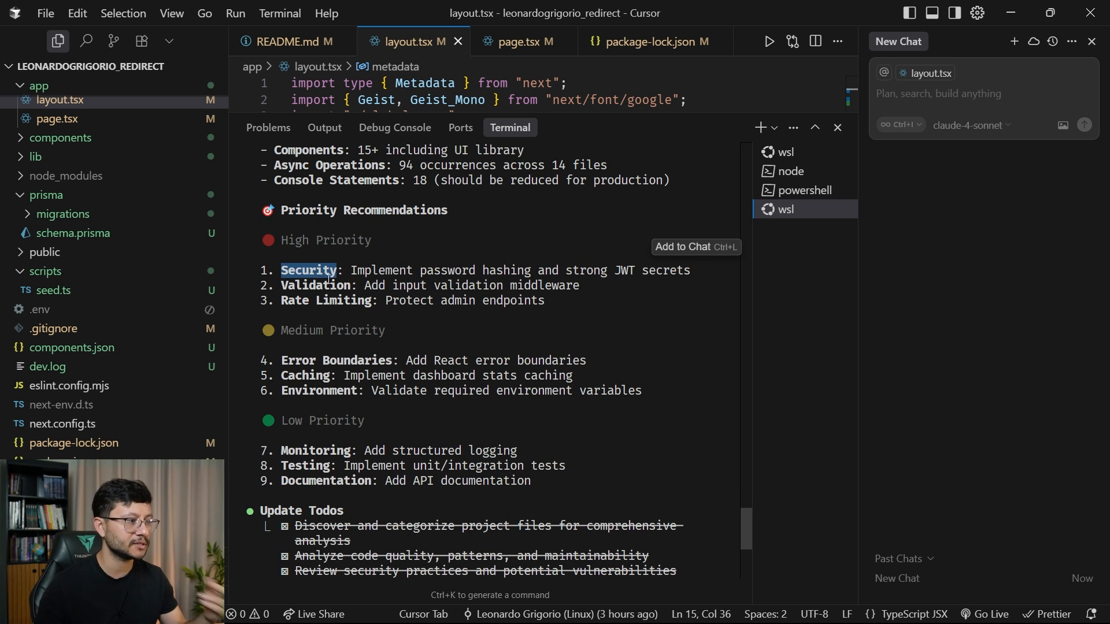
pyautogui.scroll(-3)
pyautogui.write('/sc:review --persona-qa --think-hard --focus quality --validate --c7')
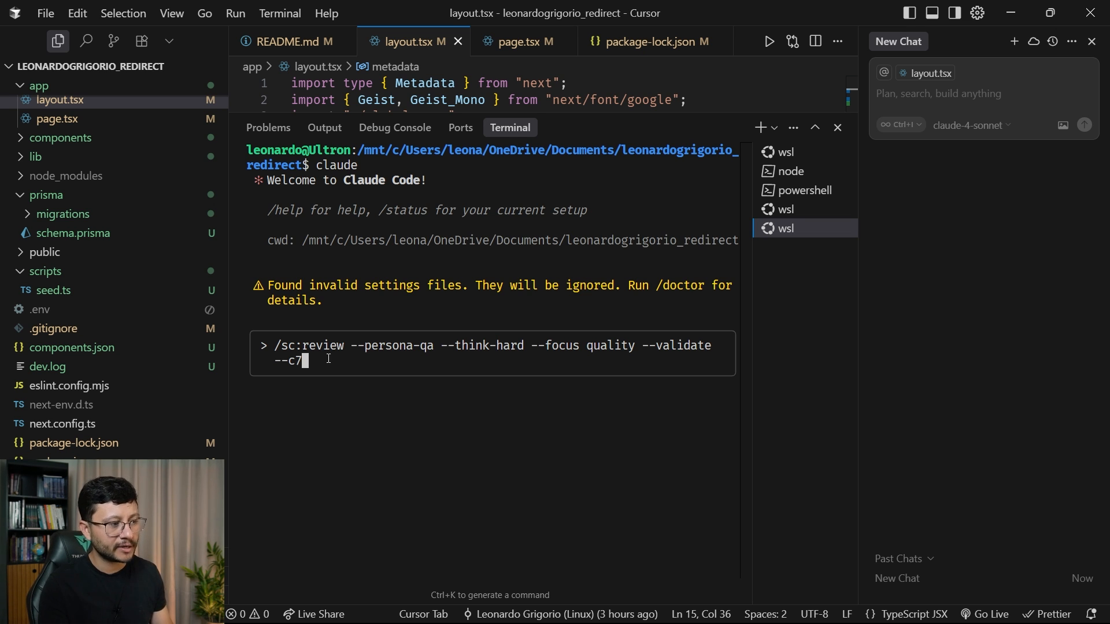
pyautogui.moveTo(396, 356)
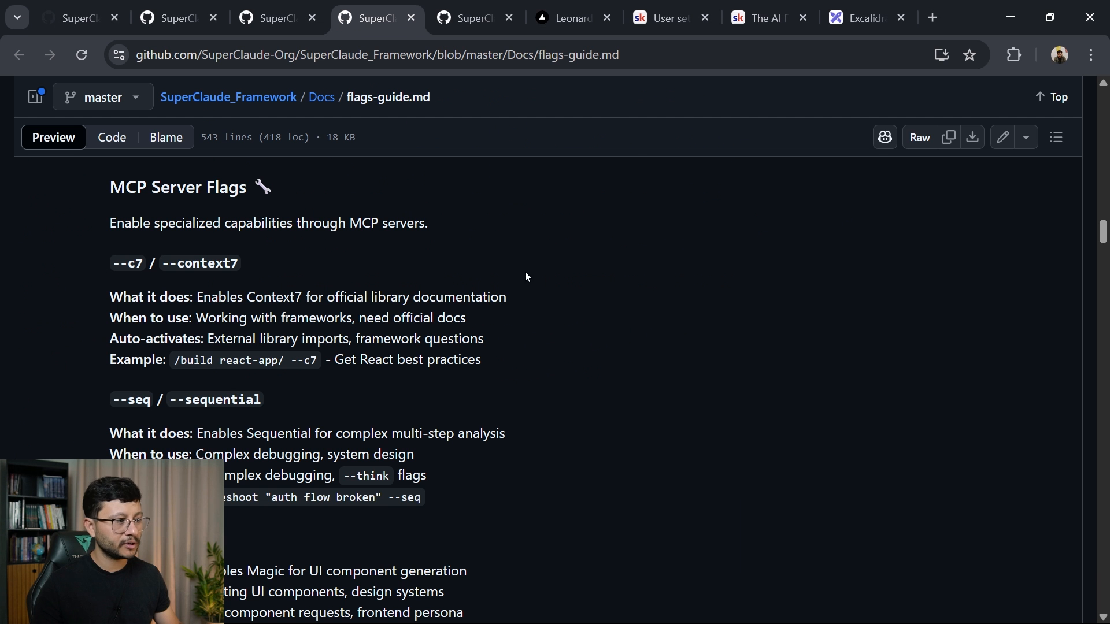
pyautogui.moveTo(341, 100)
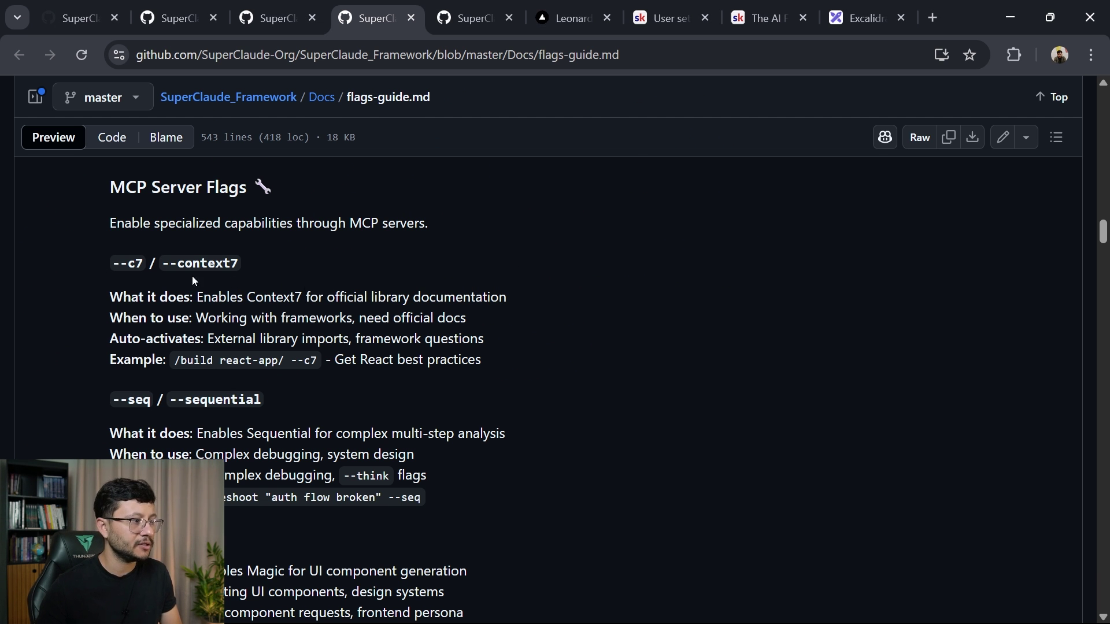
# - Highlight what the Context7 flag does in the flags guide's MCP Server Flags section
pyautogui.scroll(3)
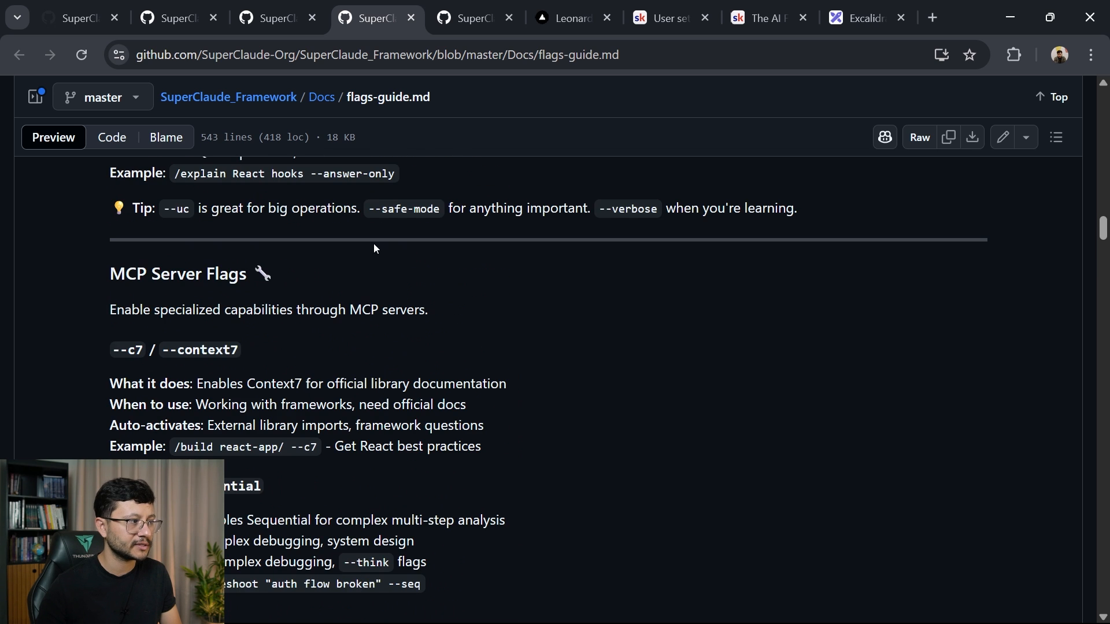
pyautogui.scroll(-3)
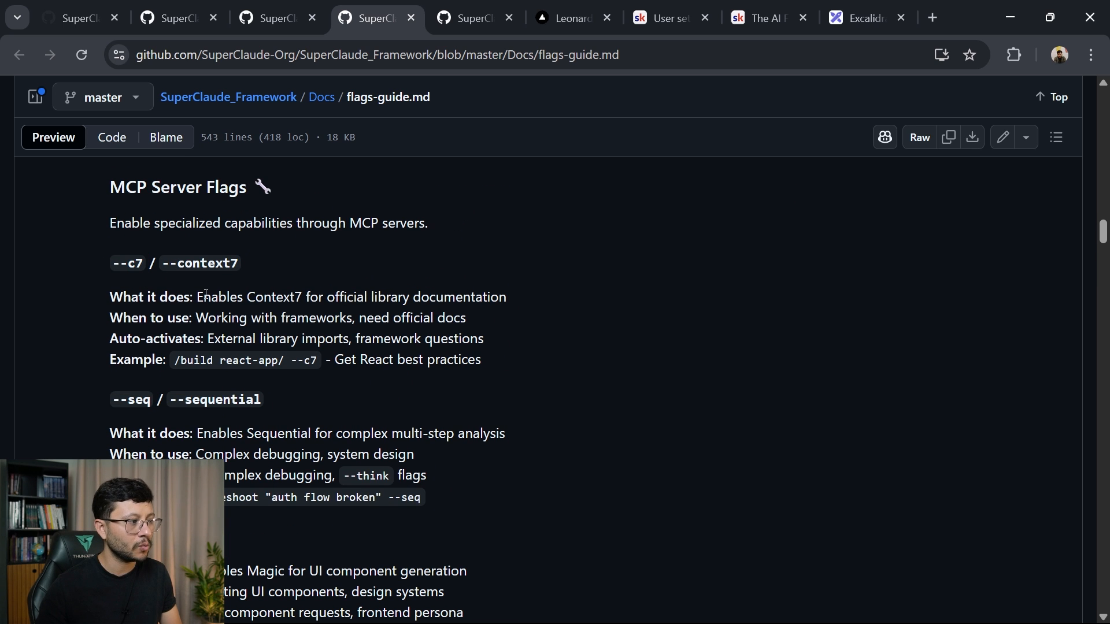
pyautogui.moveTo(203, 297); pyautogui.dragTo(398, 296)
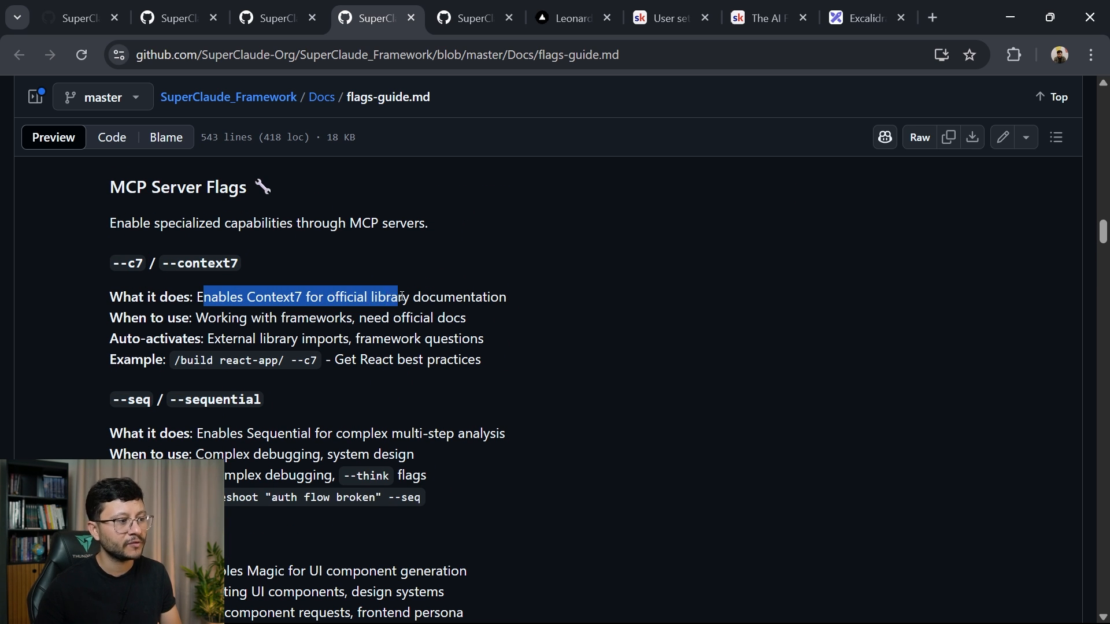
pyautogui.scroll(-3)
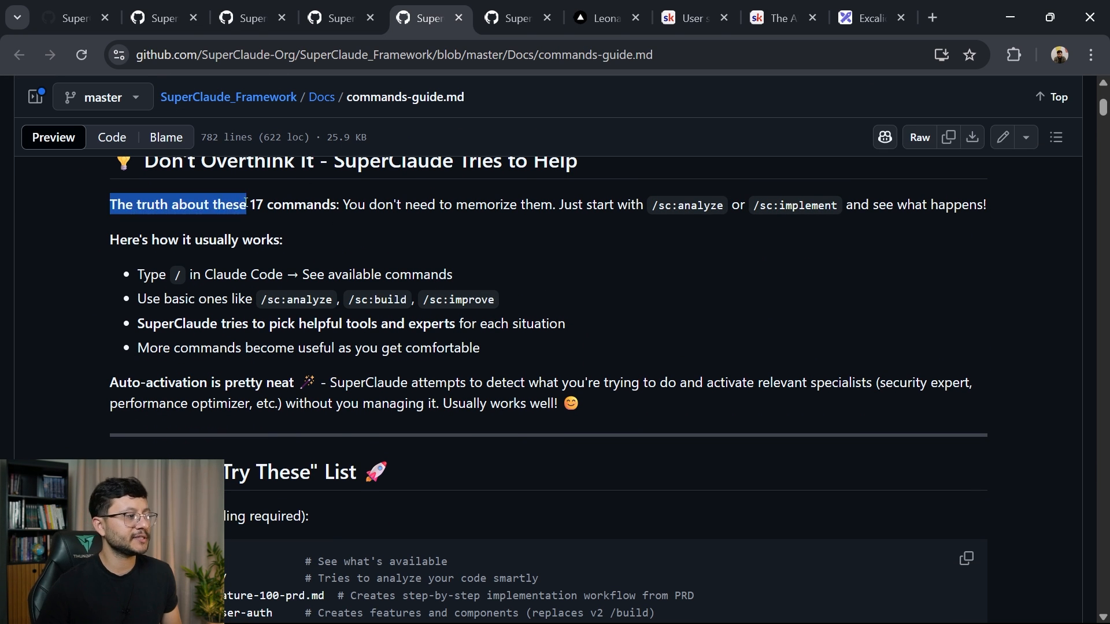
# - In commands-guide.md, highlight the 17-commands sentence, the analyze starting point, and auto-activation passage
pyautogui.moveTo(248, 205); pyautogui.dragTo(554, 204)
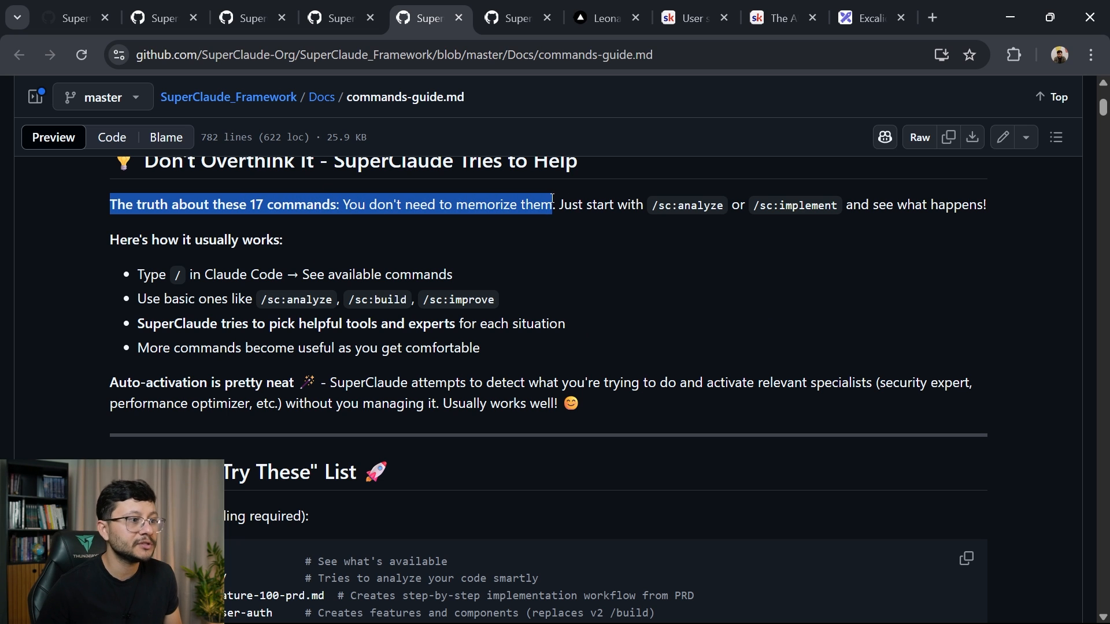
pyautogui.doubleClick(699, 205)
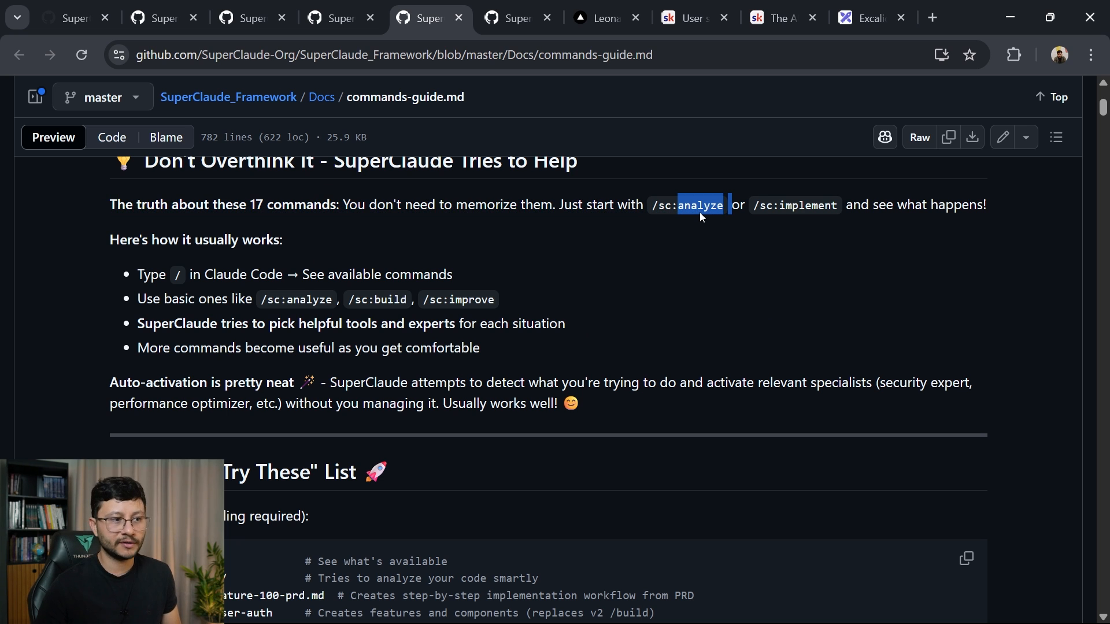
pyautogui.scroll(-3)
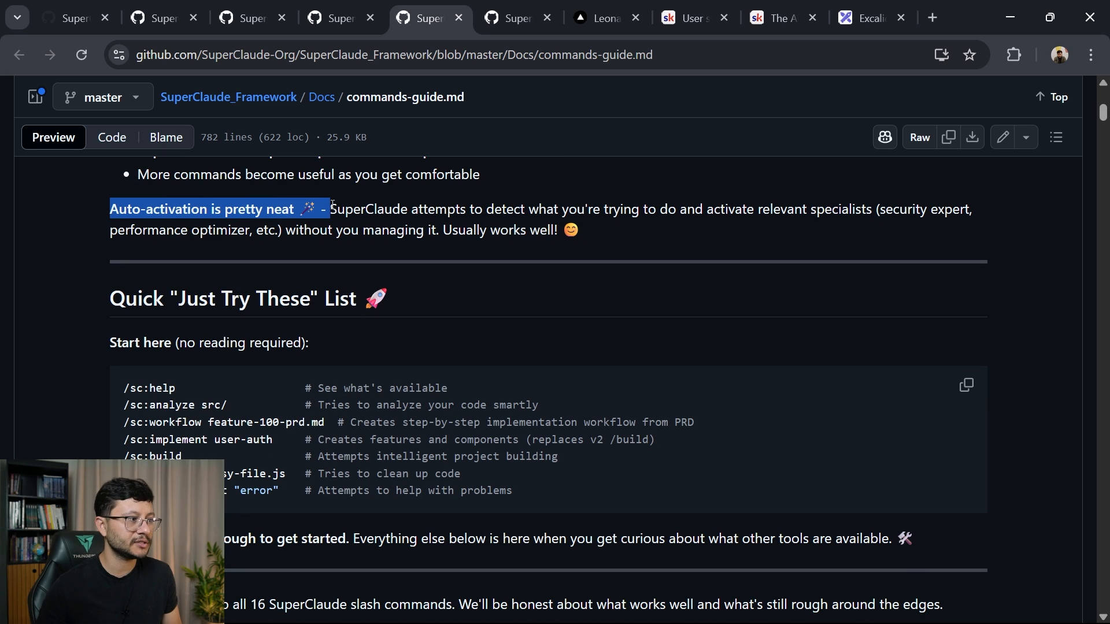
pyautogui.moveTo(330, 208); pyautogui.dragTo(628, 208)
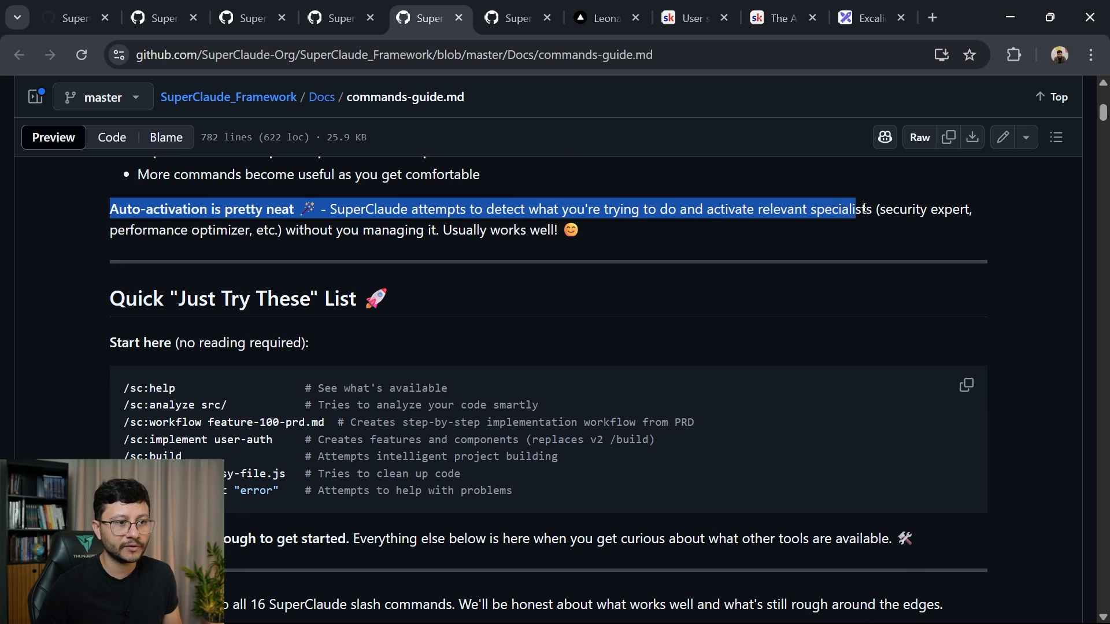
pyautogui.moveTo(858, 208); pyautogui.dragTo(248, 230)
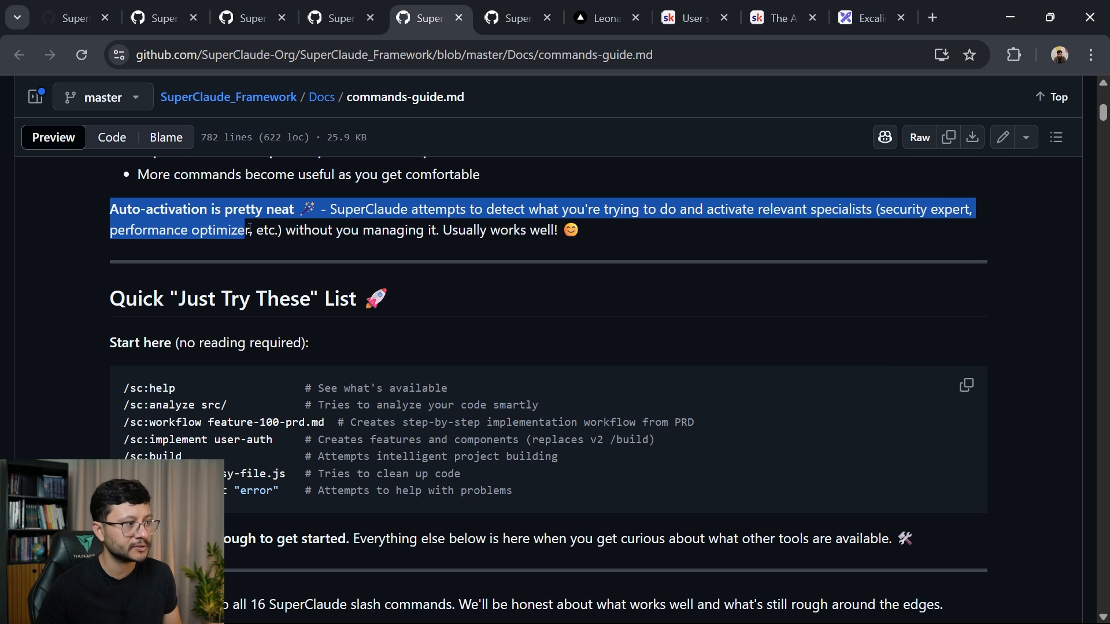
pyautogui.moveTo(249, 229); pyautogui.dragTo(442, 229)
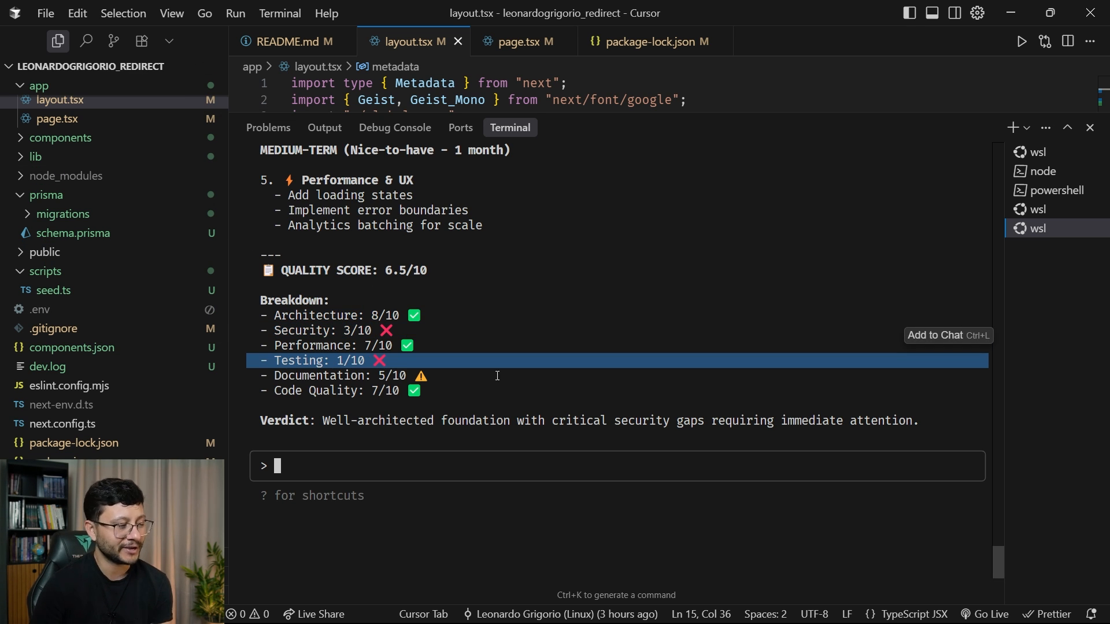
pyautogui.doubleClick(391, 375)
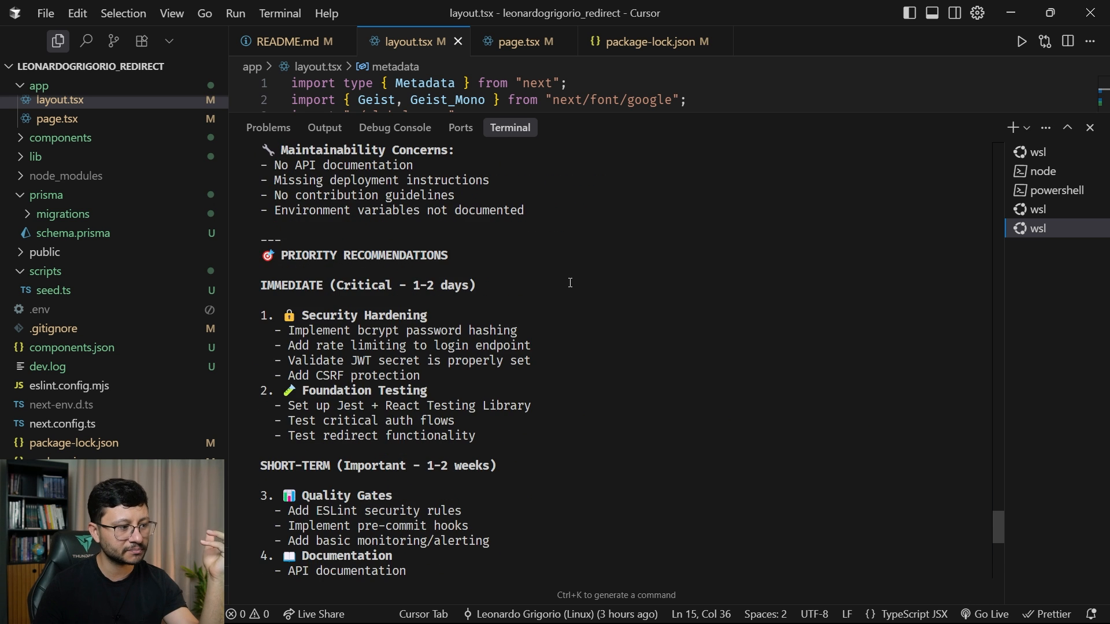
pyautogui.scroll(-3)
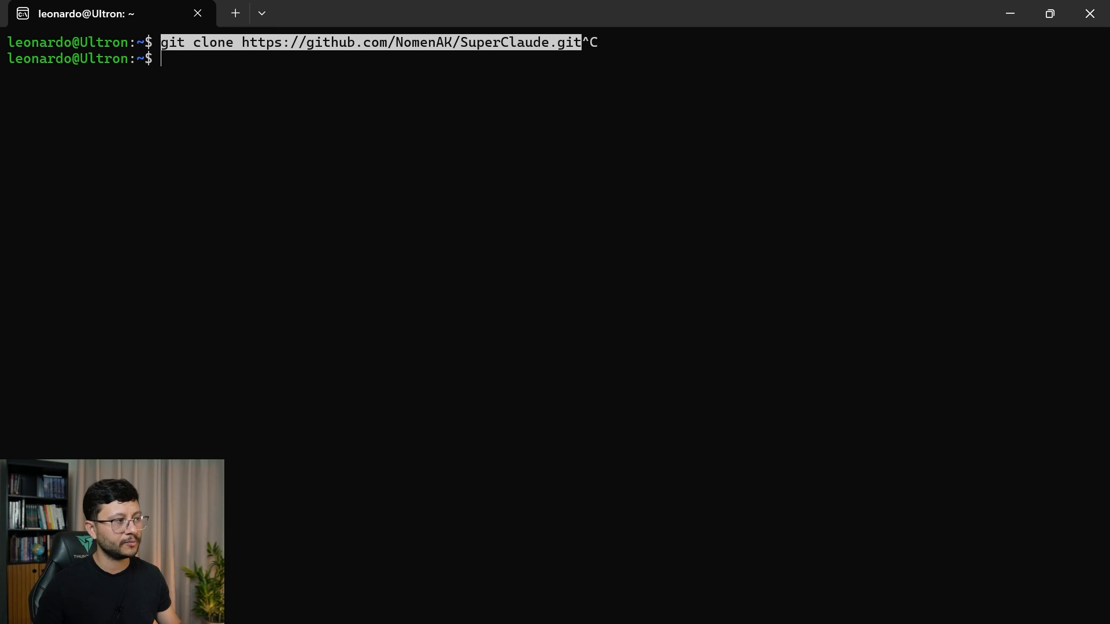
# - List the home folder with ls and cd into SuperClaude_Framework
pyautogui.write('ls')
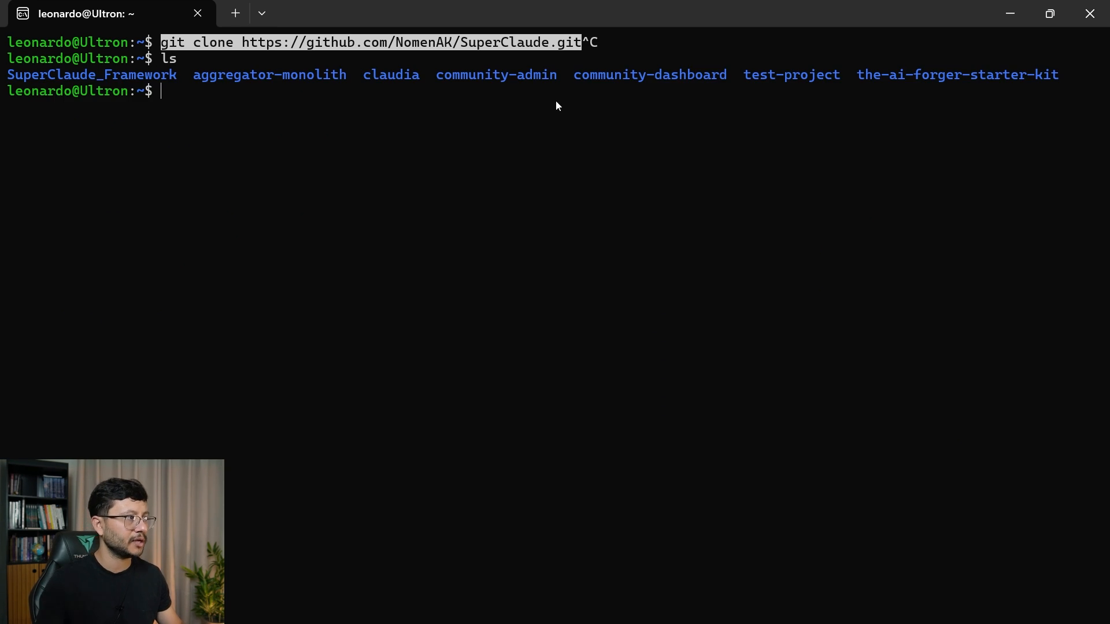
pyautogui.moveTo(238, 113)
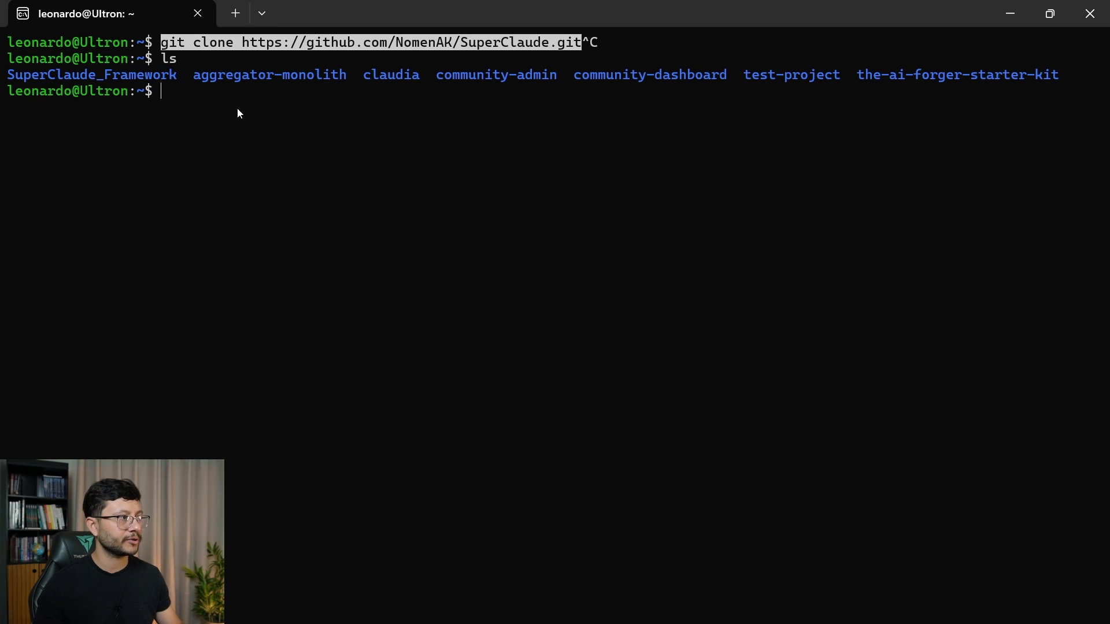
pyautogui.write('cd')
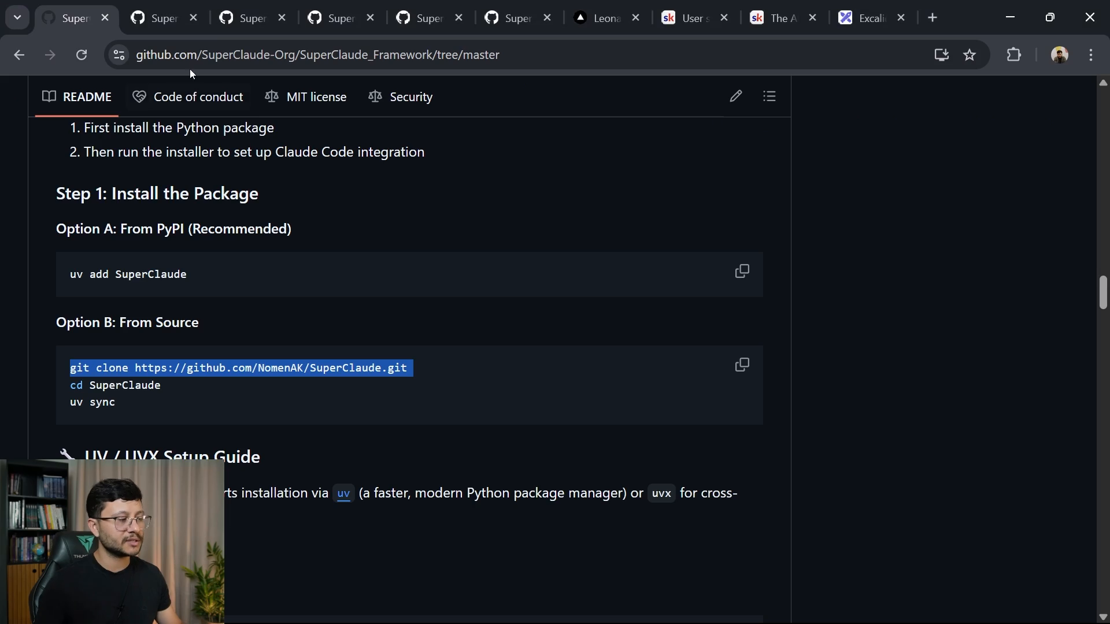
pyautogui.scroll(-3)
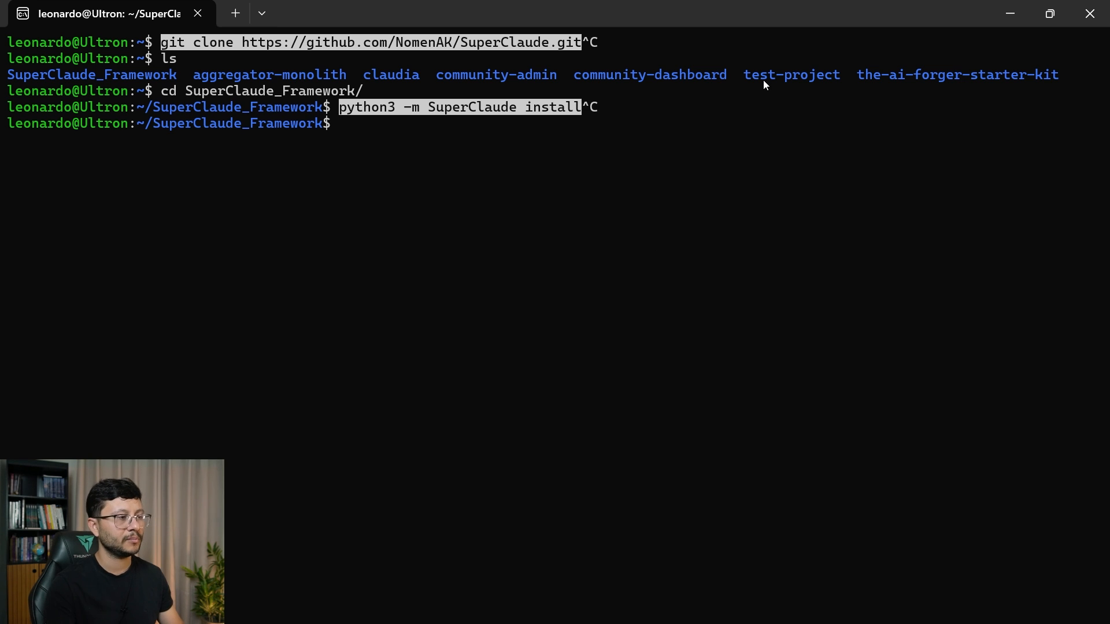
pyautogui.moveTo(686, 190)
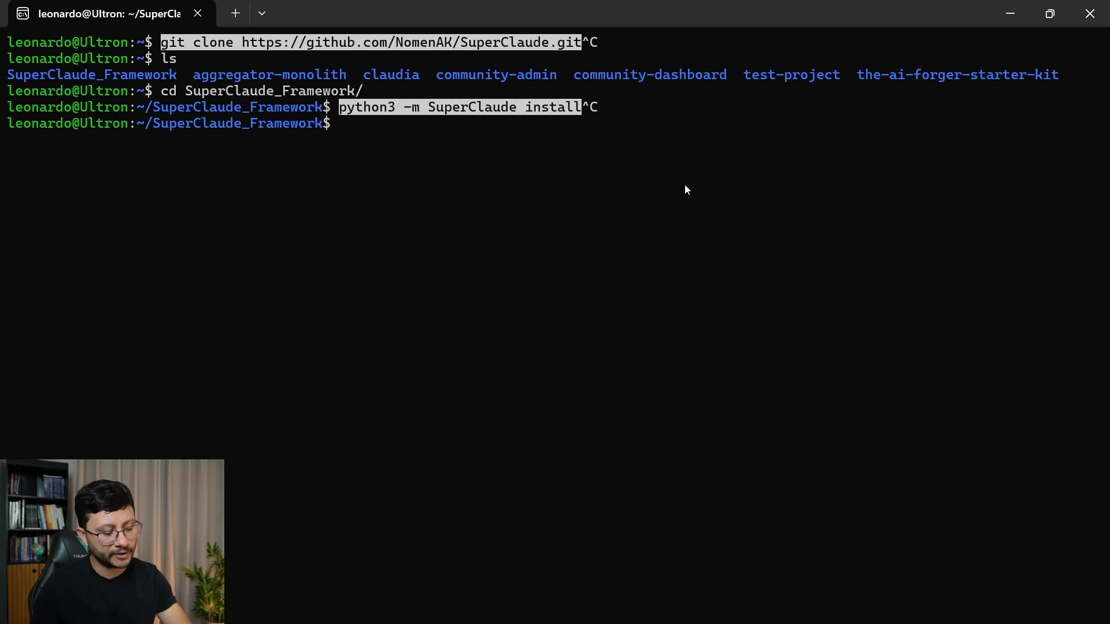
# - Run the SuperClaude Quick Installation, confirming the update with y and Y, then return to Cursor
pyautogui.press('Enter')
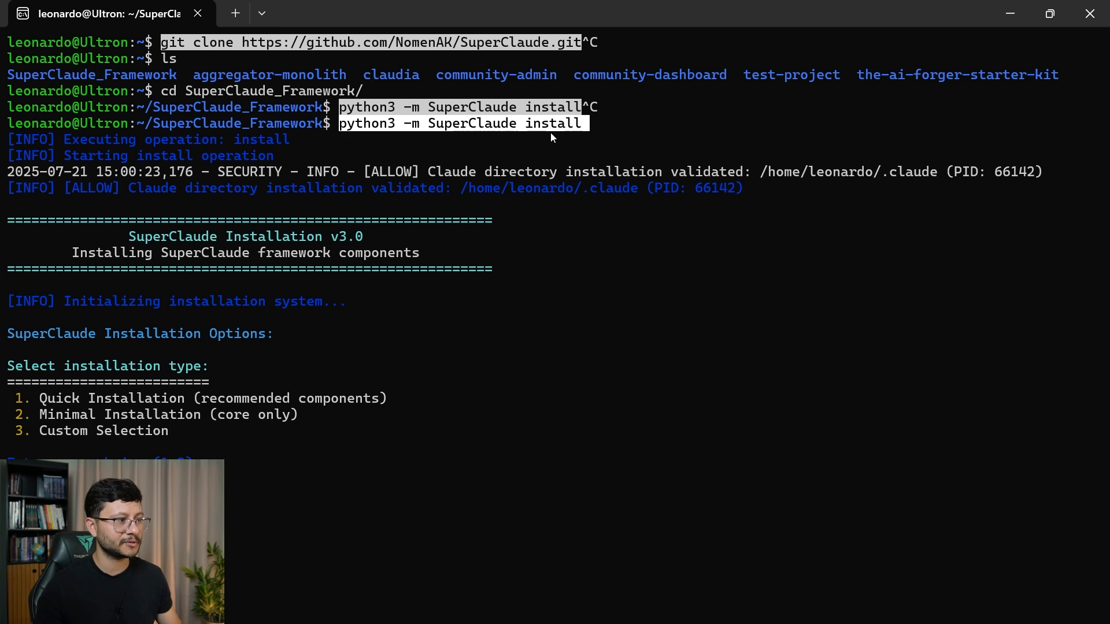
pyautogui.moveTo(523, 158)
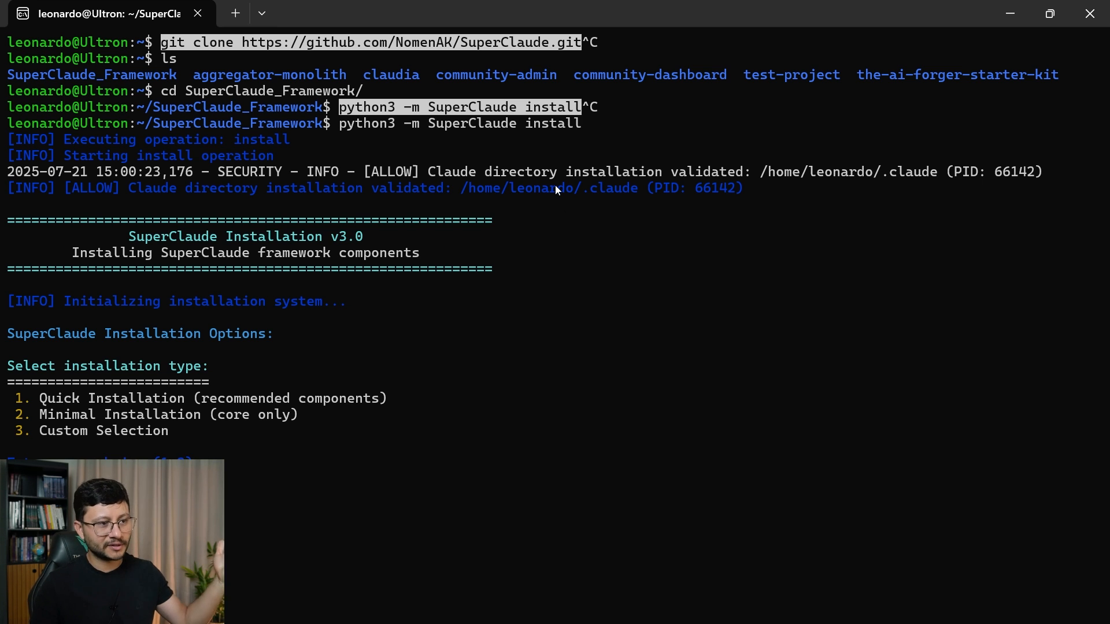
pyautogui.moveTo(539, 237)
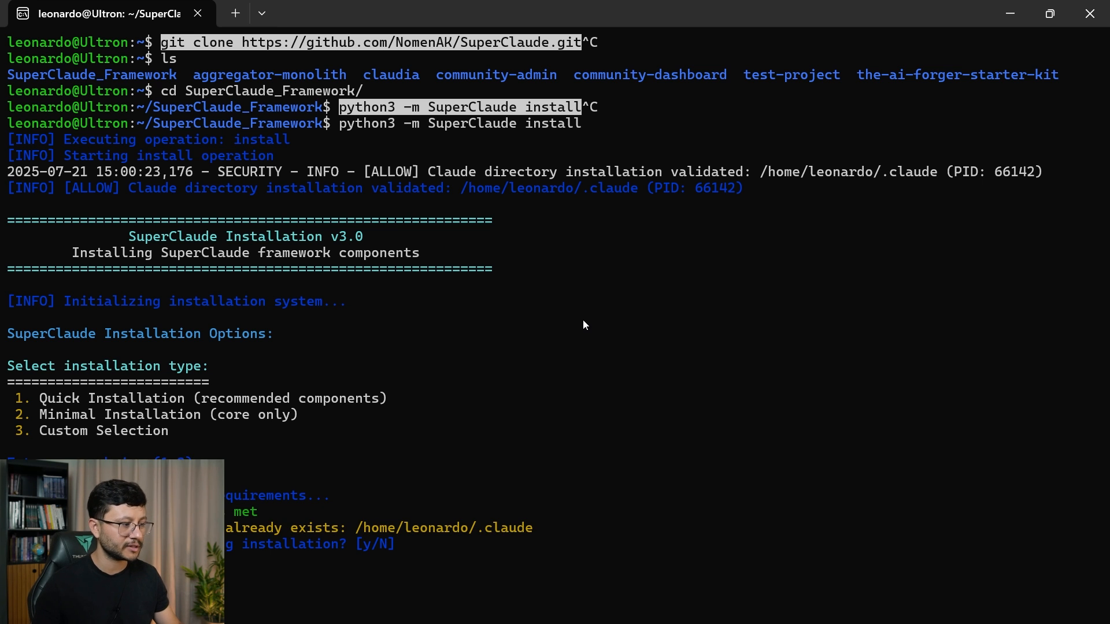
pyautogui.write('y')
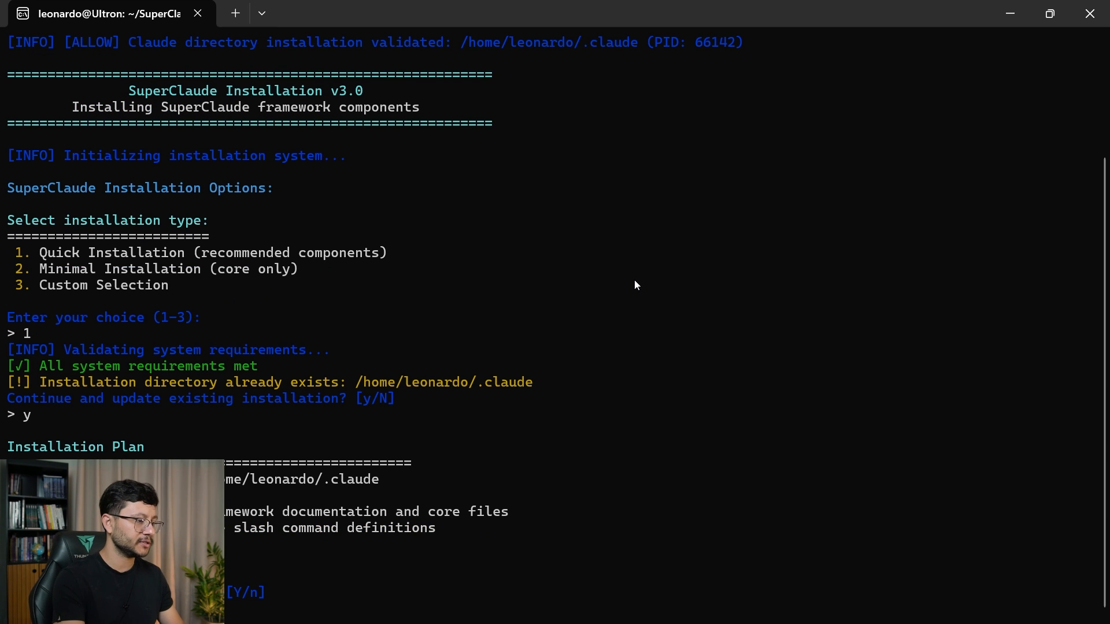
pyautogui.moveTo(758, 113)
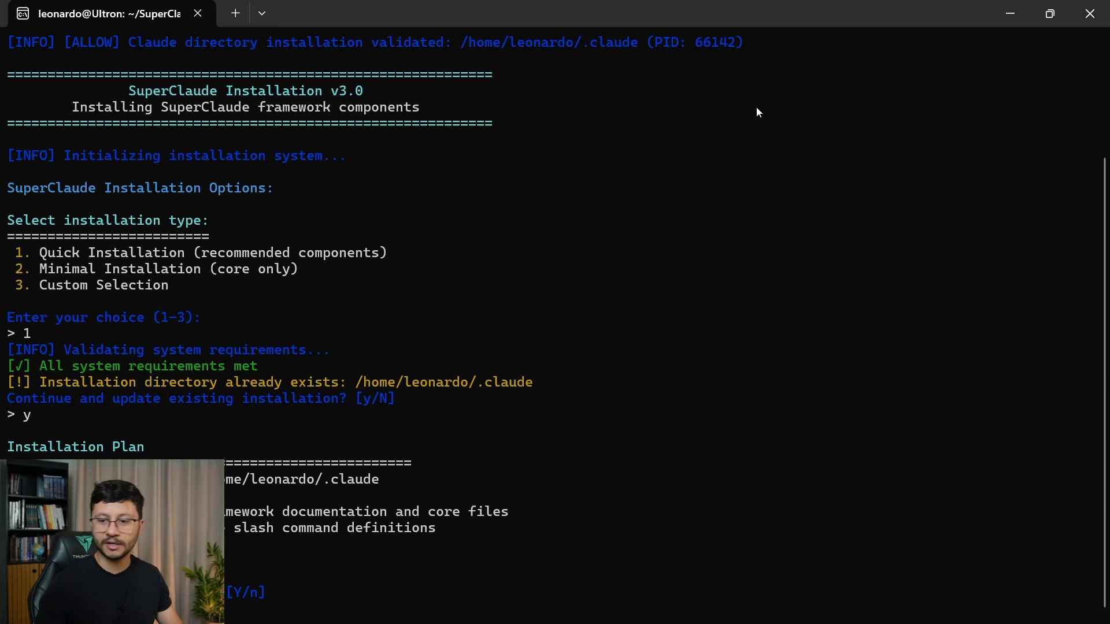
pyautogui.write('Y')
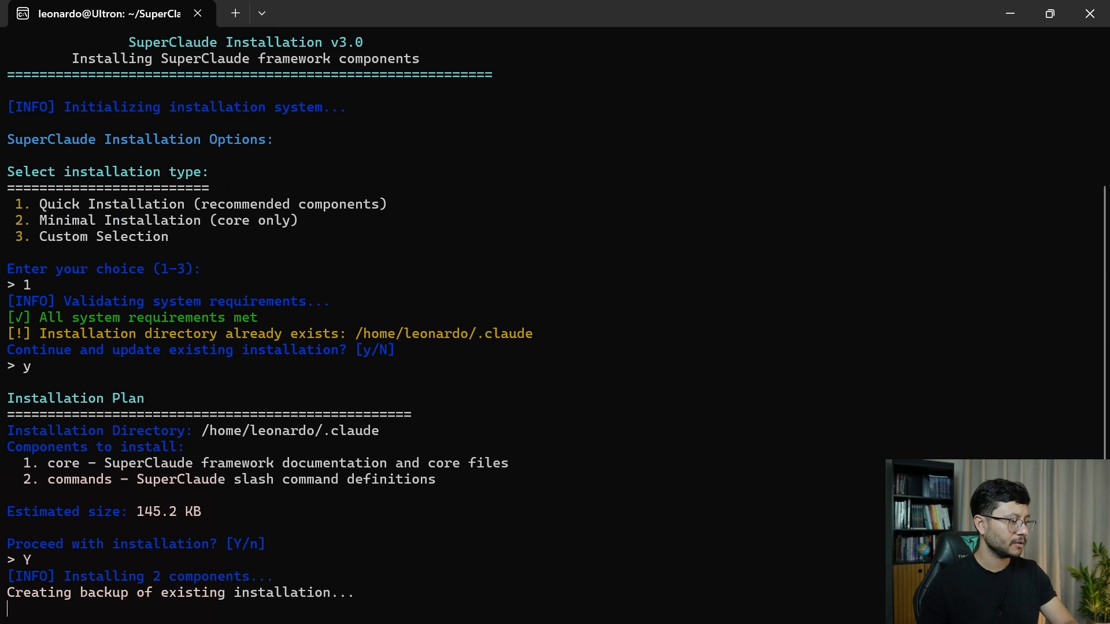
pyautogui.moveTo(779, 406)
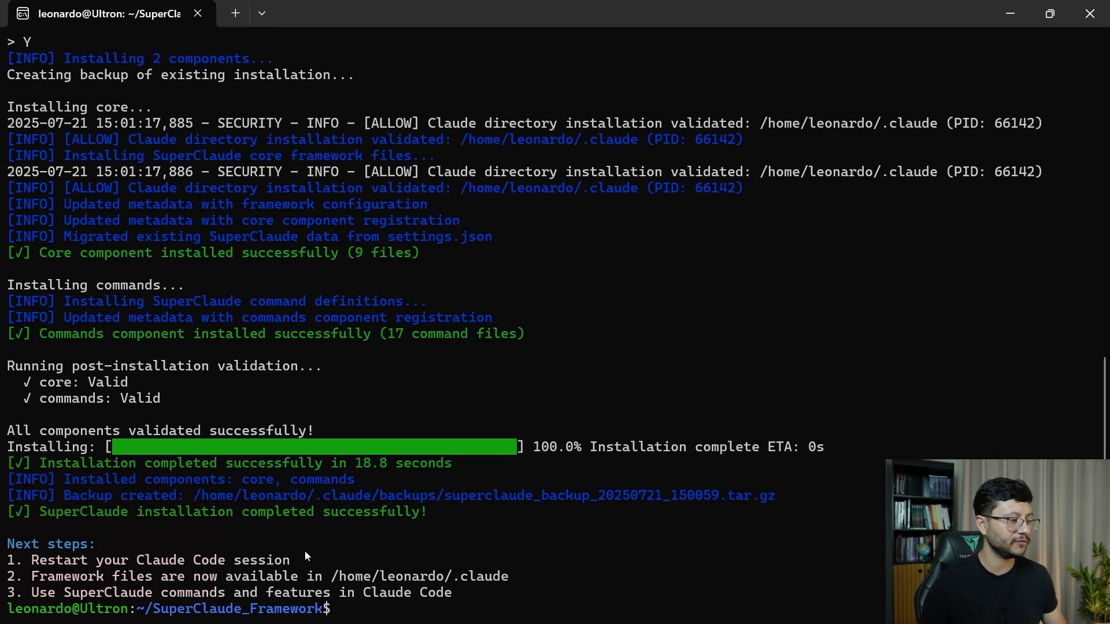
pyautogui.press('Alt+Tab')
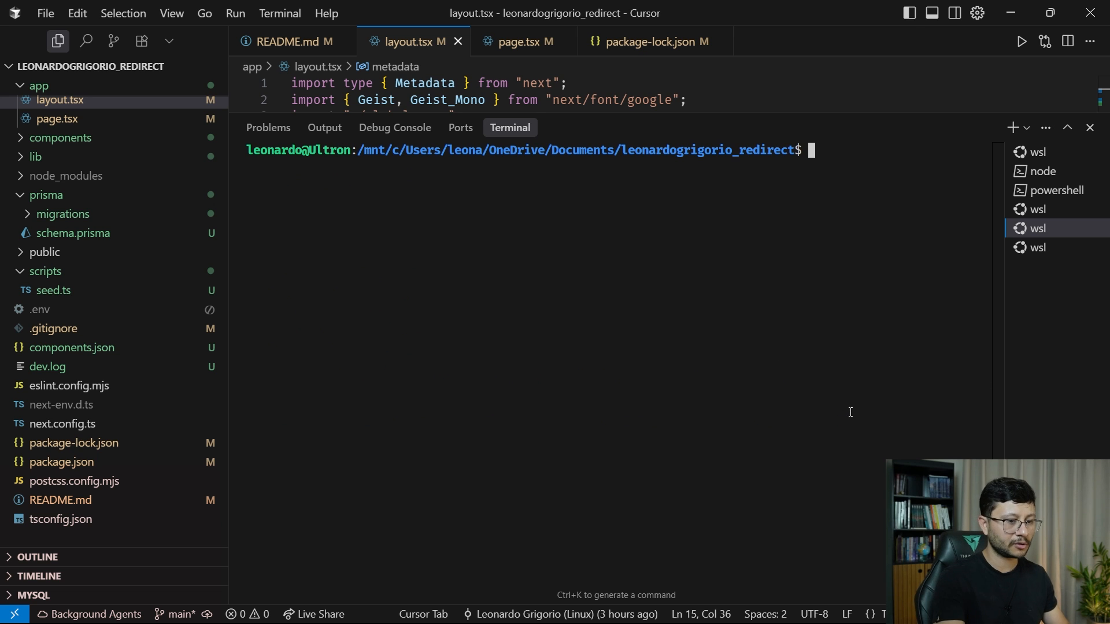
# - Launch claude in Cursor's terminal and begin the /sc:design prompt
pyautogui.write('claude')
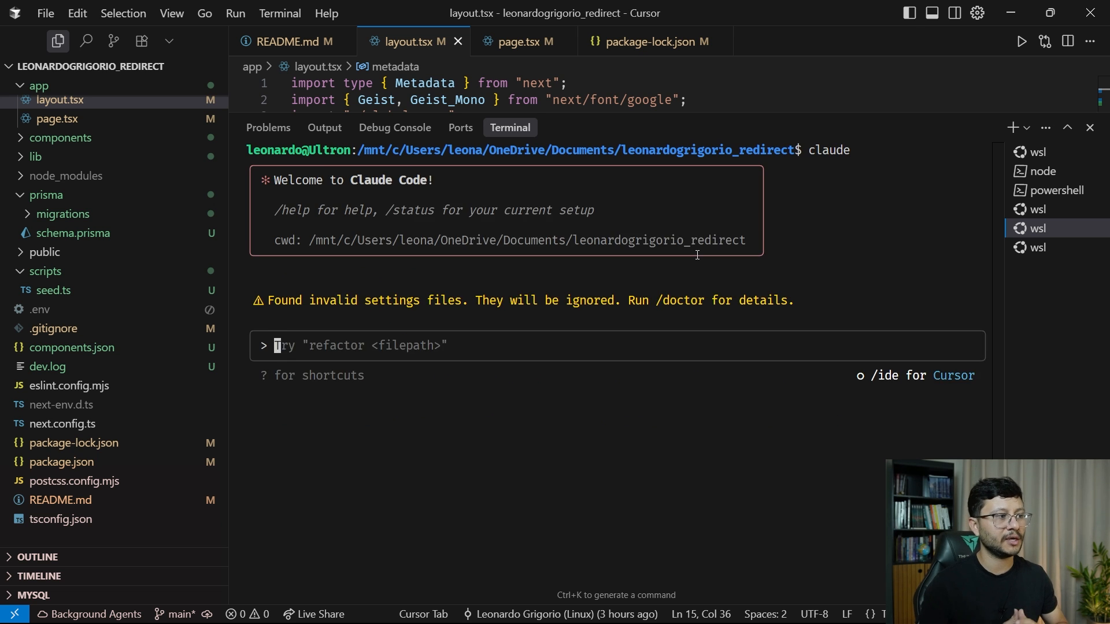
pyautogui.write('/')
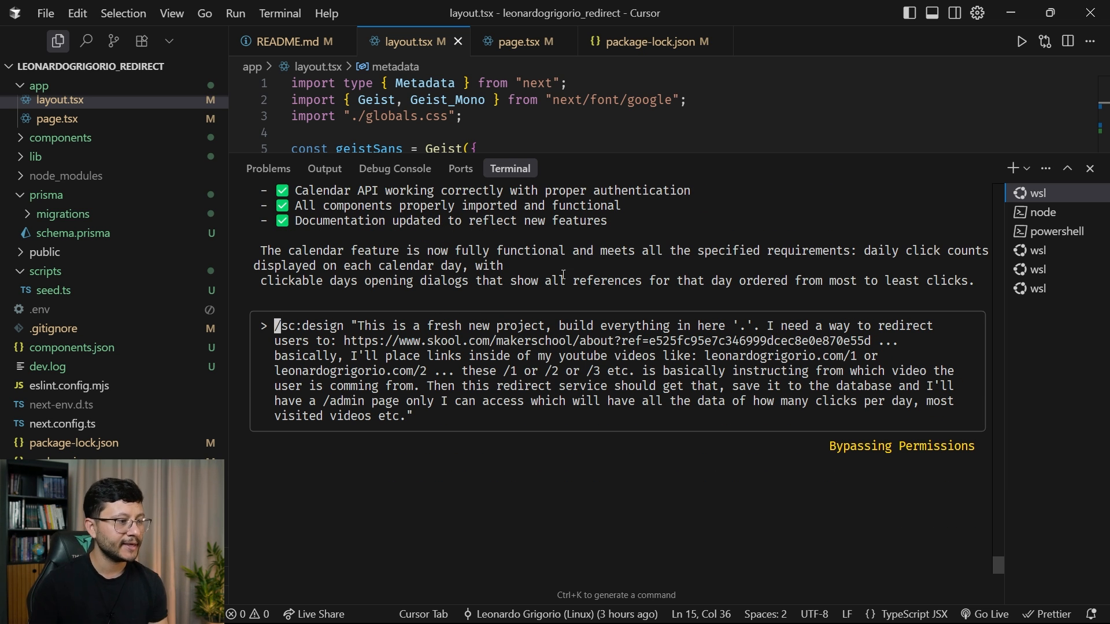
pyautogui.moveTo(767, 327)
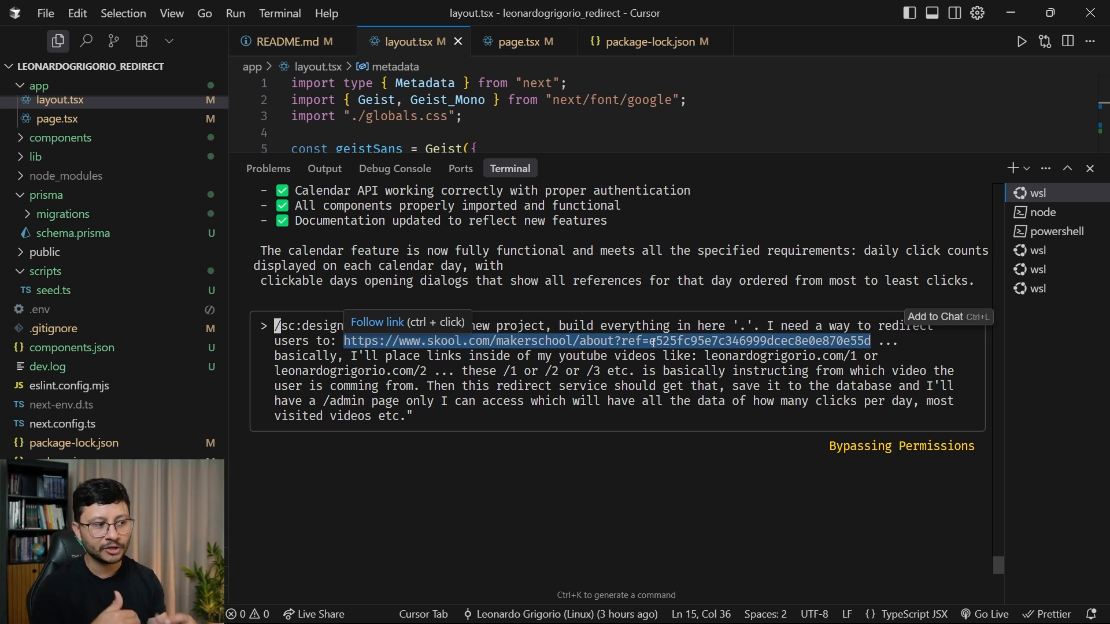
# - Switch to the browser's Skool Affiliates settings page
pyautogui.press('alt+tab')
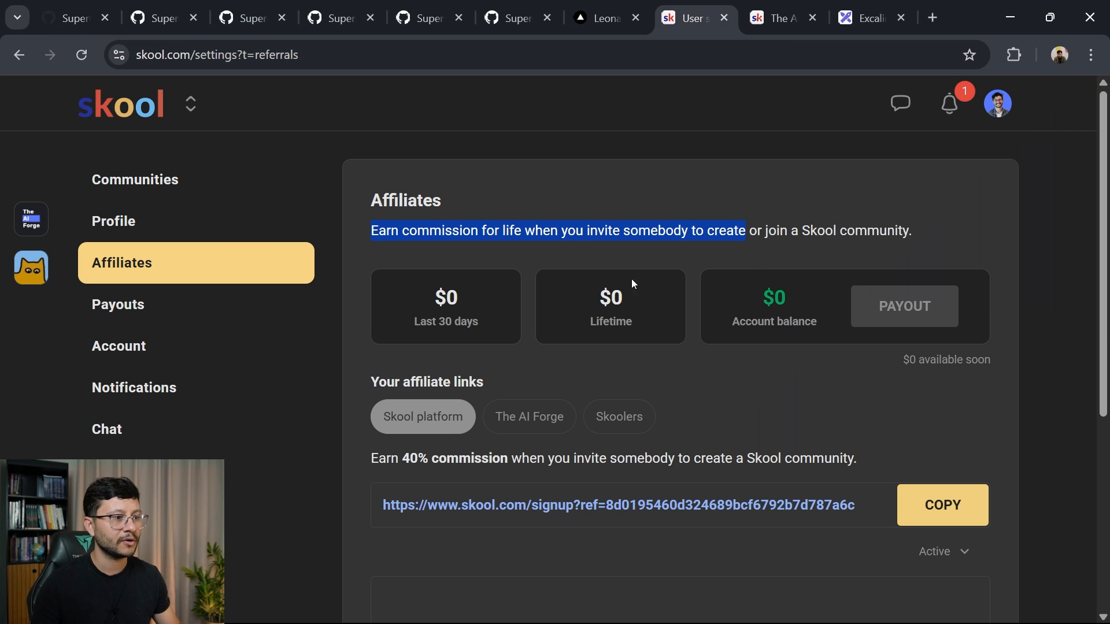
# - Leave the affiliate description and view the AI Forge community's invite page with its group link
pyautogui.click(781, 359)
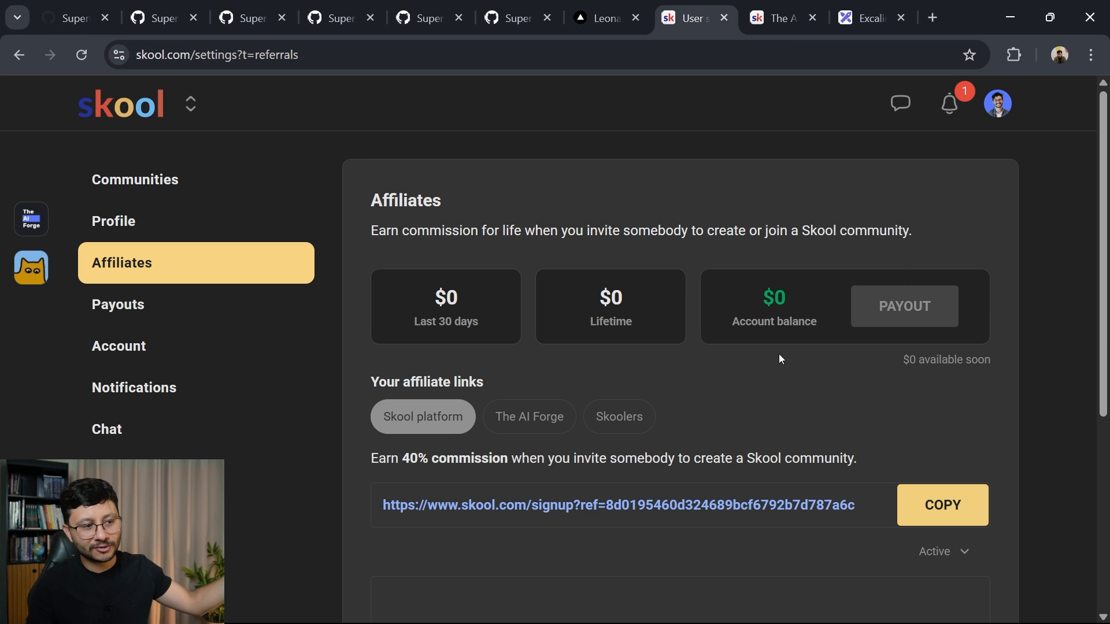
pyautogui.moveTo(822, 359)
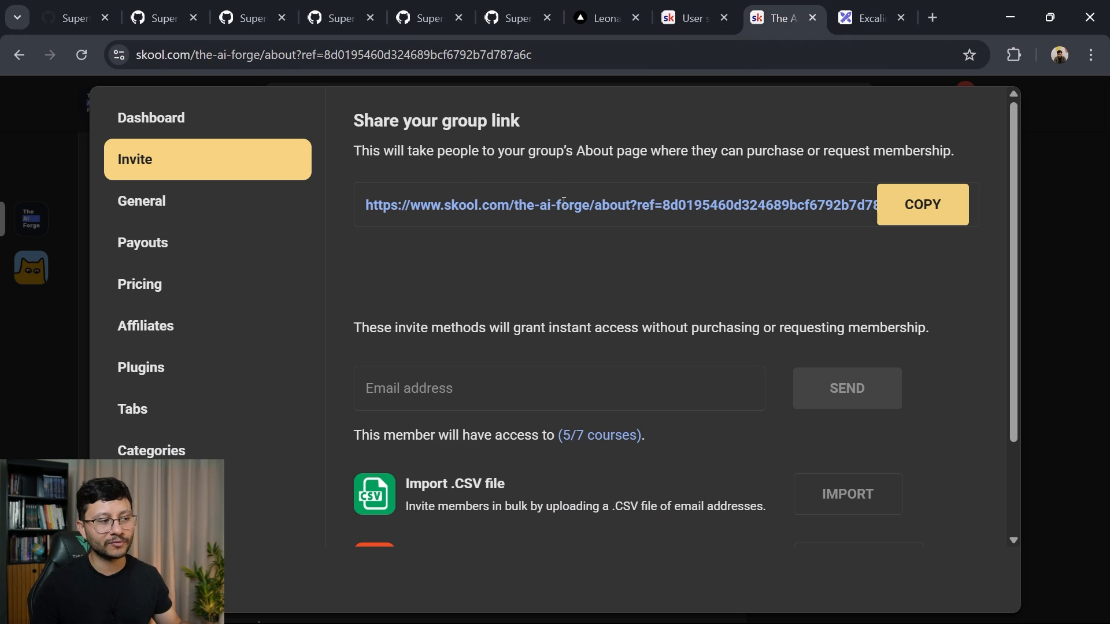
pyautogui.click(921, 204)
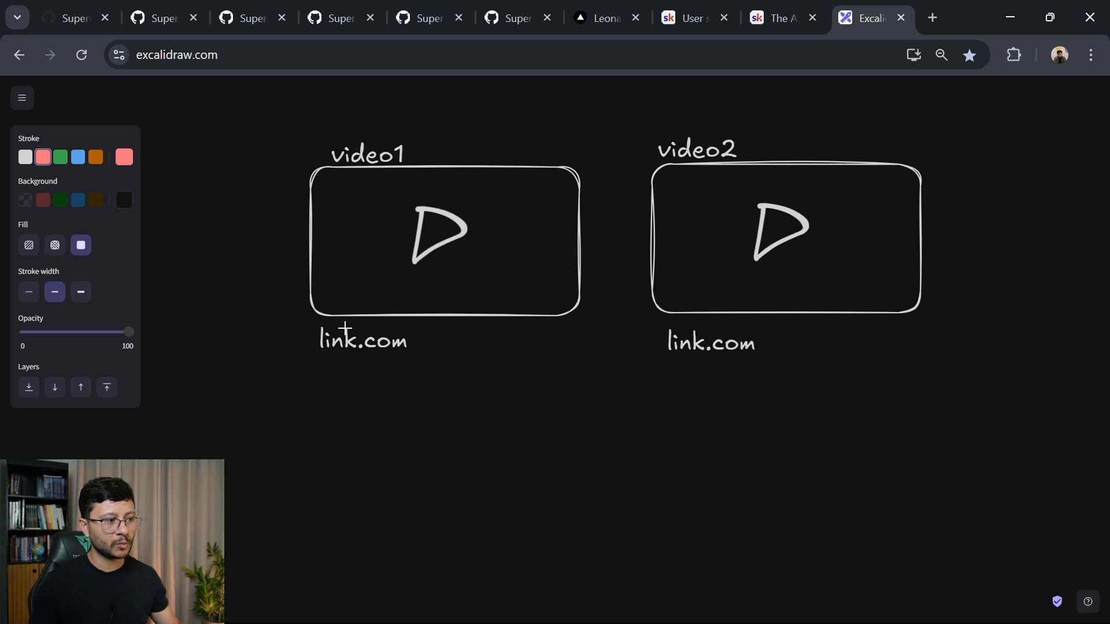
# - Relabel video1's link from a /utm=jkojhkjhas example to leonardogrigorio.com/1
pyautogui.click(348, 341)
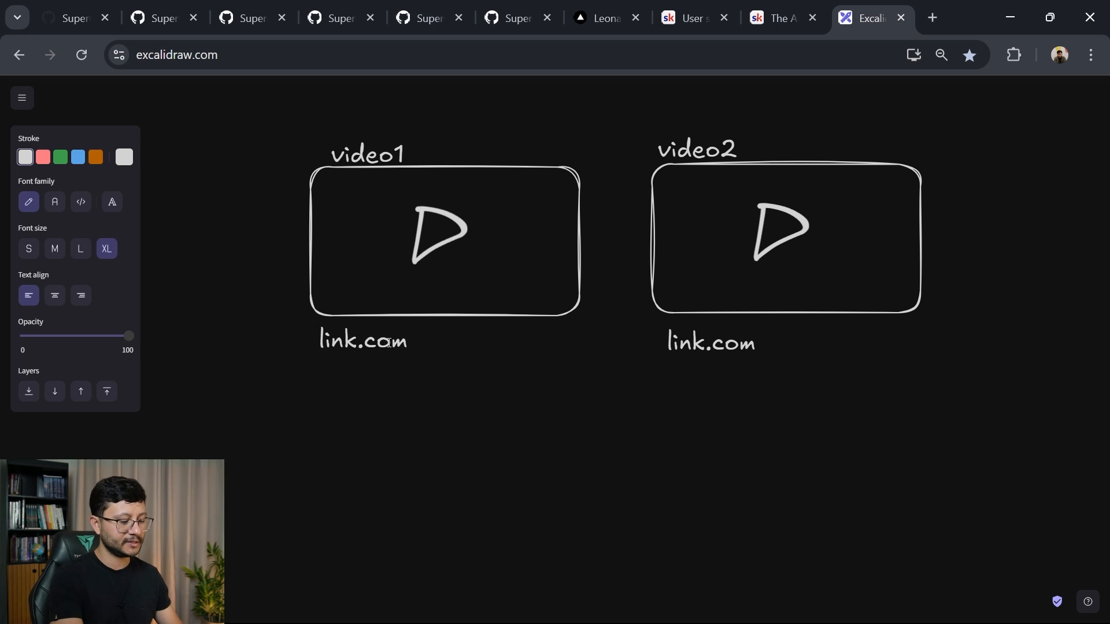
pyautogui.write('/utm')
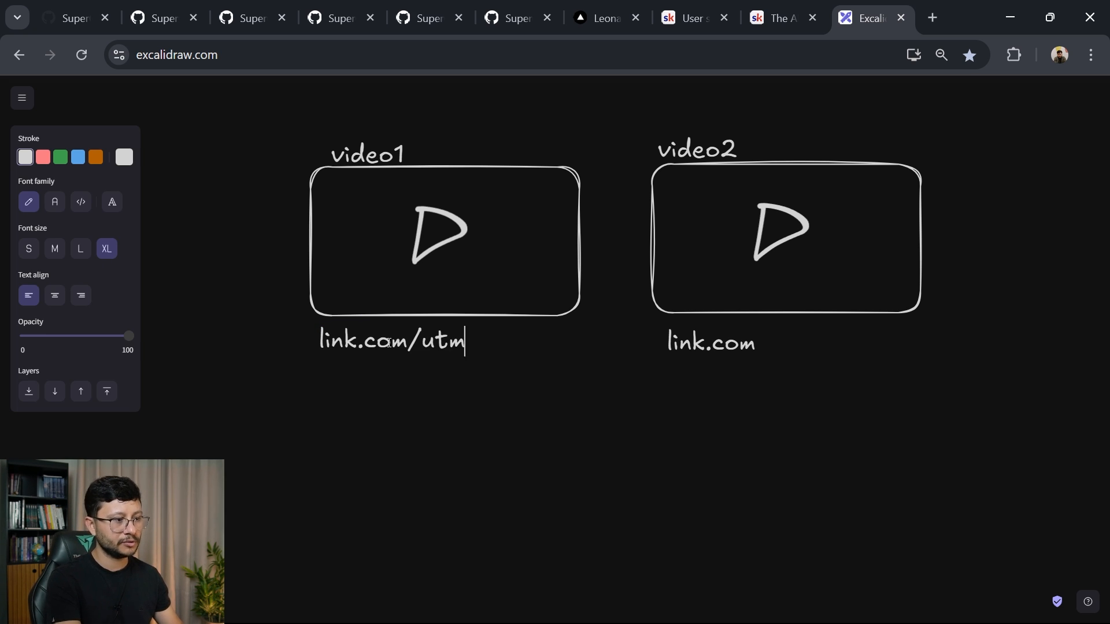
pyautogui.write('=jkojhkjhas')
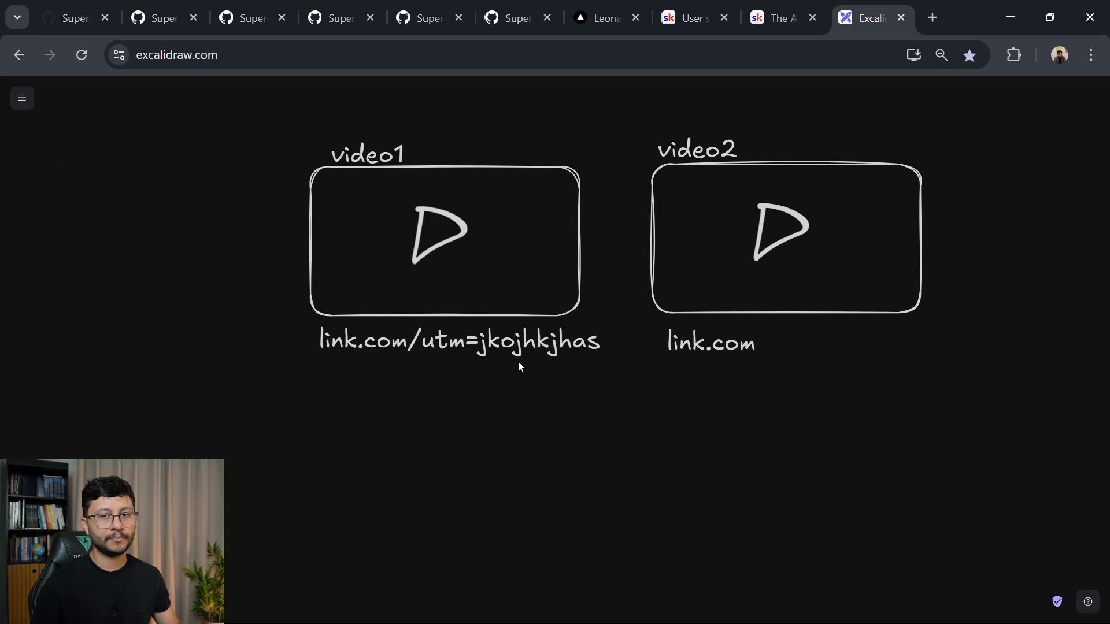
pyautogui.click(458, 344)
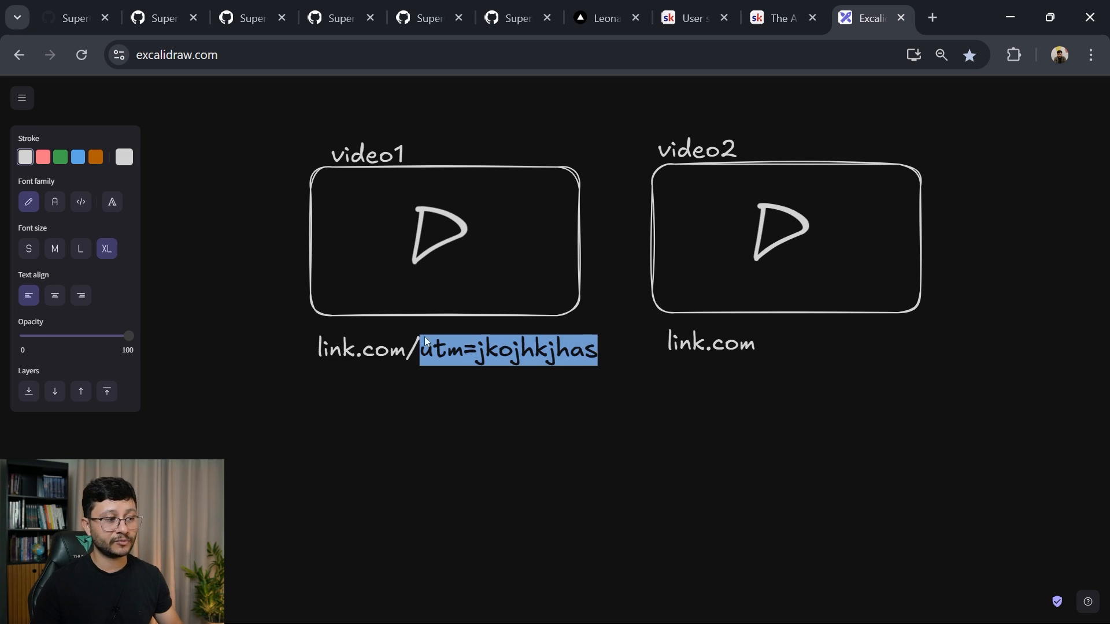
pyautogui.press('Delete')
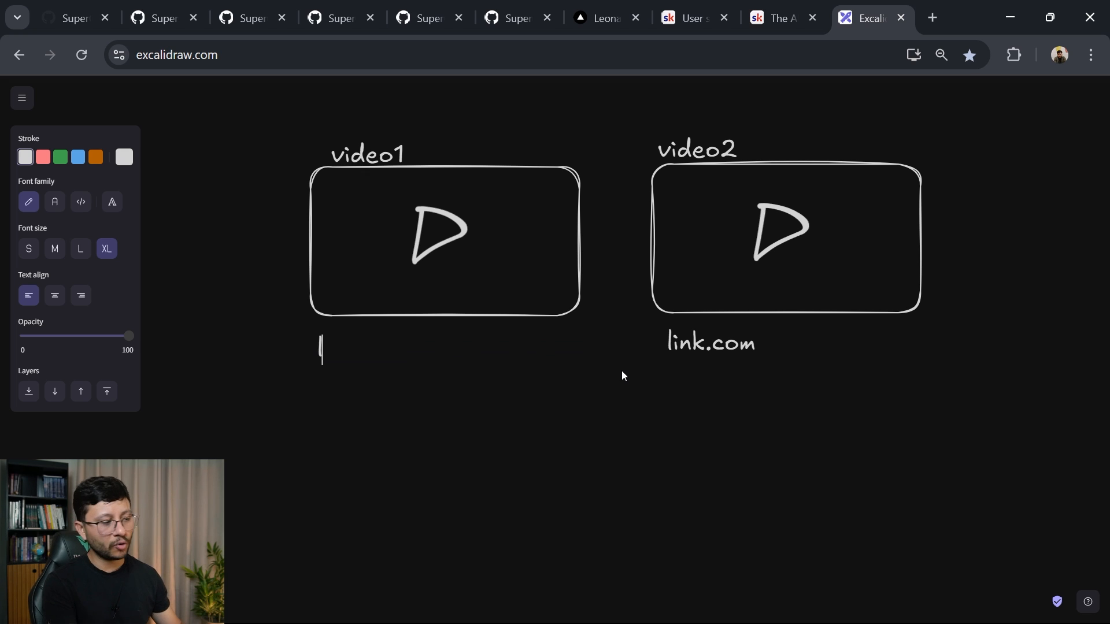
pyautogui.write('leonardogrigorio.com/1')
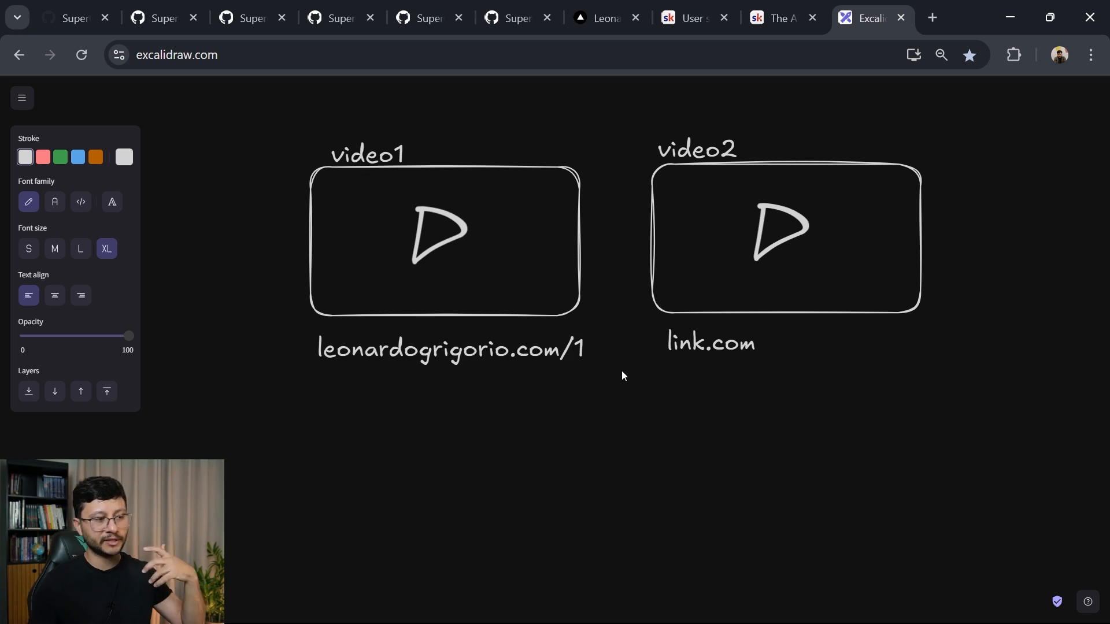
pyautogui.click(449, 350)
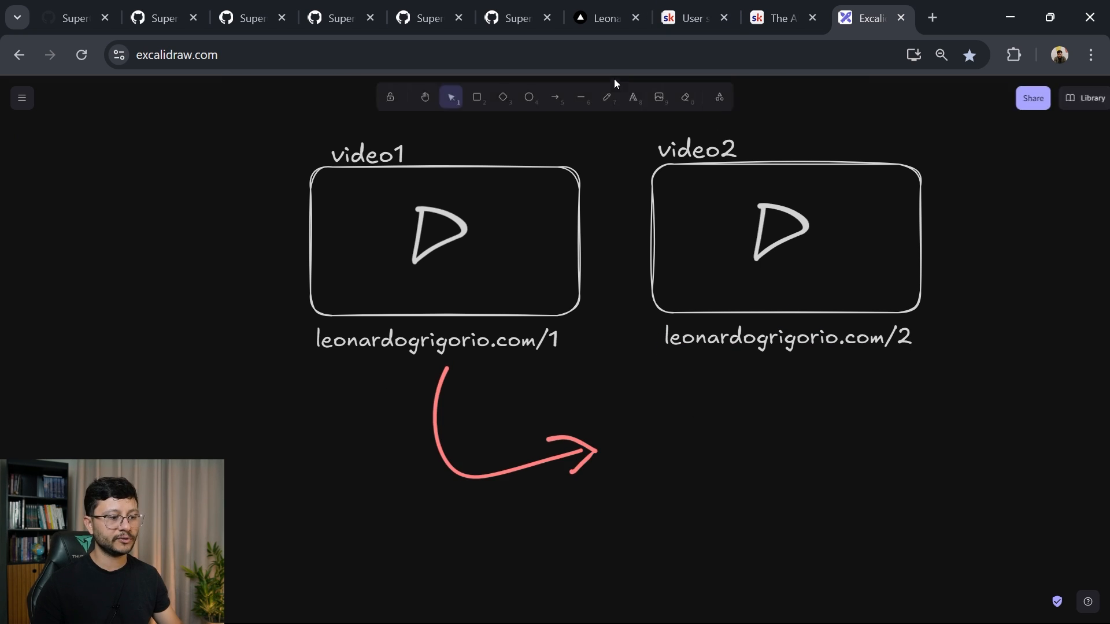
# - Draw a Skool box where the red arrow points and underline the first video link
pyautogui.moveTo(609, 410); pyautogui.dragTo(842, 535)
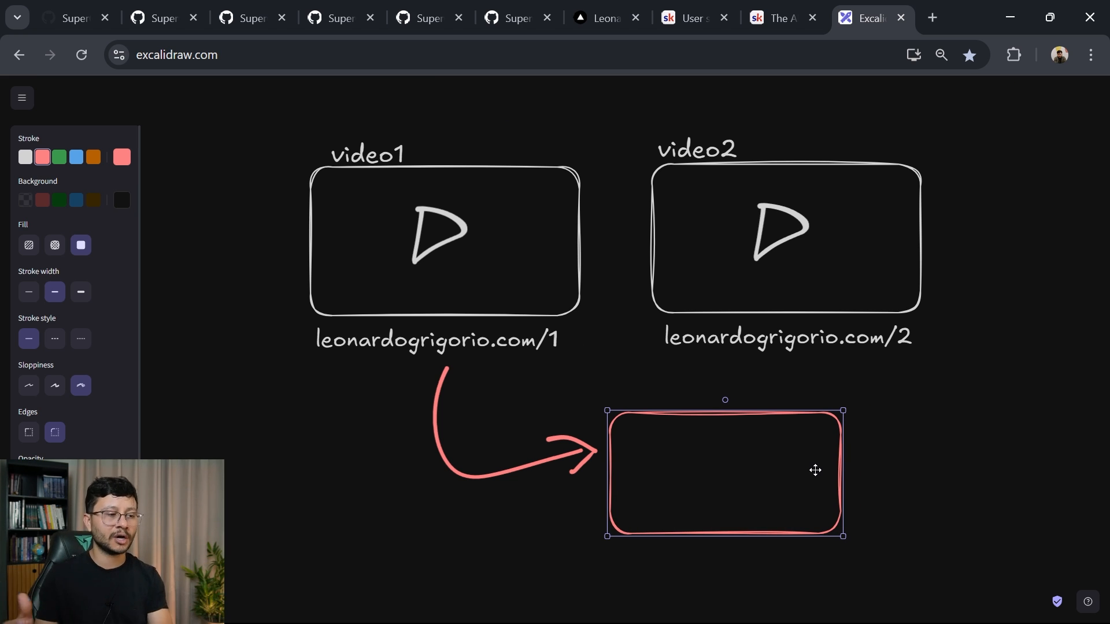
pyautogui.moveTo(619, 438); pyautogui.dragTo(714, 460)
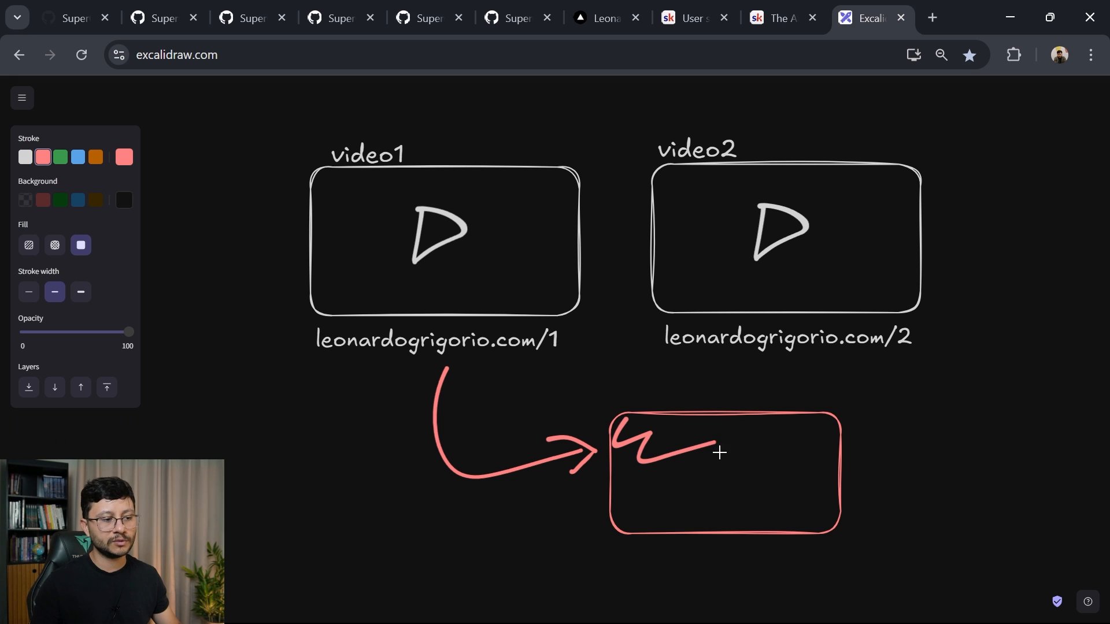
pyautogui.moveTo(718, 454); pyautogui.dragTo(829, 499)
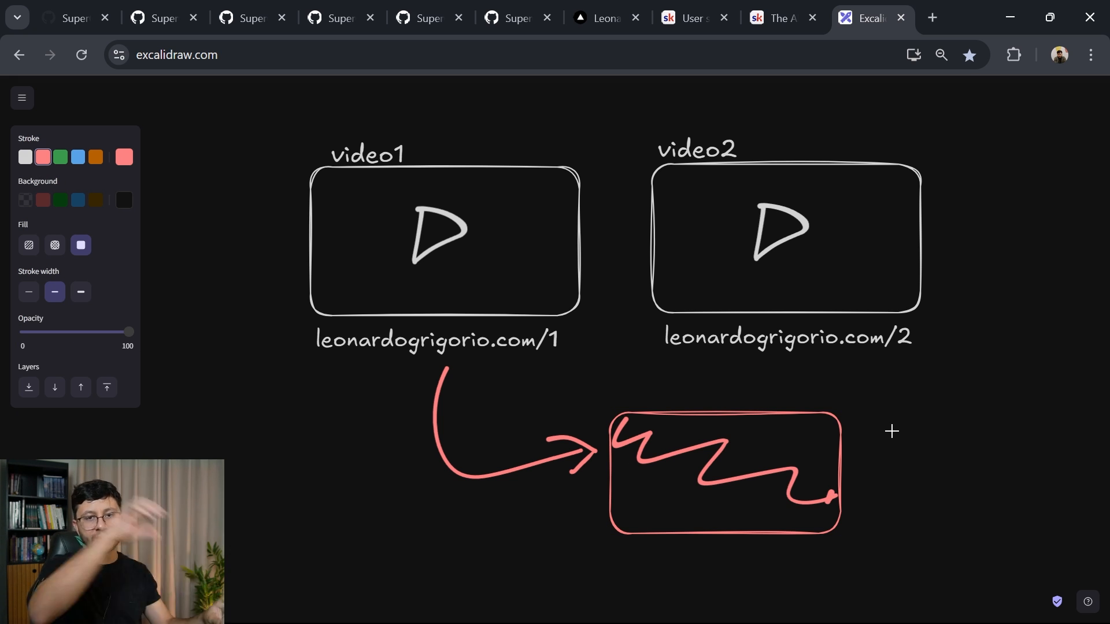
pyautogui.click(780, 18)
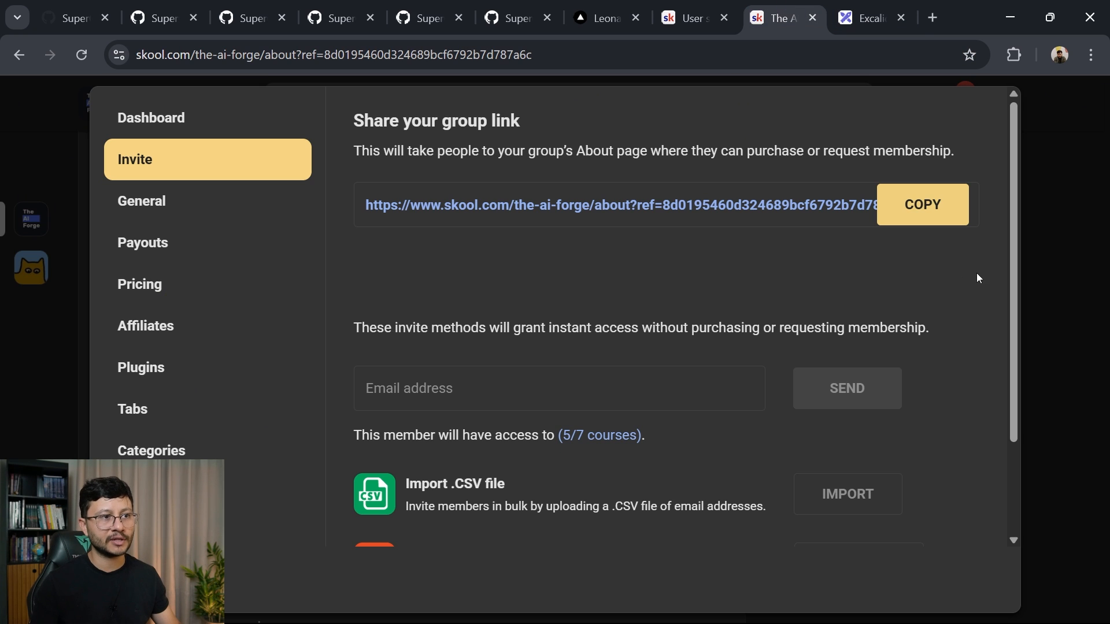
pyautogui.click(865, 18)
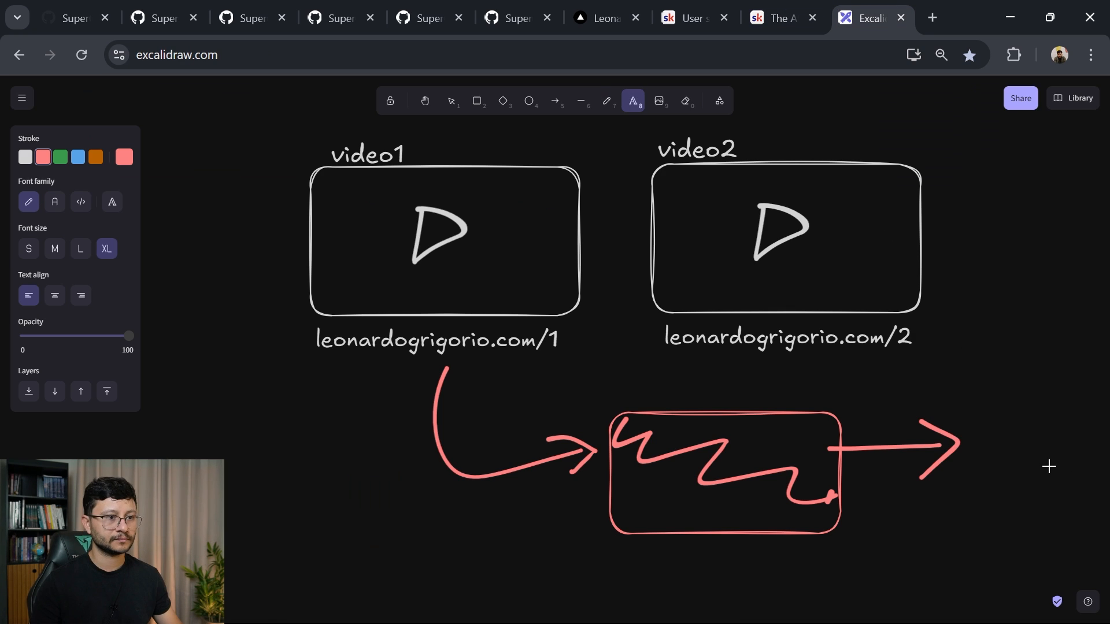
pyautogui.write('Skool')
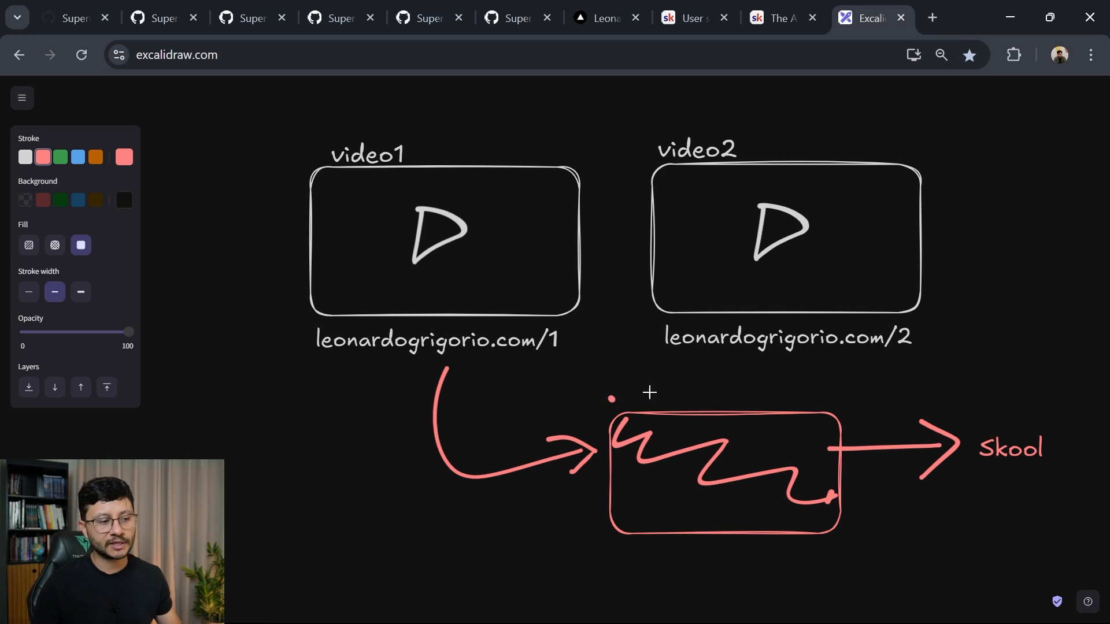
pyautogui.moveTo(612, 400); pyautogui.dragTo(832, 387)
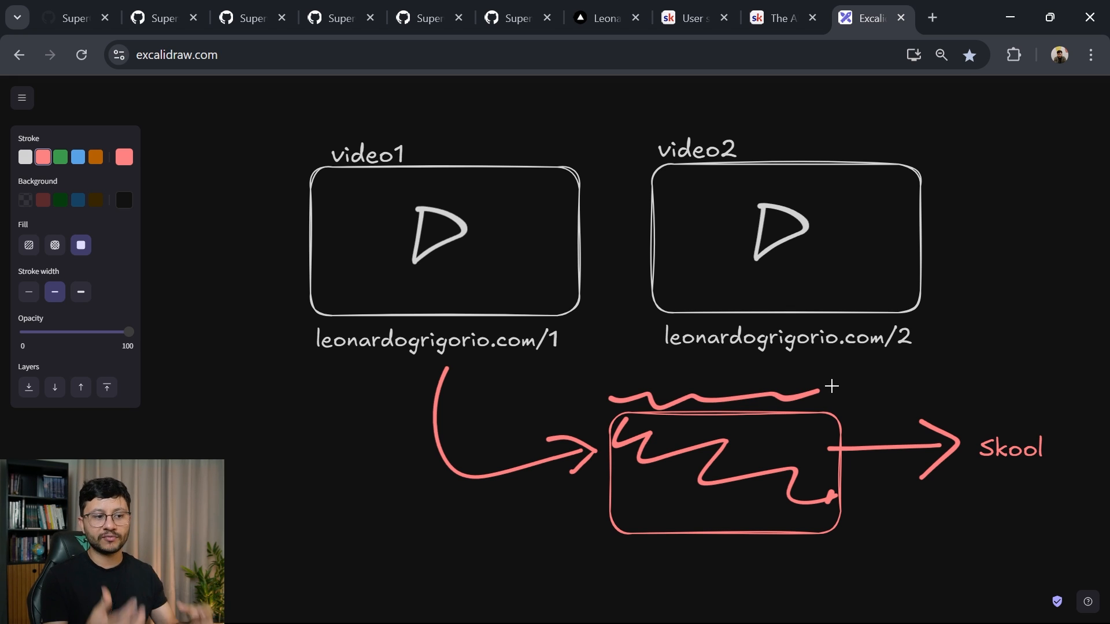
pyautogui.moveTo(309, 349); pyautogui.dragTo(351, 350)
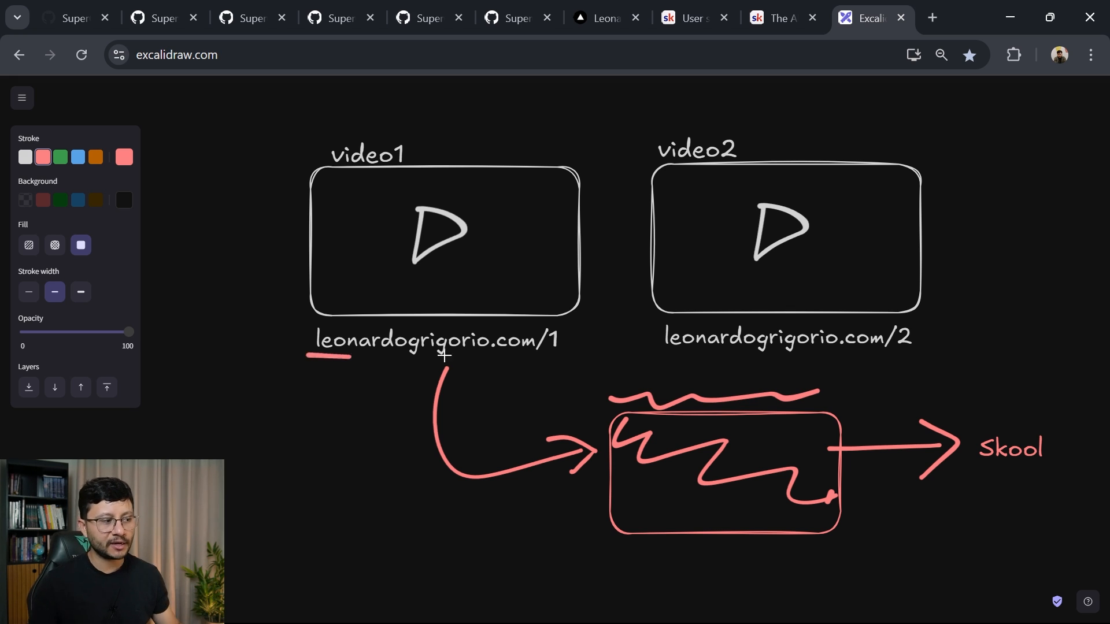
pyautogui.moveTo(350, 357); pyautogui.dragTo(563, 359)
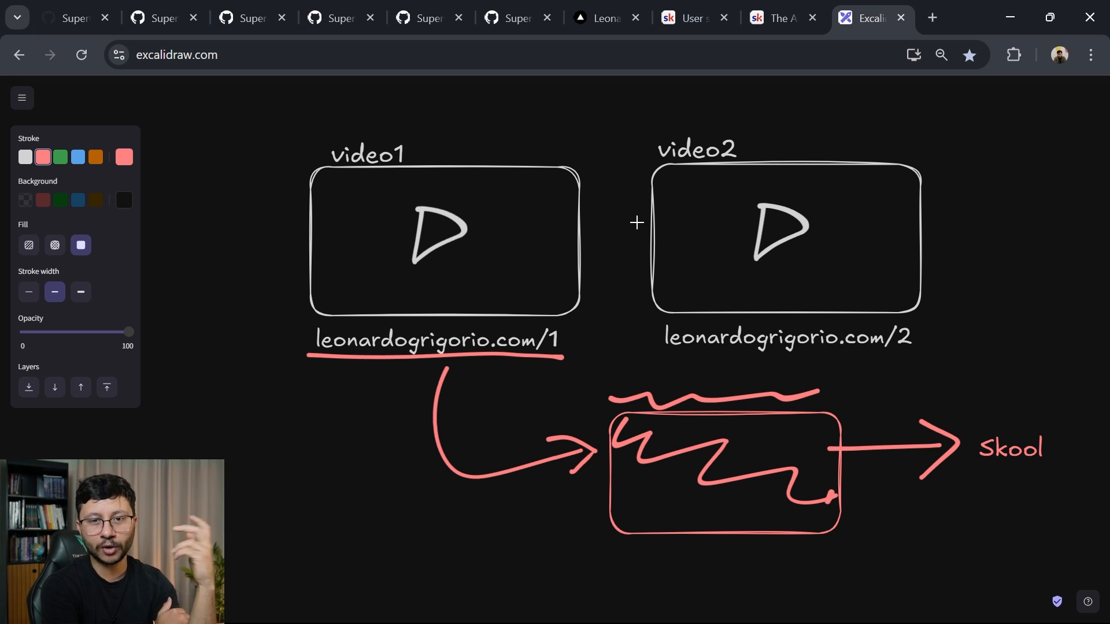
pyautogui.moveTo(658, 227)
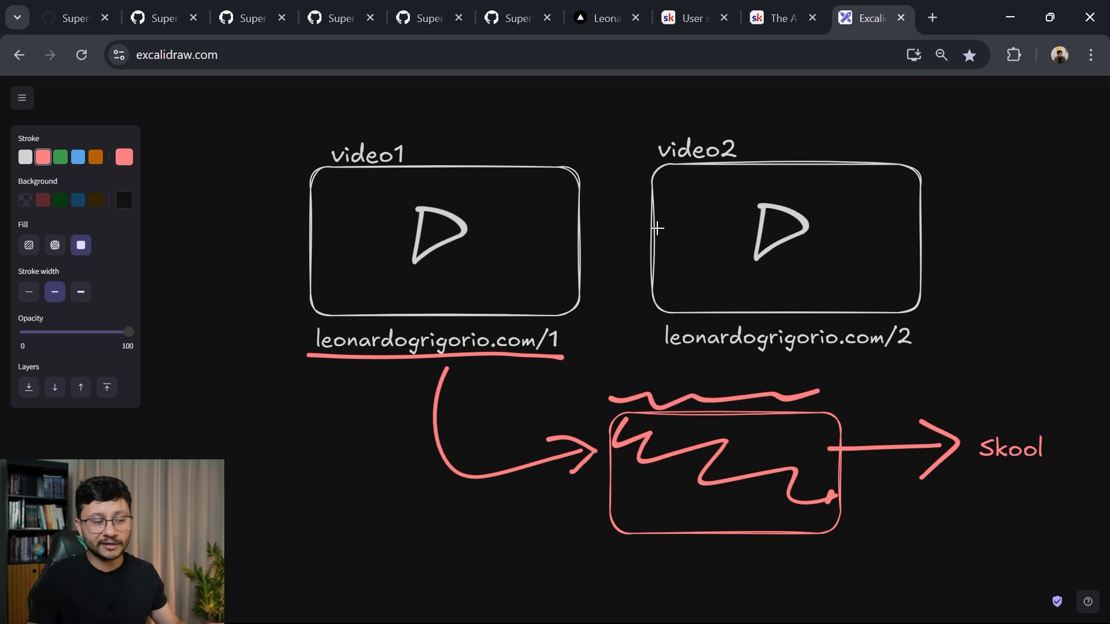
pyautogui.moveTo(771, 364)
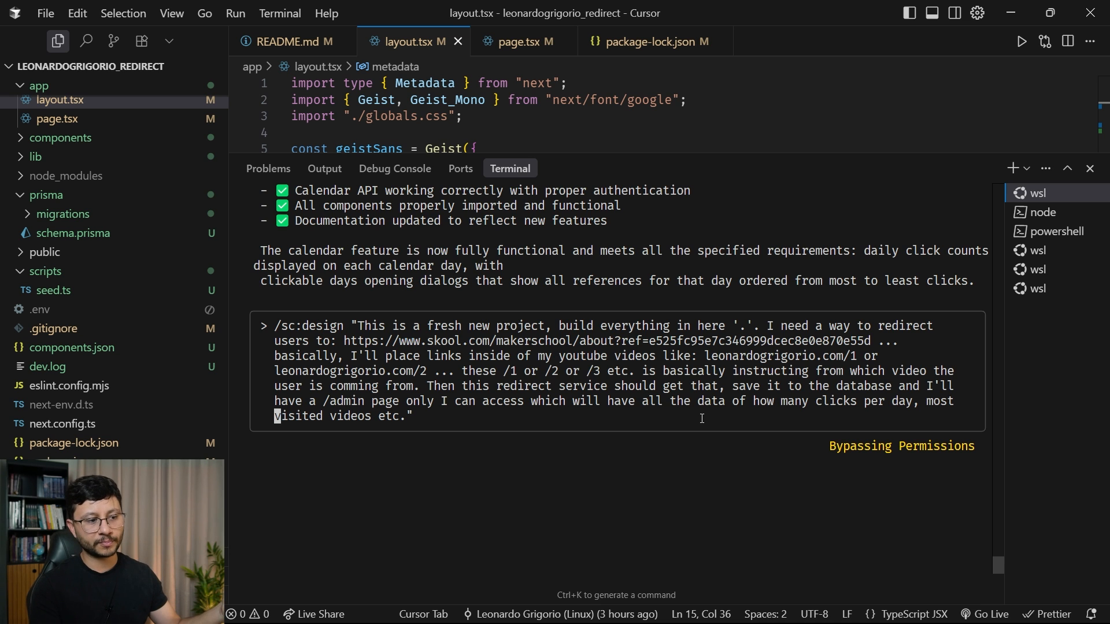
# - Revisit prompts on latest Next.js, /sc:design, the calendar and /sc:analyze, then return to Excalidraw
pyautogui.write("ok, but let's use the latest nextjs. Infact... lets always use the latest (yet stable) version of everything. Also, in the admin panel I'd like a way to insert the number reference of the video along with the video title and link so it is easier to keep track (although, if I do not place the title and url of the number reference then it should just show the number). No need")
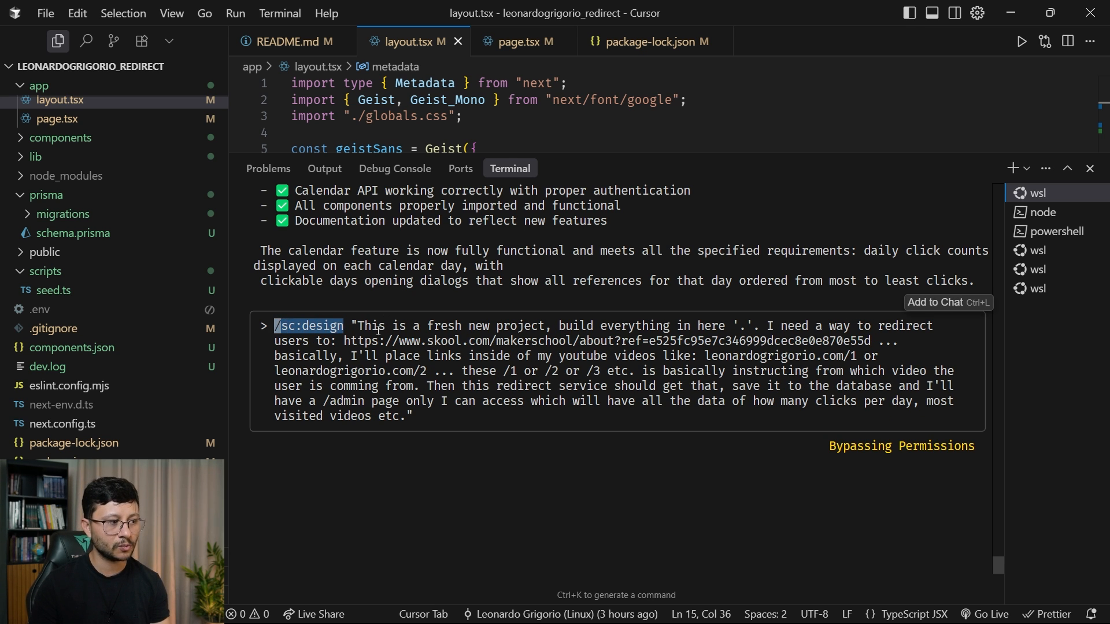
pyautogui.moveTo(355, 326); pyautogui.dragTo(413, 407)
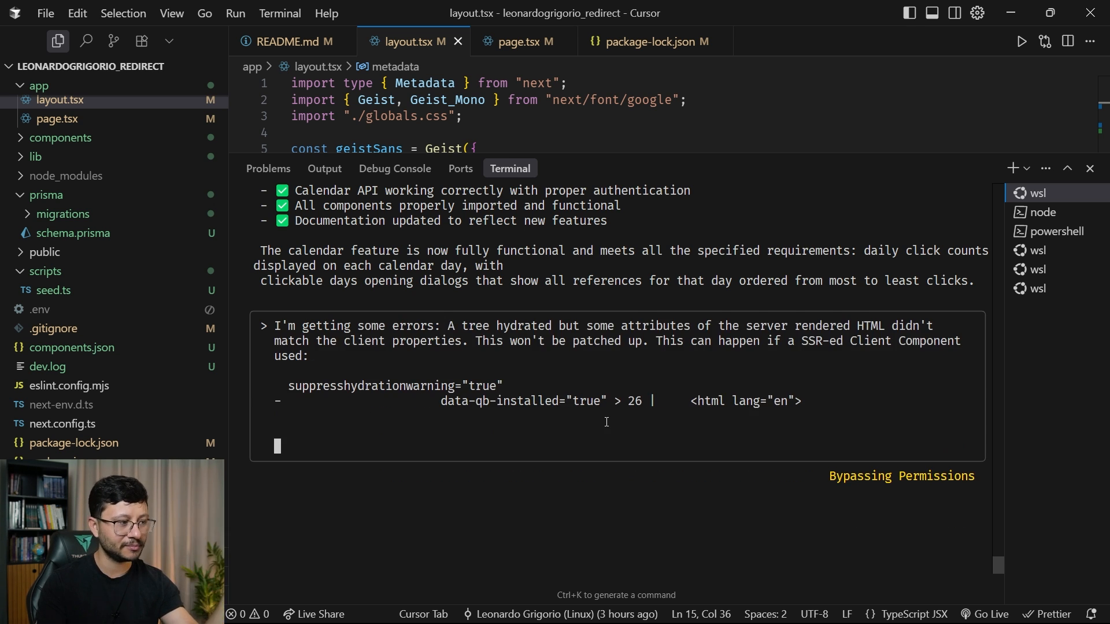
pyautogui.write("for some reason it's not working: Failed to load resource: the server responded with a status of 404 (Not Found) when I run npm run dev")
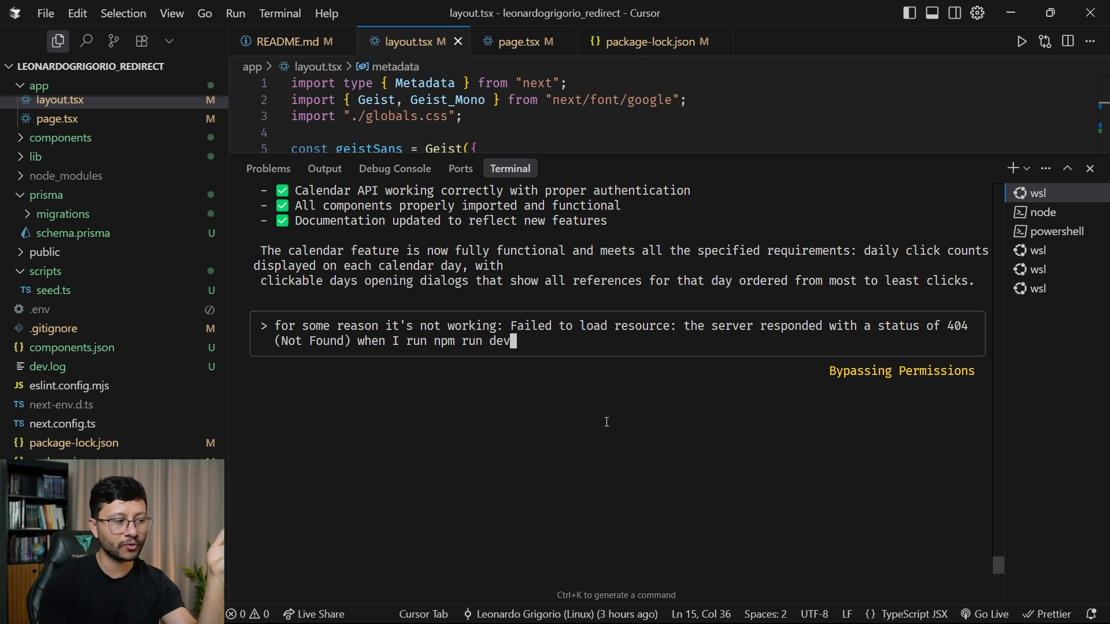
pyautogui.write('Add a monthly calendar to the admin panel. Inside each day there should be a number (the amount of clicks overall for that given day), when I click on the day it should open a dialog (shadcn) with the all references for that given day ordered by most to least.')
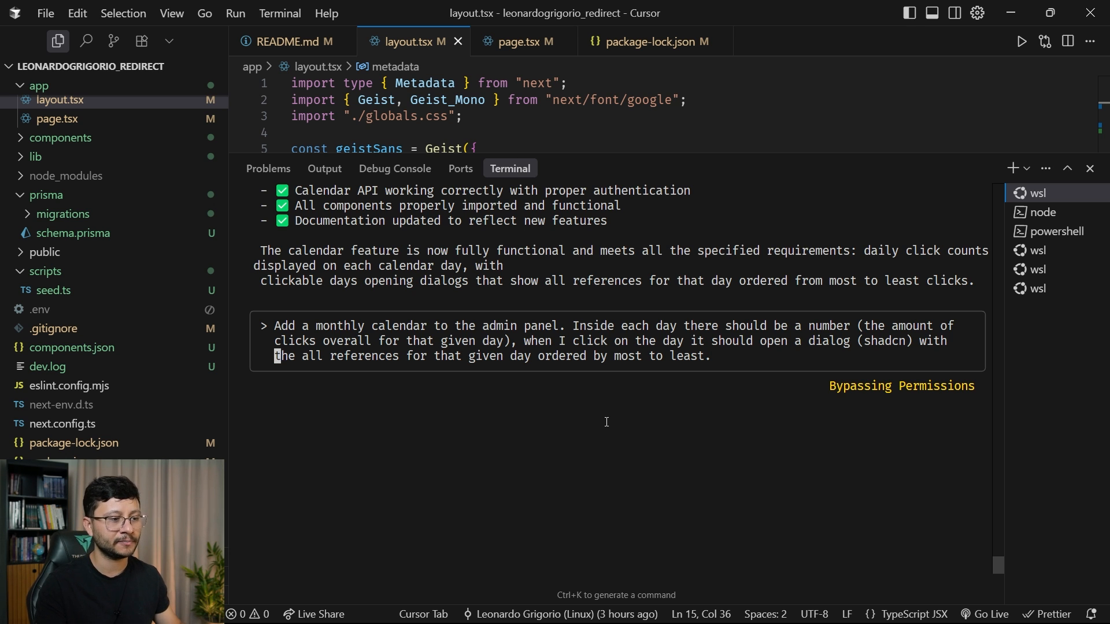
pyautogui.write('/sc:analyze')
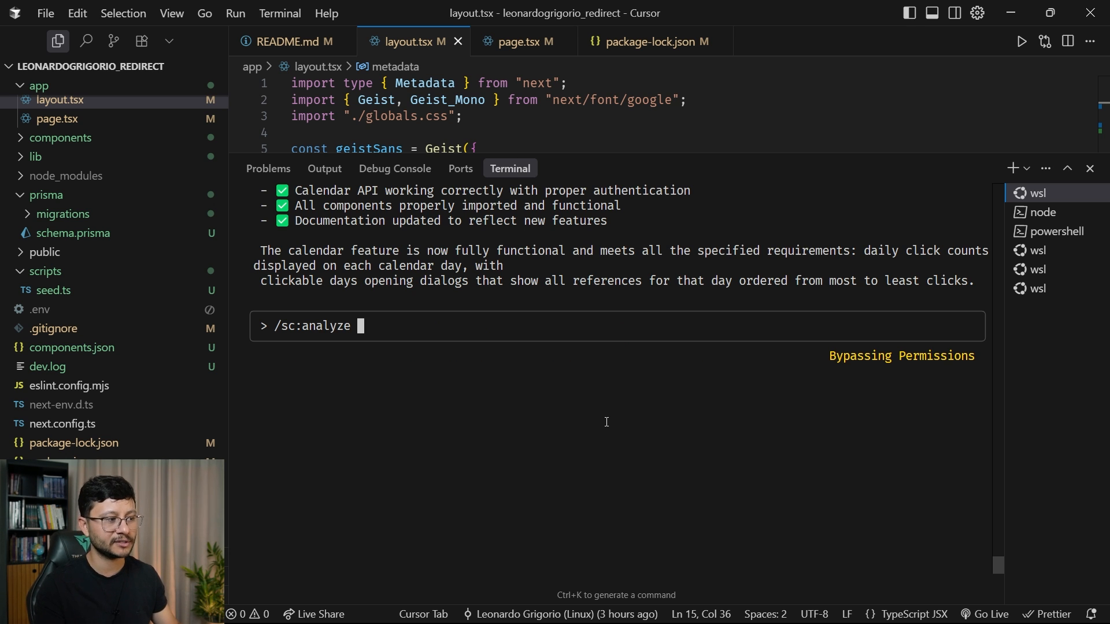
pyautogui.press('alt+tab')
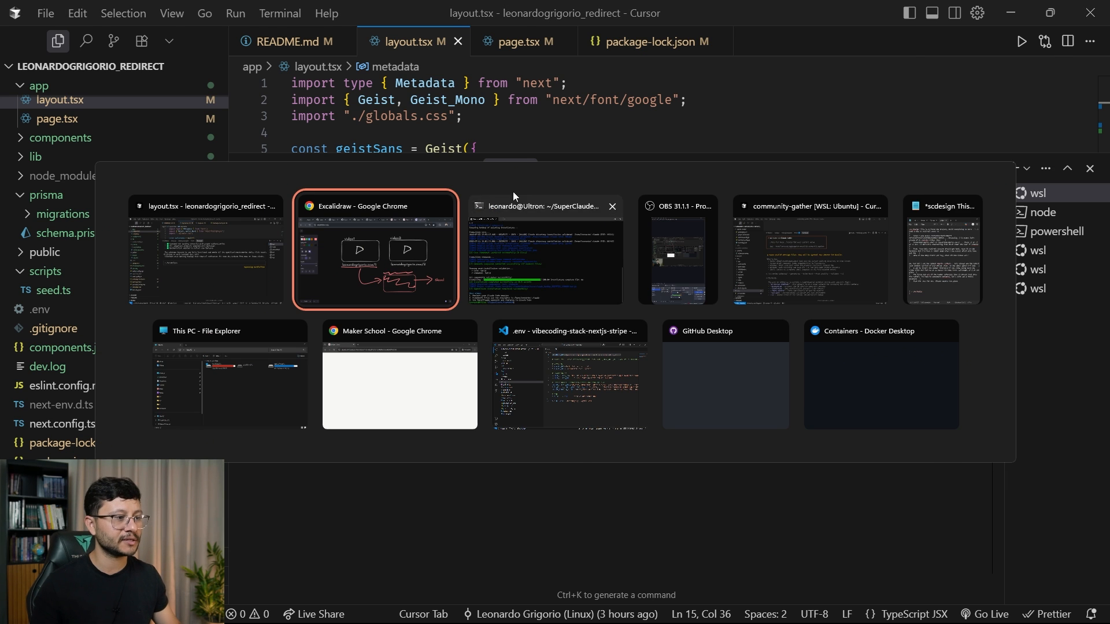
pyautogui.click(375, 250)
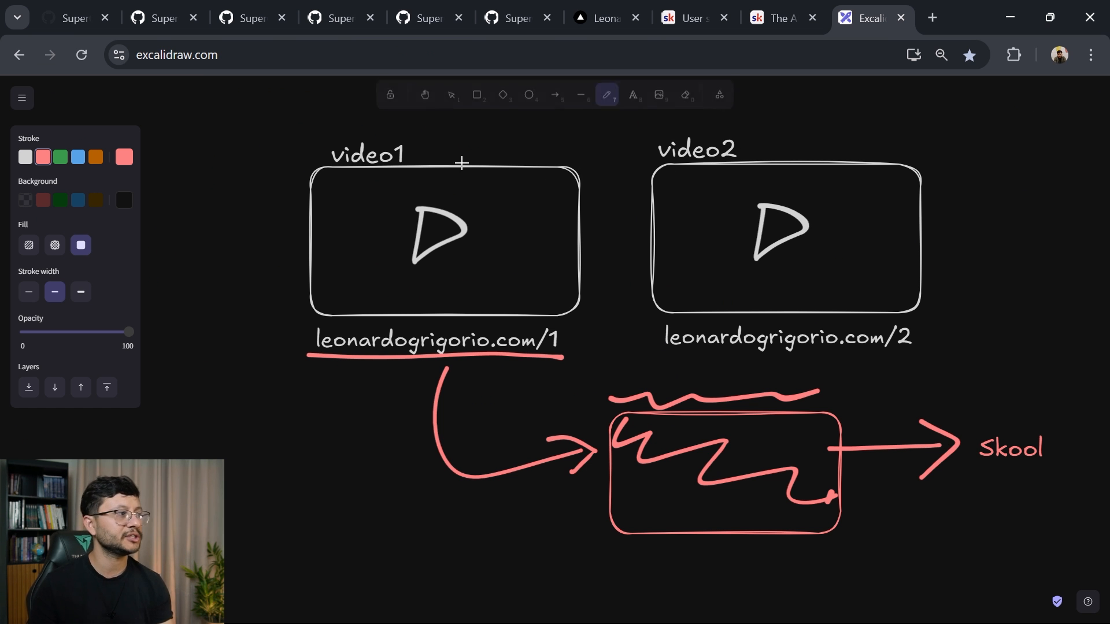
pyautogui.click(602, 18)
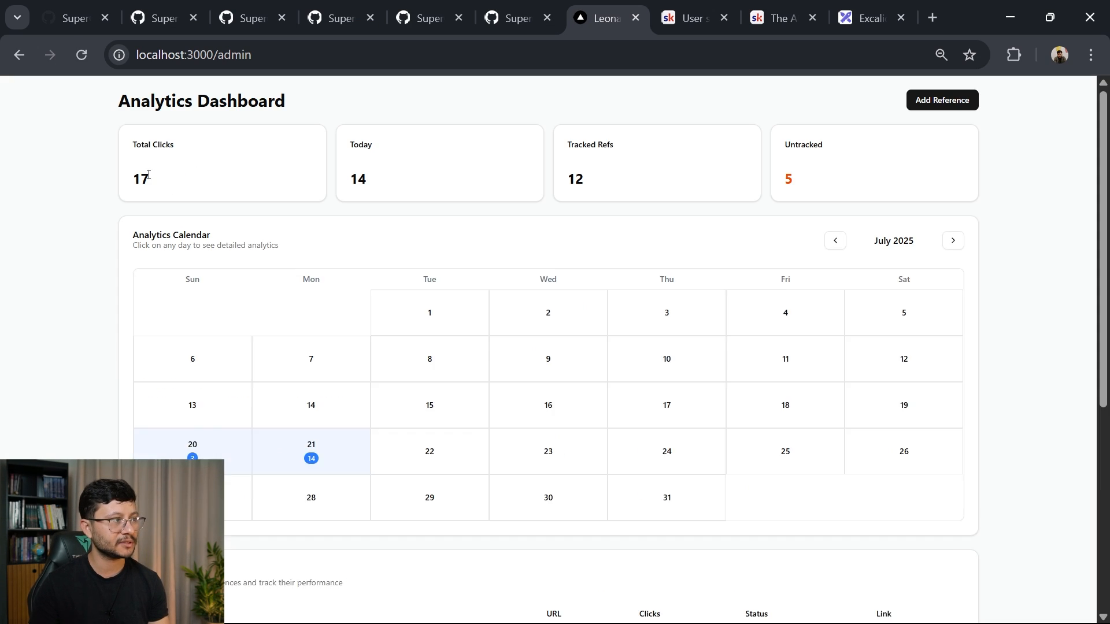
pyautogui.scroll(-3)
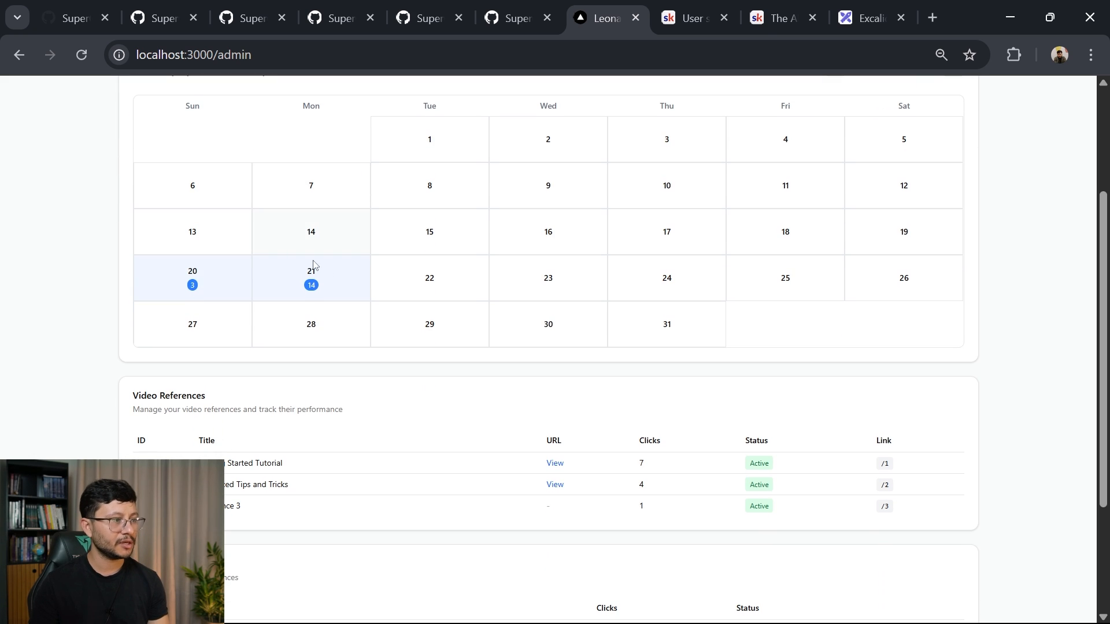
pyautogui.click(311, 277)
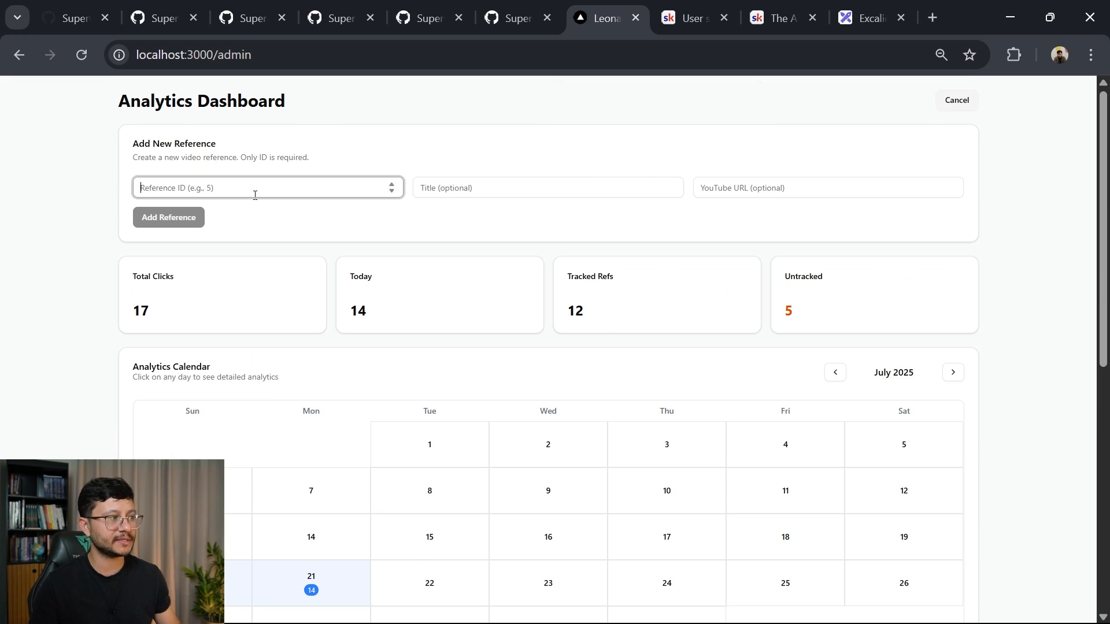
pyautogui.write('4')
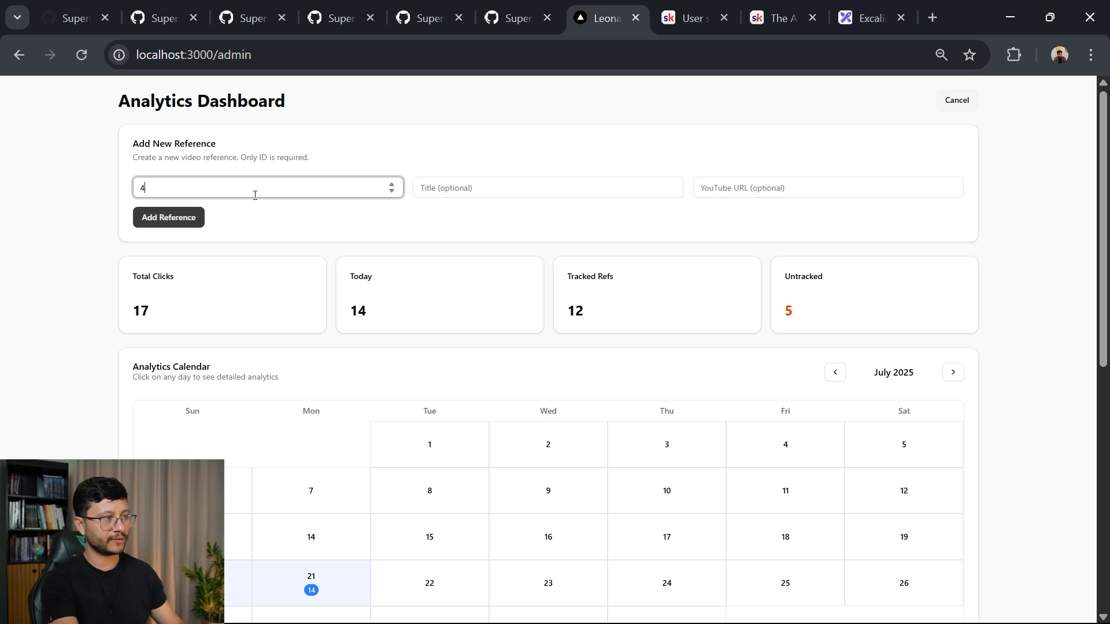
pyautogui.click(548, 187)
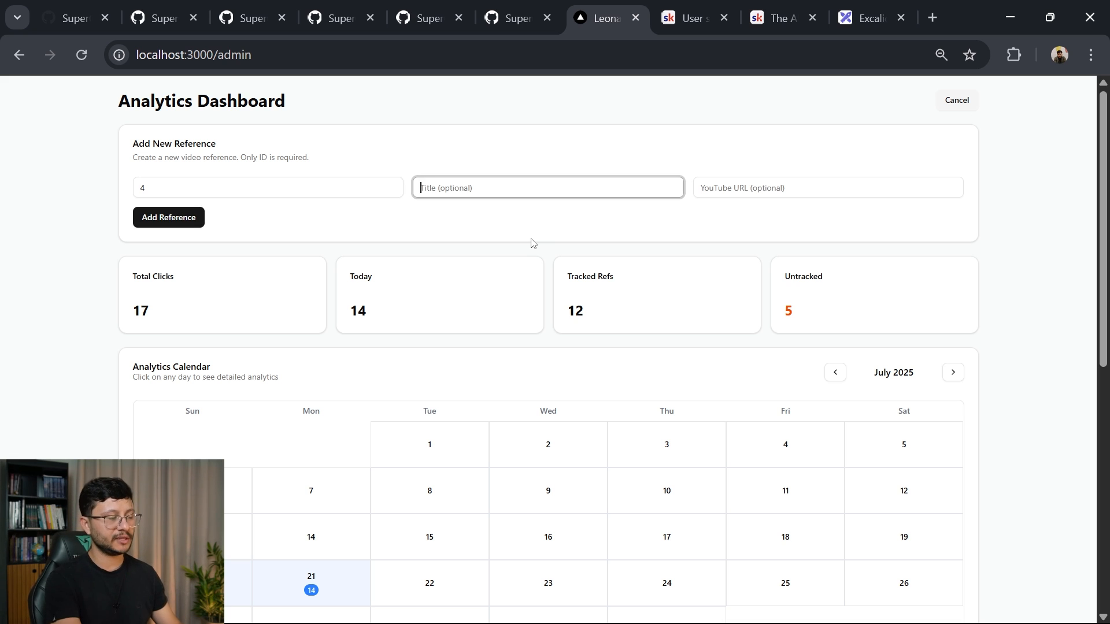
pyautogui.write('Video for the video bla')
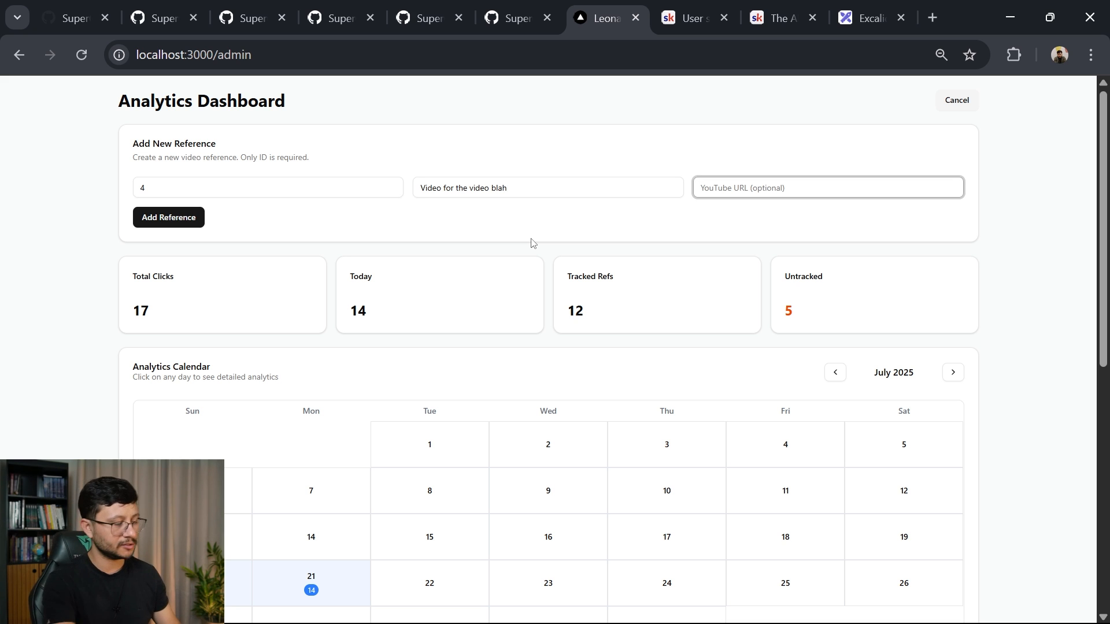
pyautogui.write('http://localhost:3000/admin')
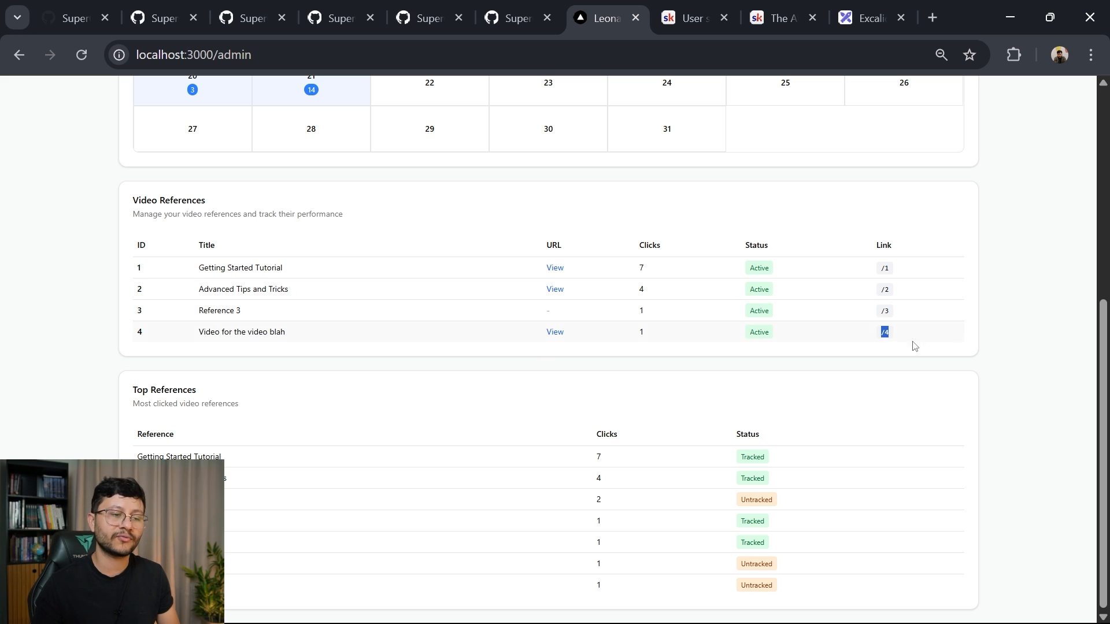
pyautogui.click(311, 89)
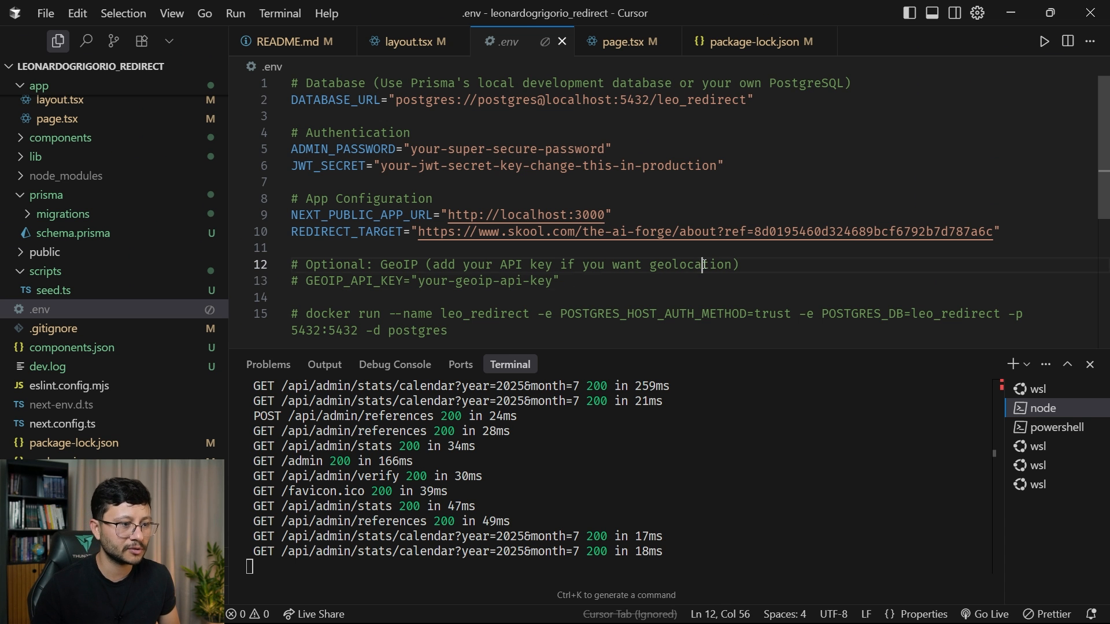
# - Open the .env file from Cursor's Explorer sidebar
pyautogui.click(564, 281)
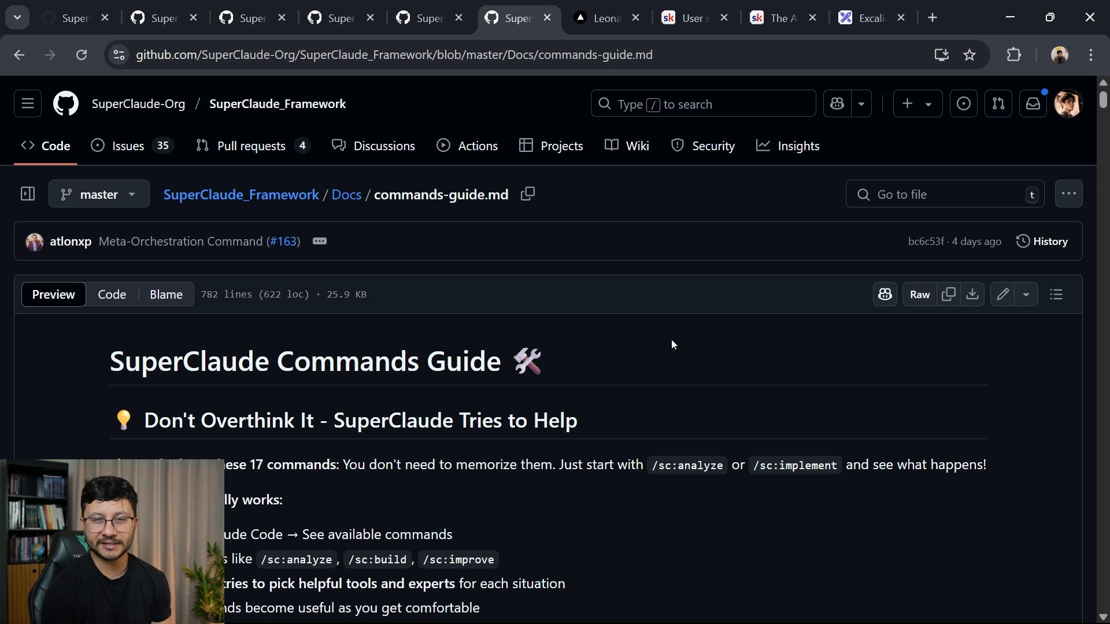
# - Scroll the SuperClaude Commands Guide and select the /sc:analyze command name
pyautogui.scroll(-3)
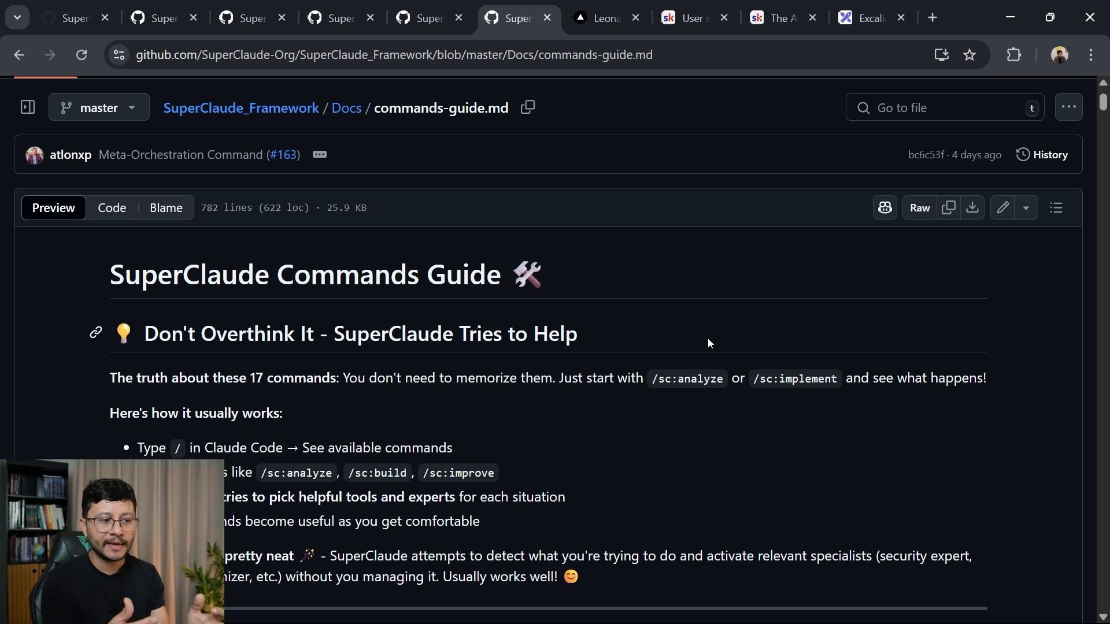
pyautogui.moveTo(714, 372)
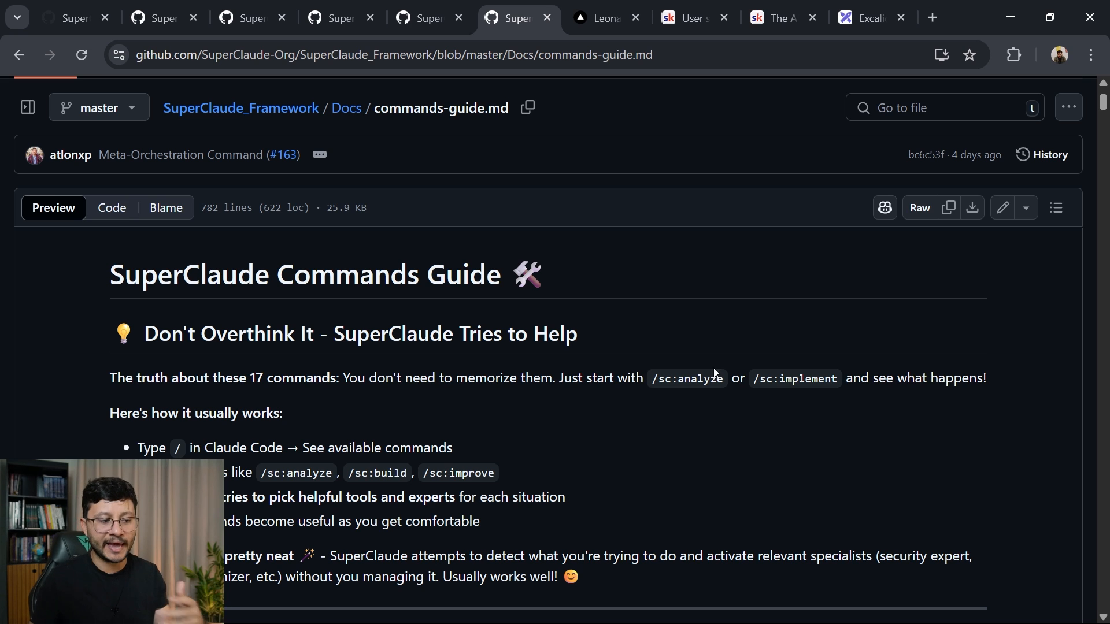
pyautogui.doubleClick(700, 378)
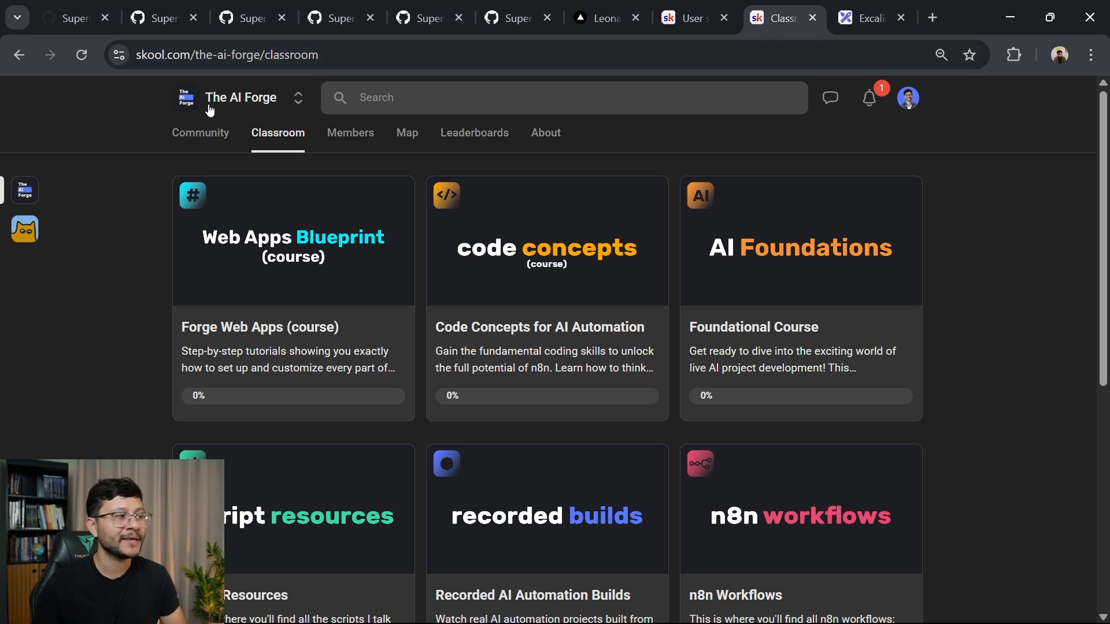
pyautogui.moveTo(272, 268)
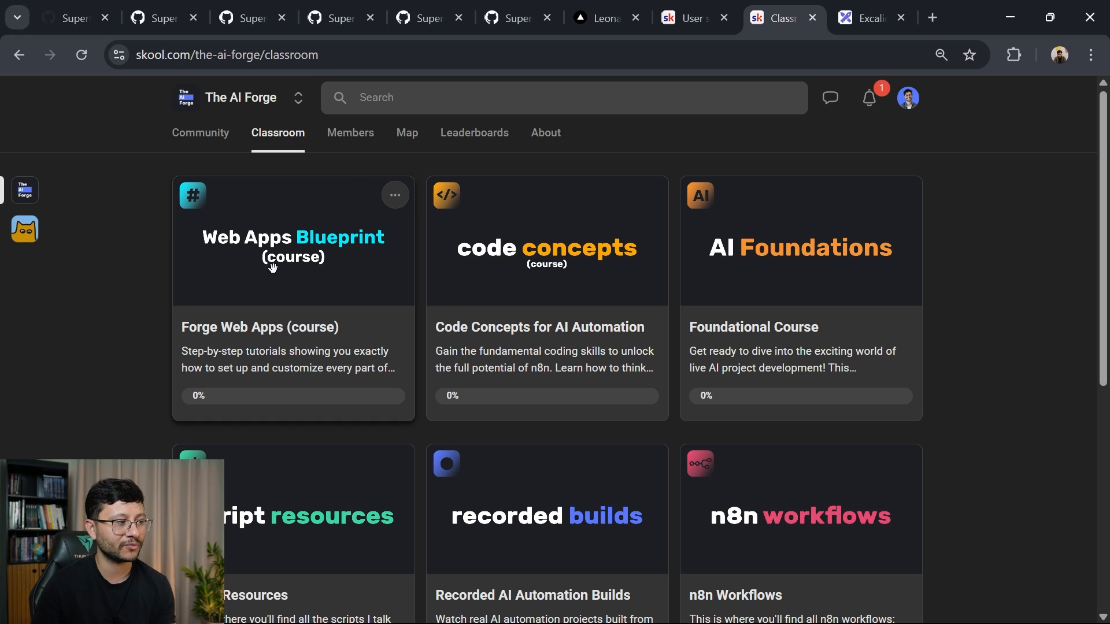
pyautogui.moveTo(405, 176)
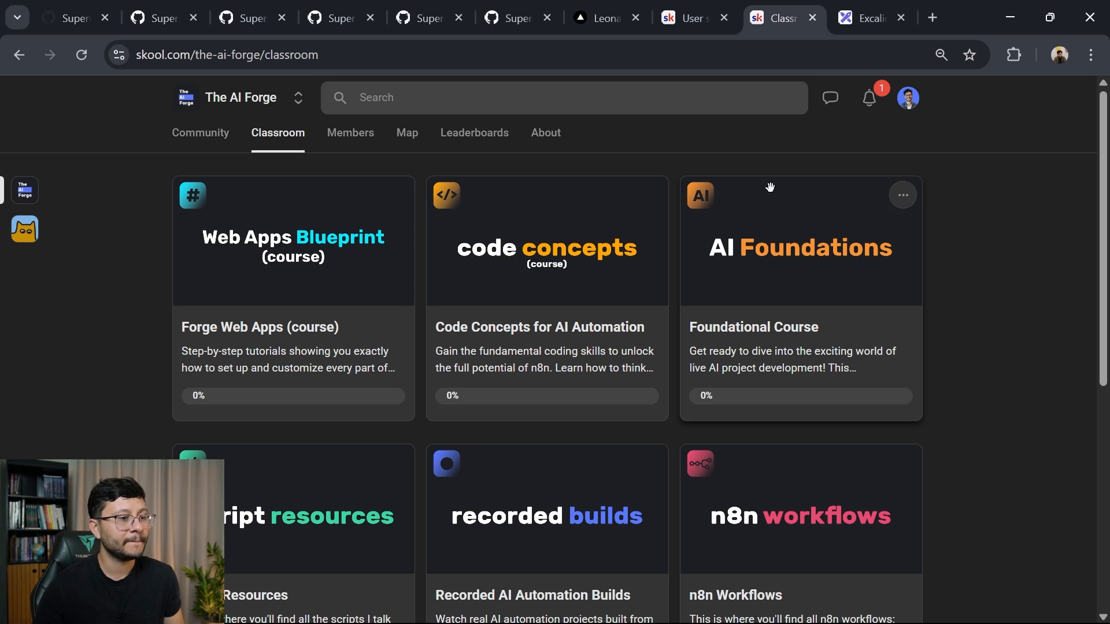
pyautogui.moveTo(949, 173)
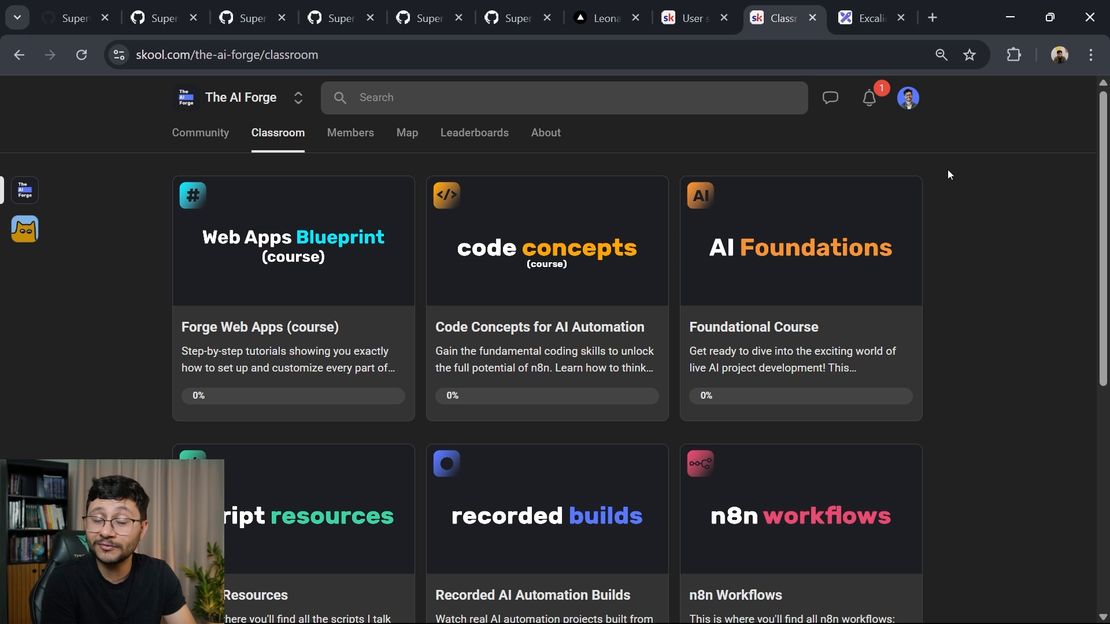